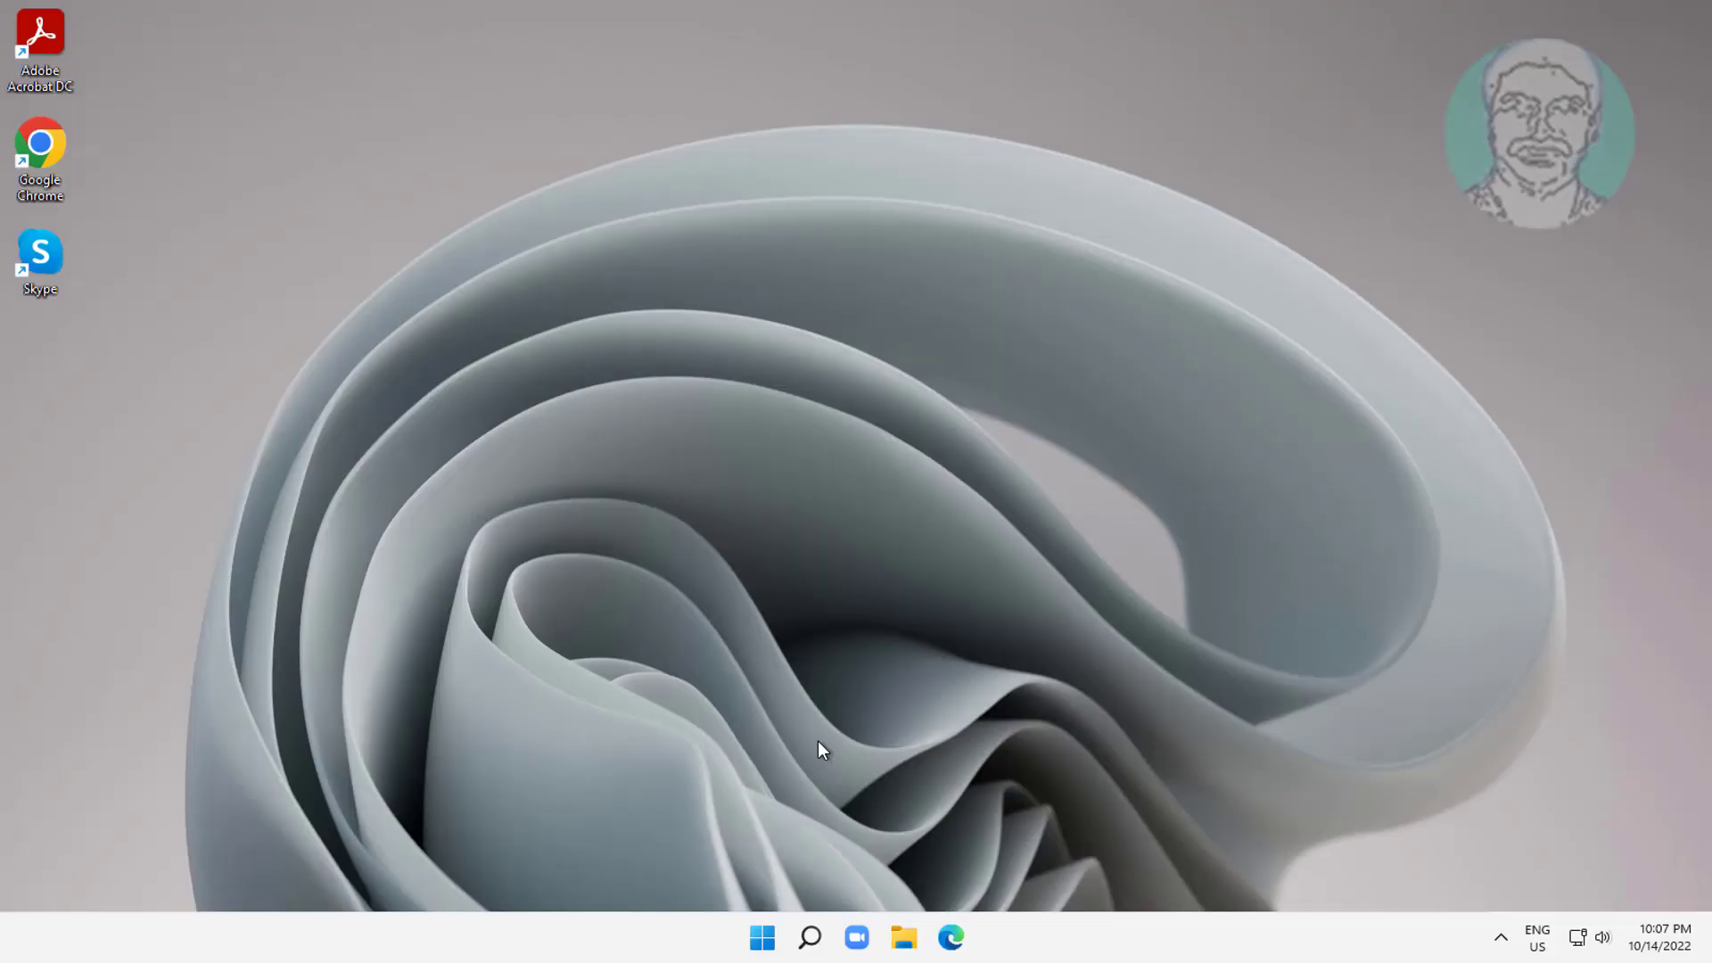
Search Windows for 'control panel' so Control Panel appears as the best match.
left_click(809, 936)
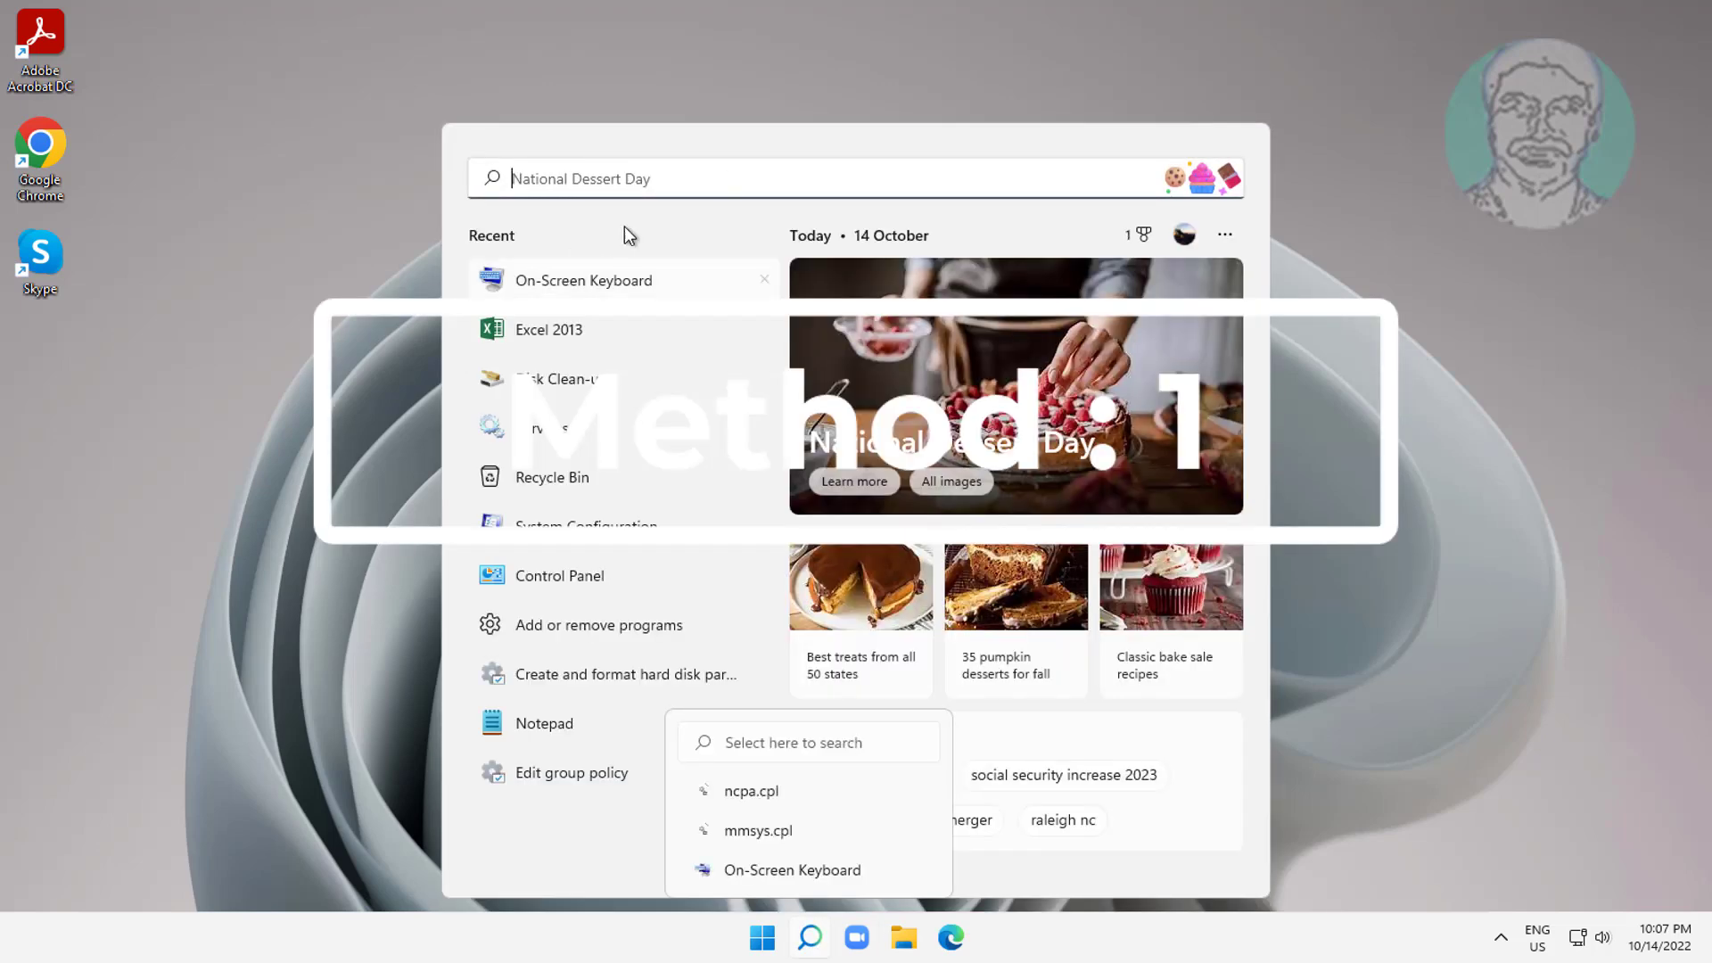
type("Control Panel")
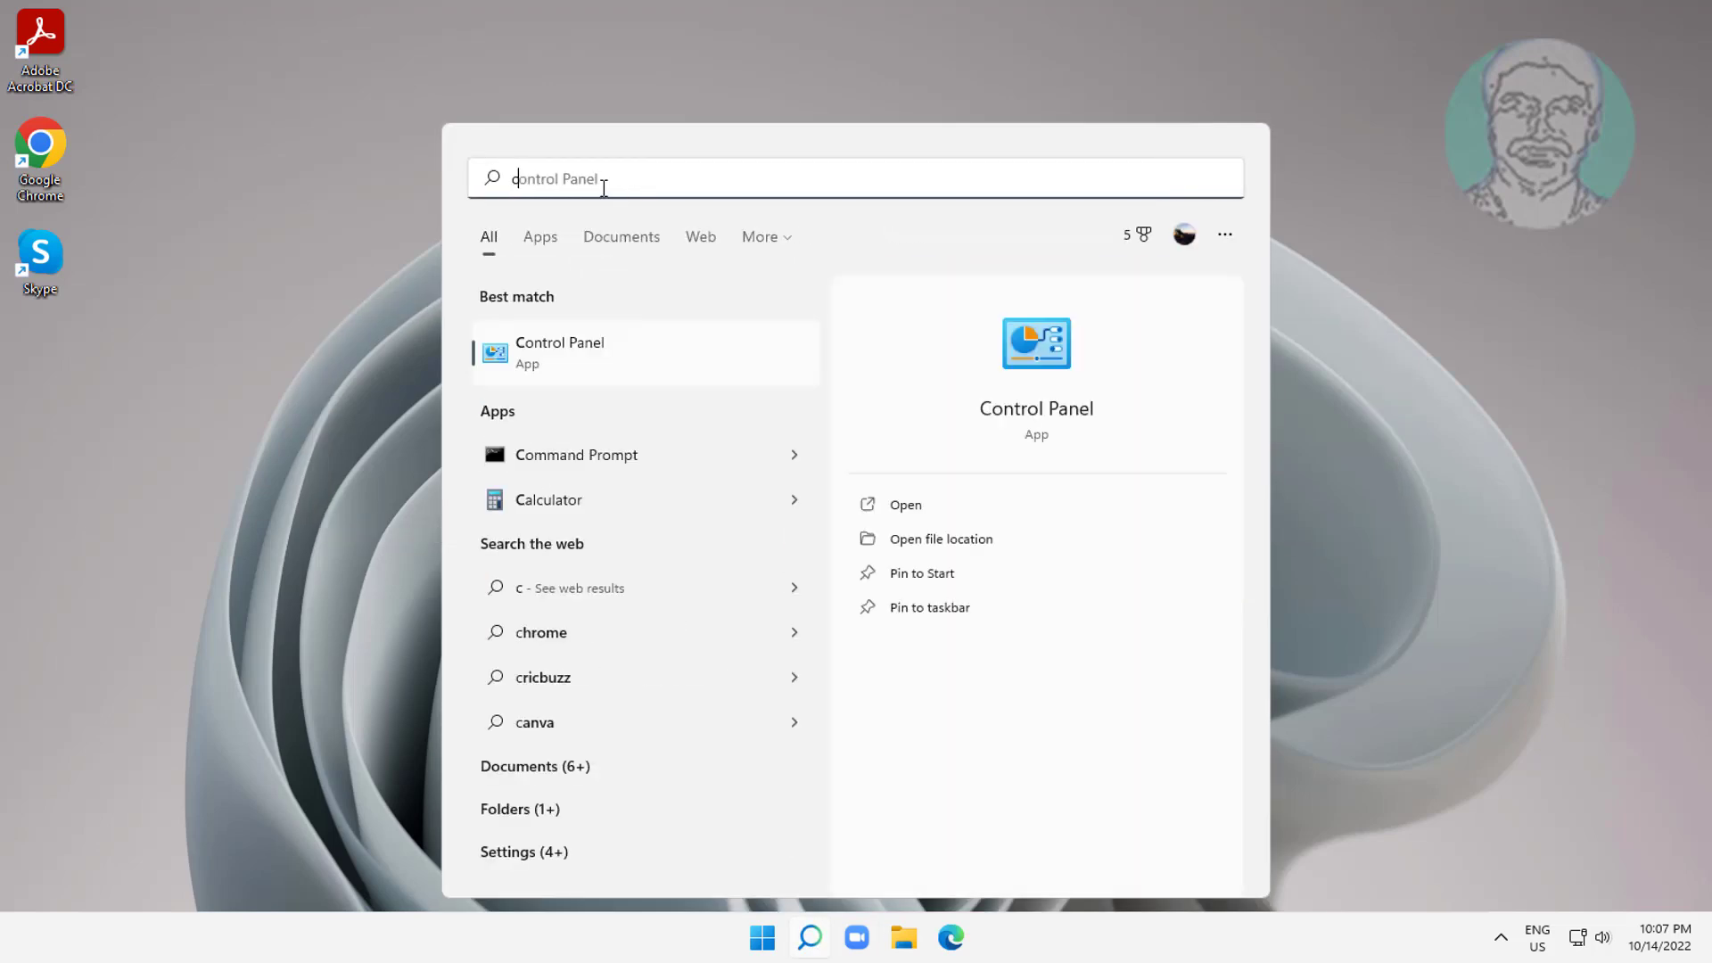
type("control panel")
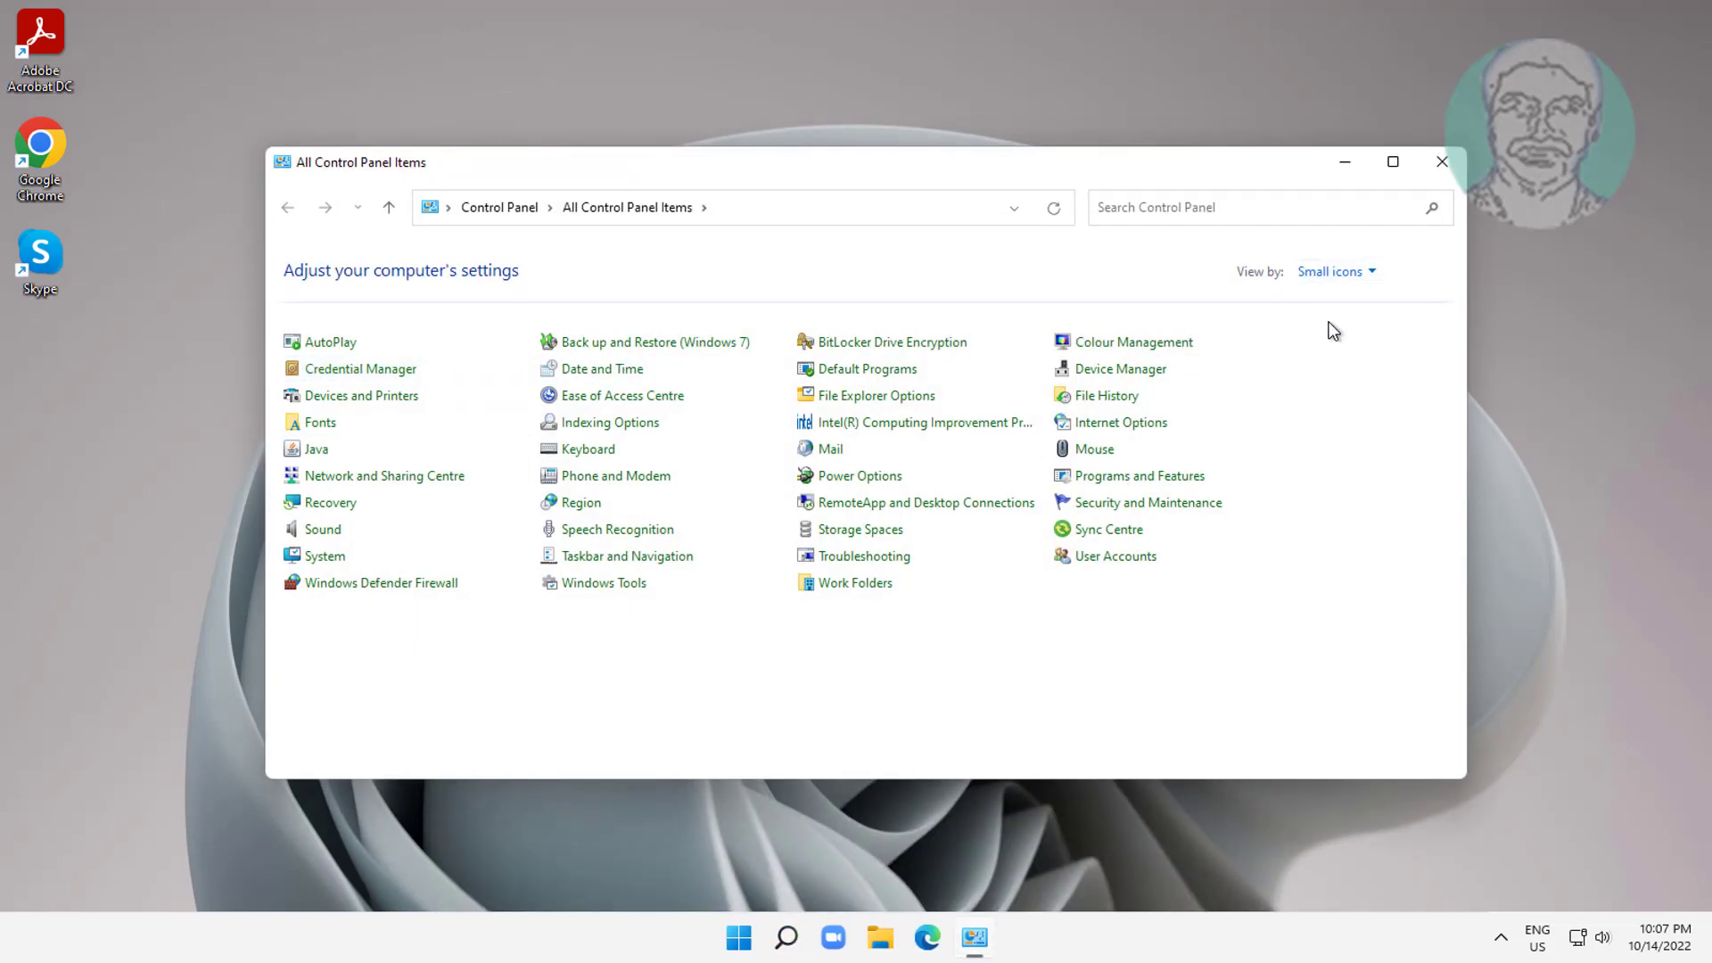
mouse_move(1327, 390)
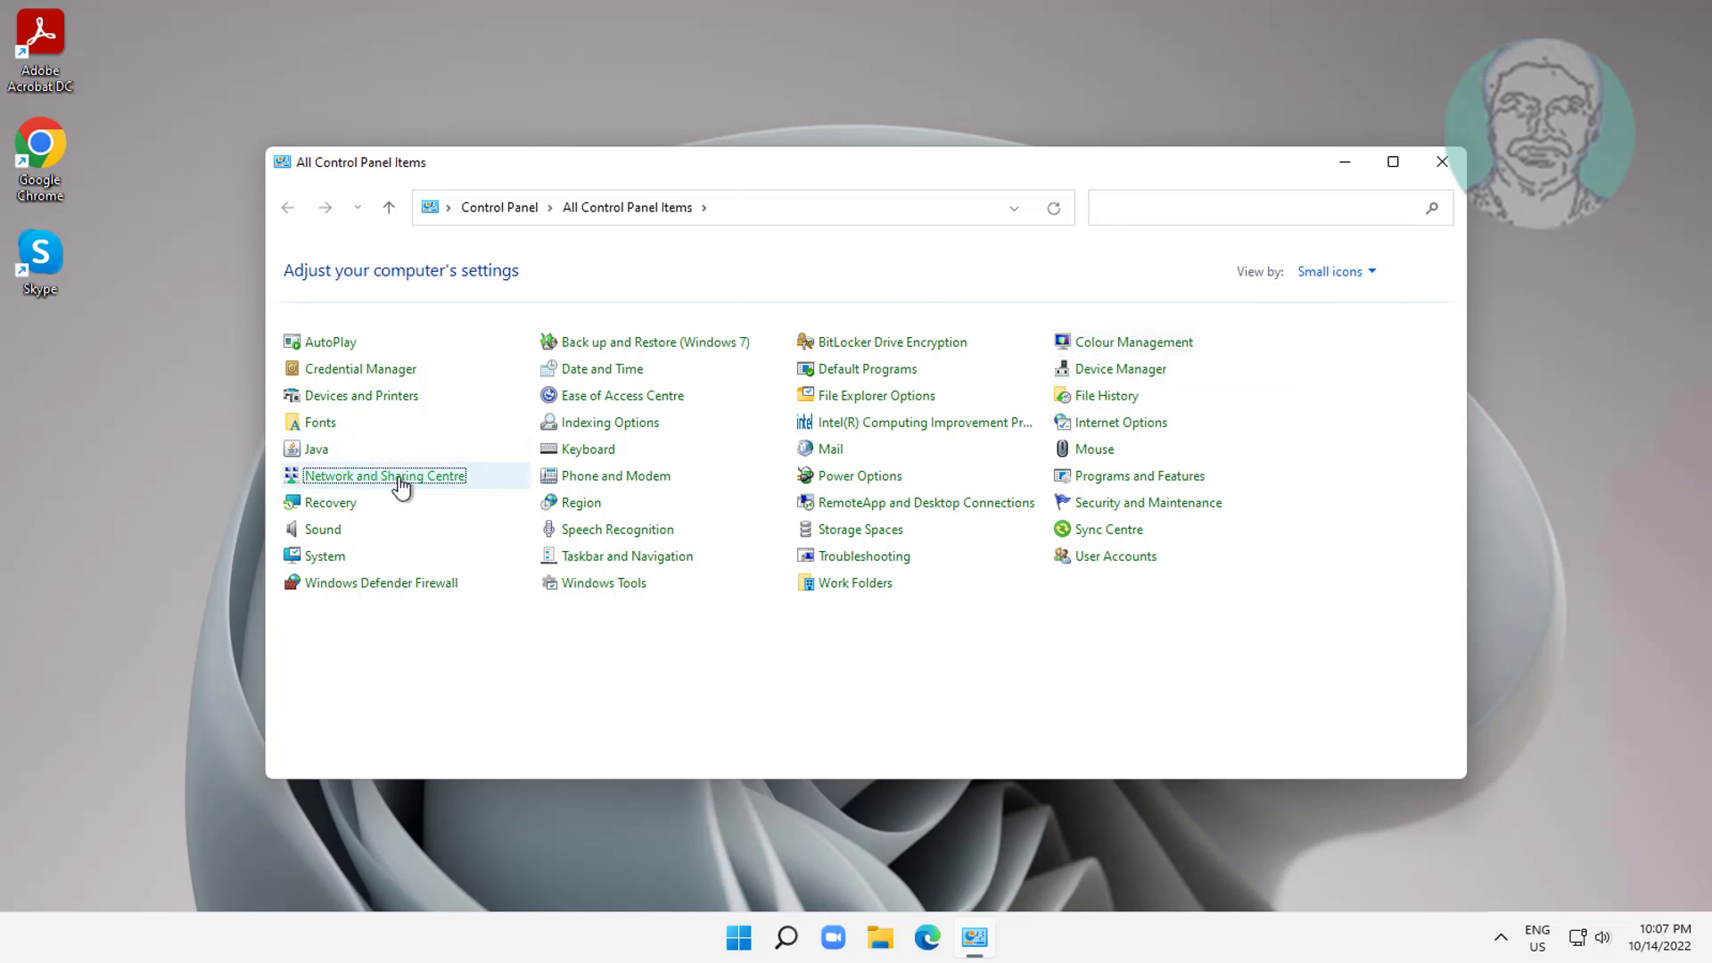
Reach Advanced sharing settings through Network and Sharing Centre.
left_click(383, 474)
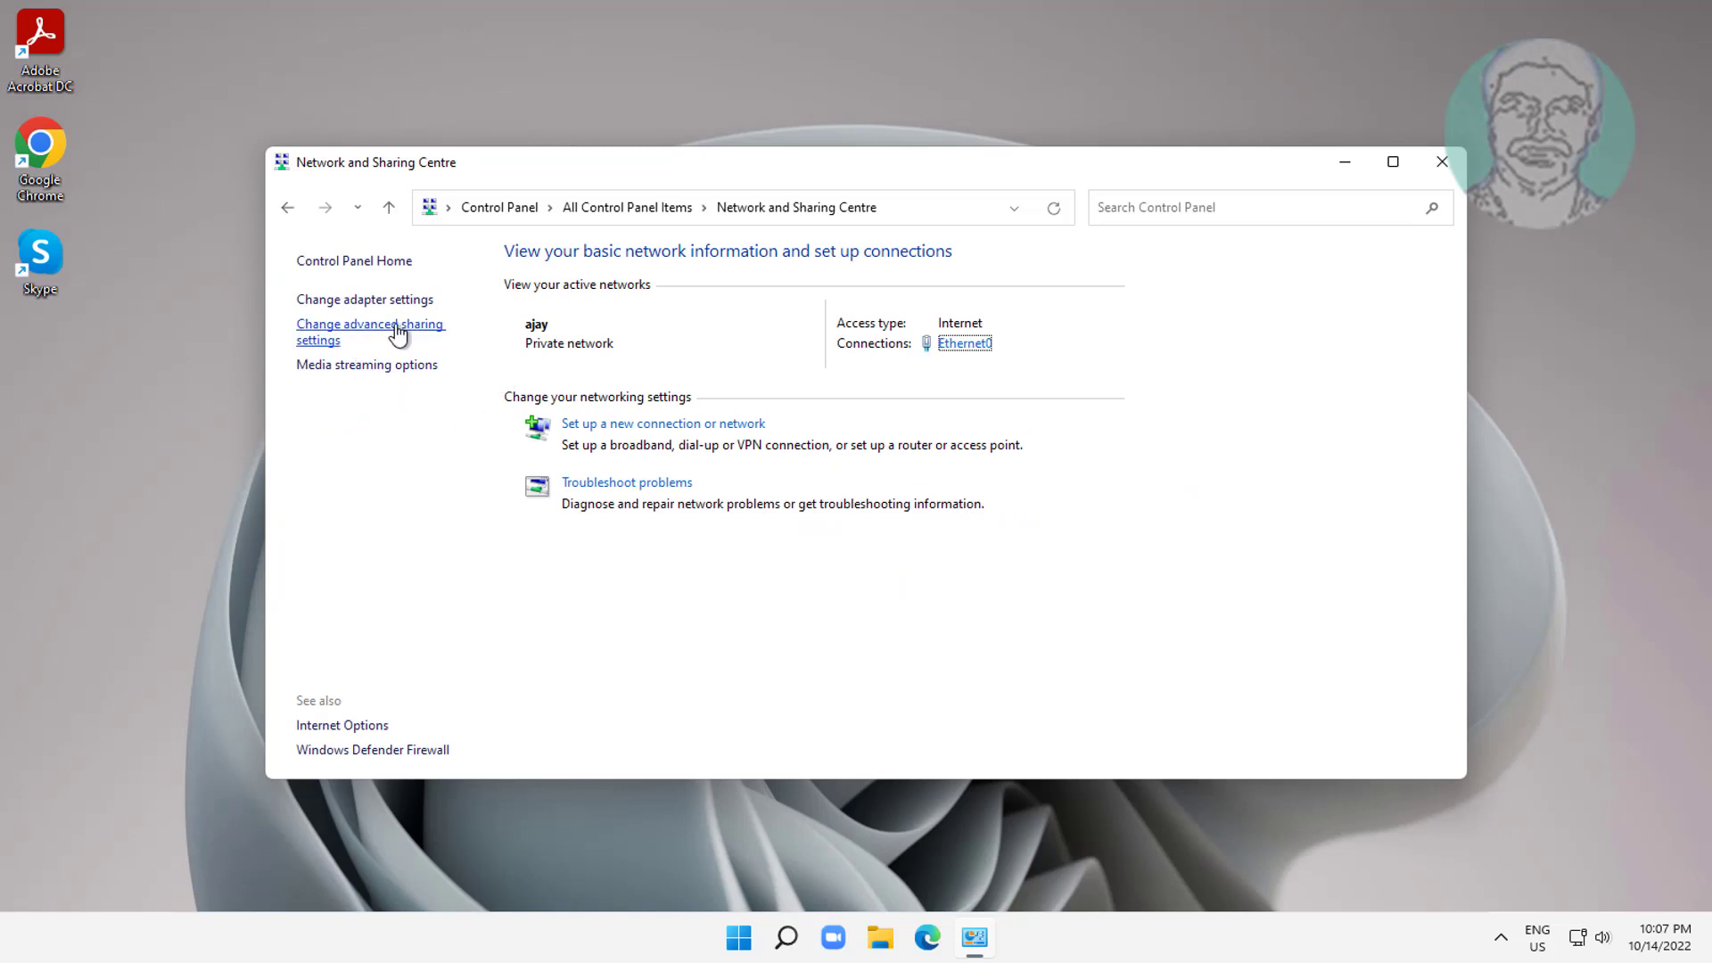
left_click(371, 332)
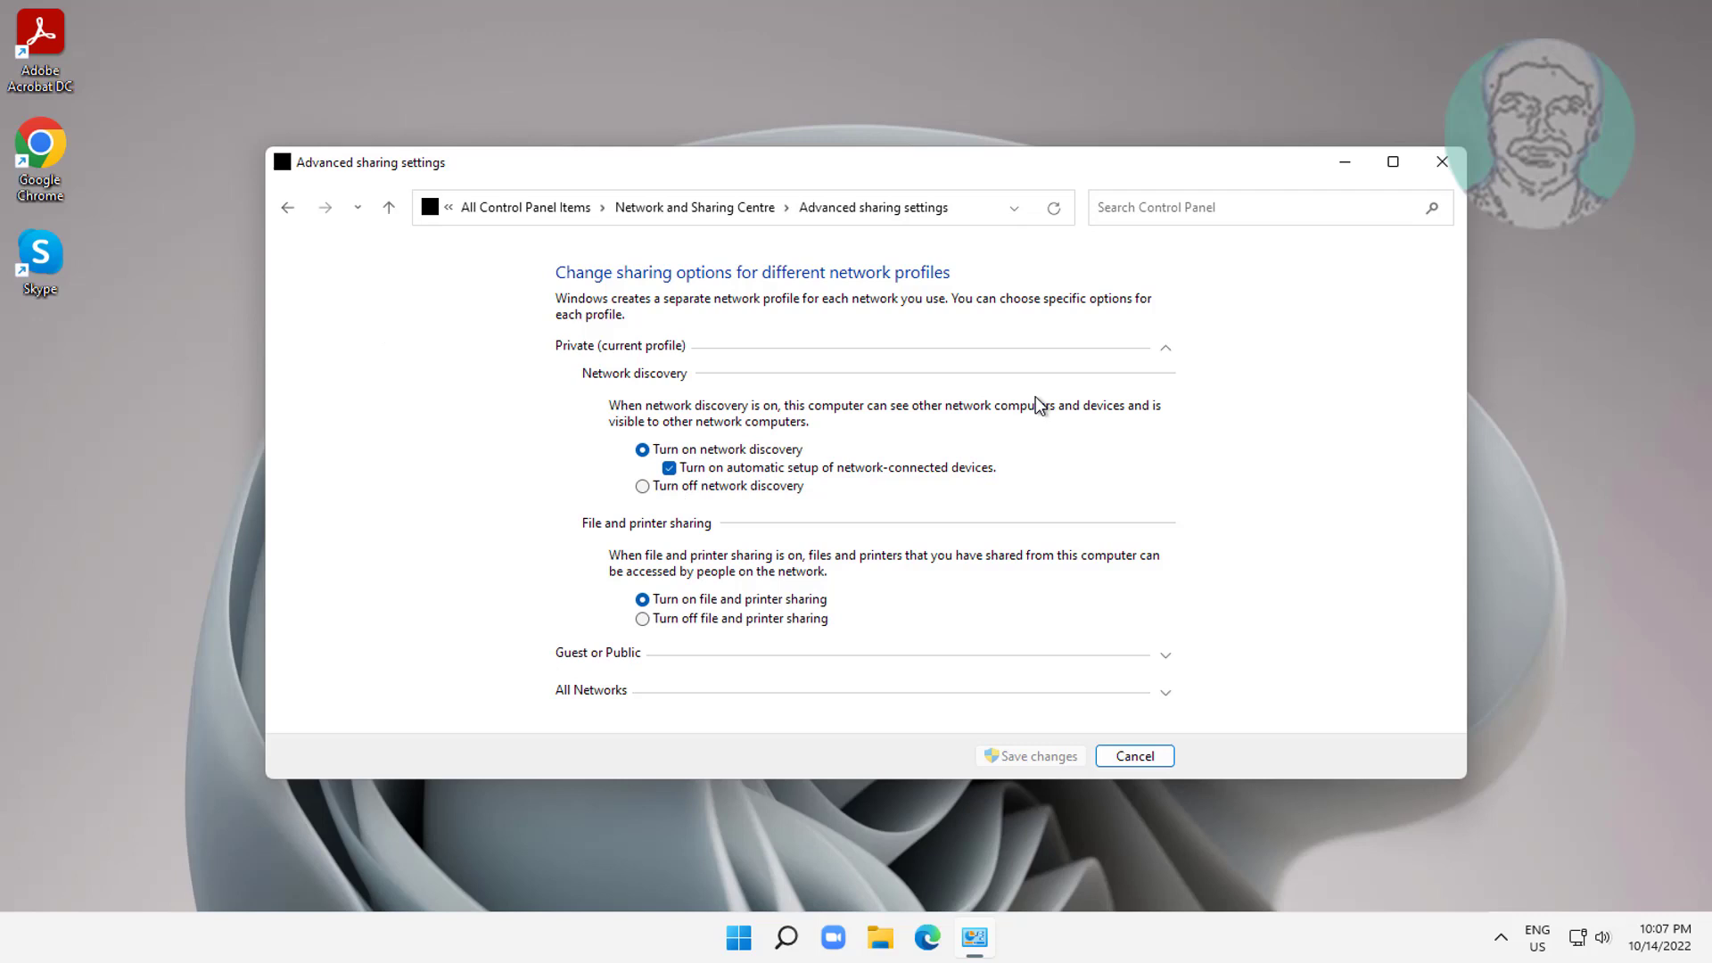
Confirm network discovery and file and printer sharing are on for the Private profile, then close the window.
left_click(1164, 346)
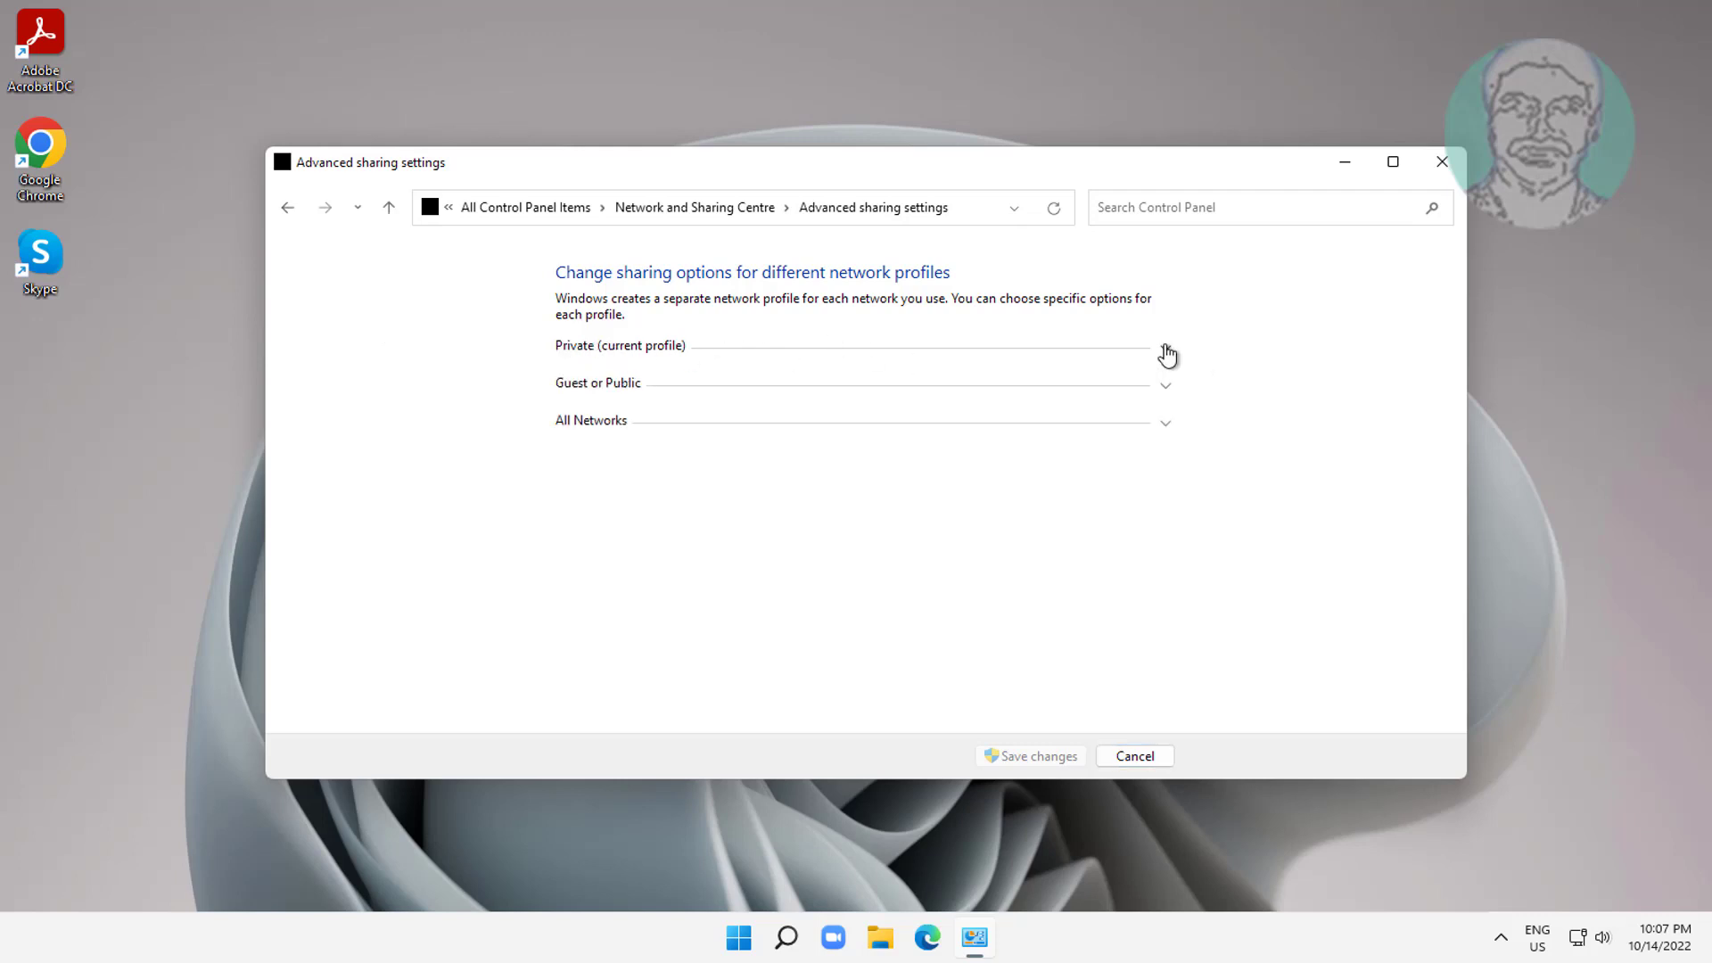
left_click(1164, 348)
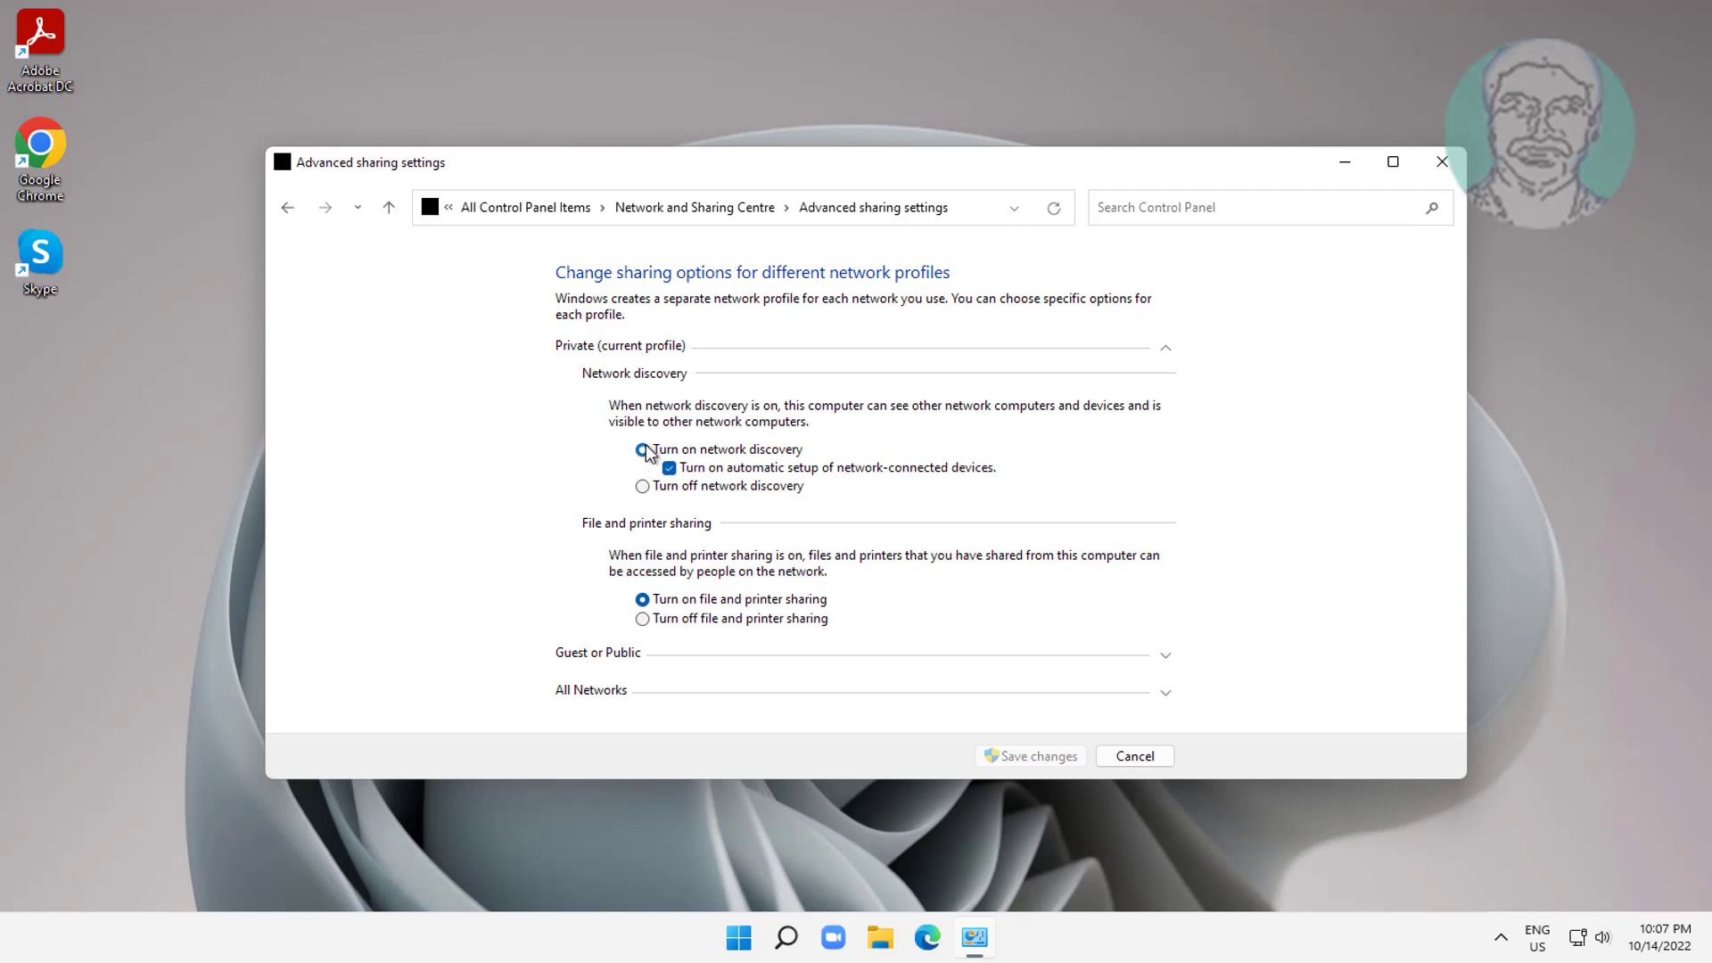
left_click(642, 450)
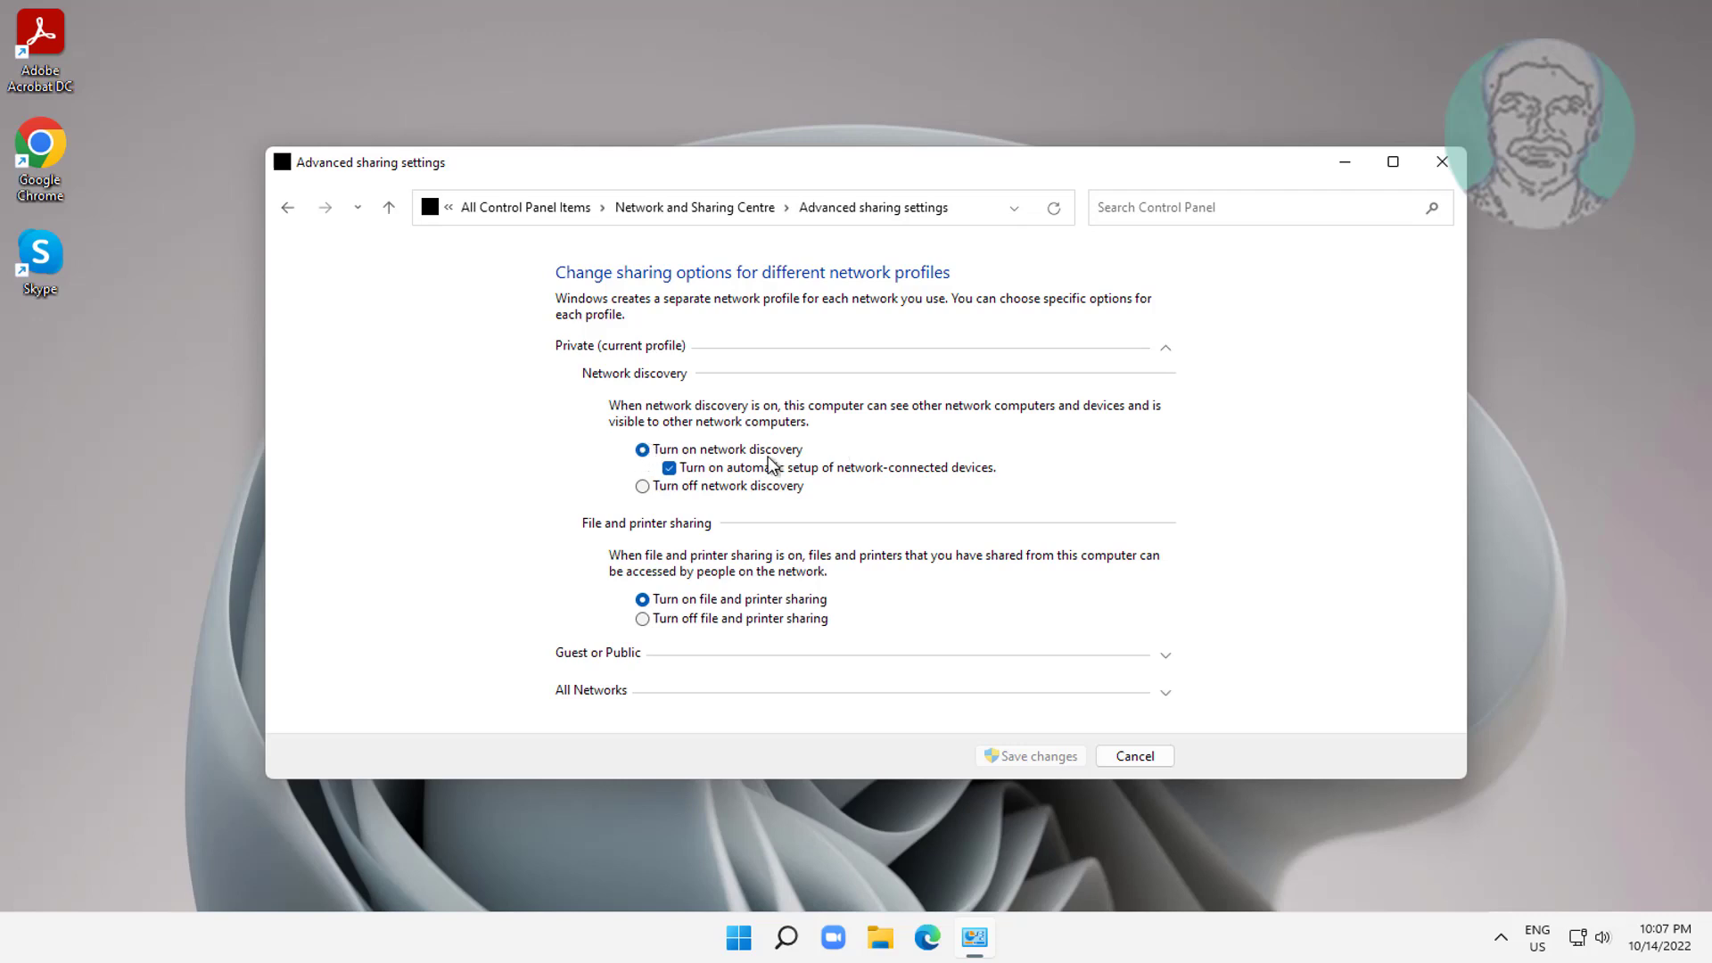
mouse_move(729, 487)
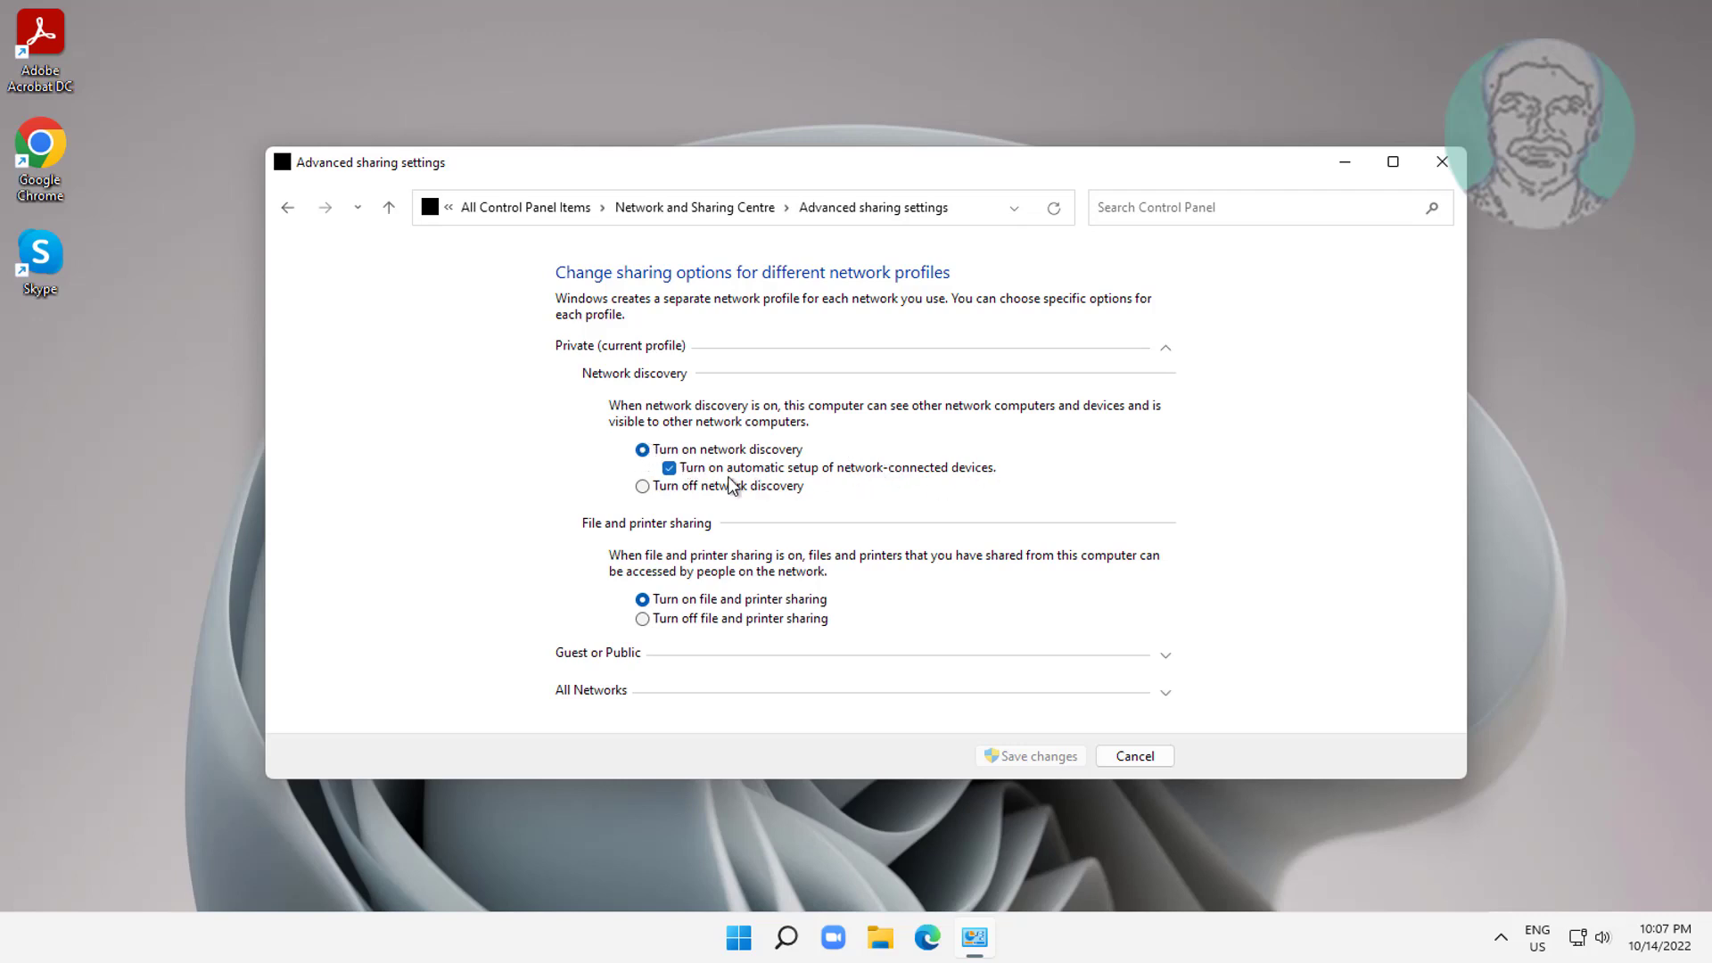
mouse_move(815, 416)
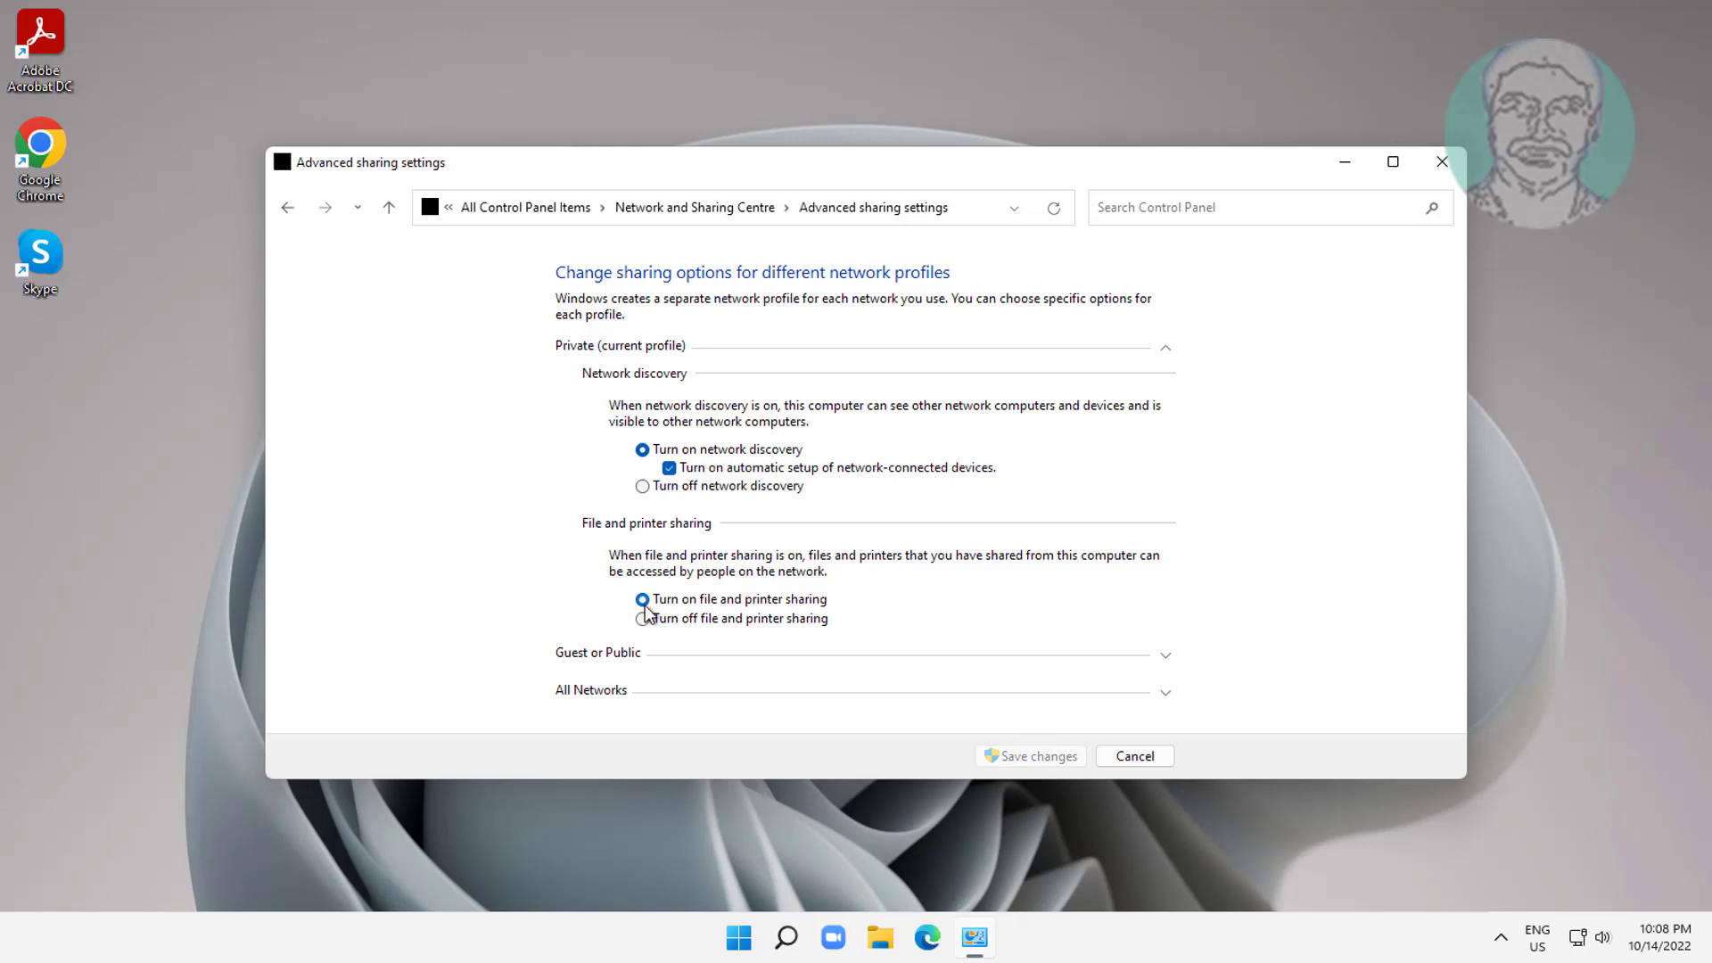
mouse_move(1004, 719)
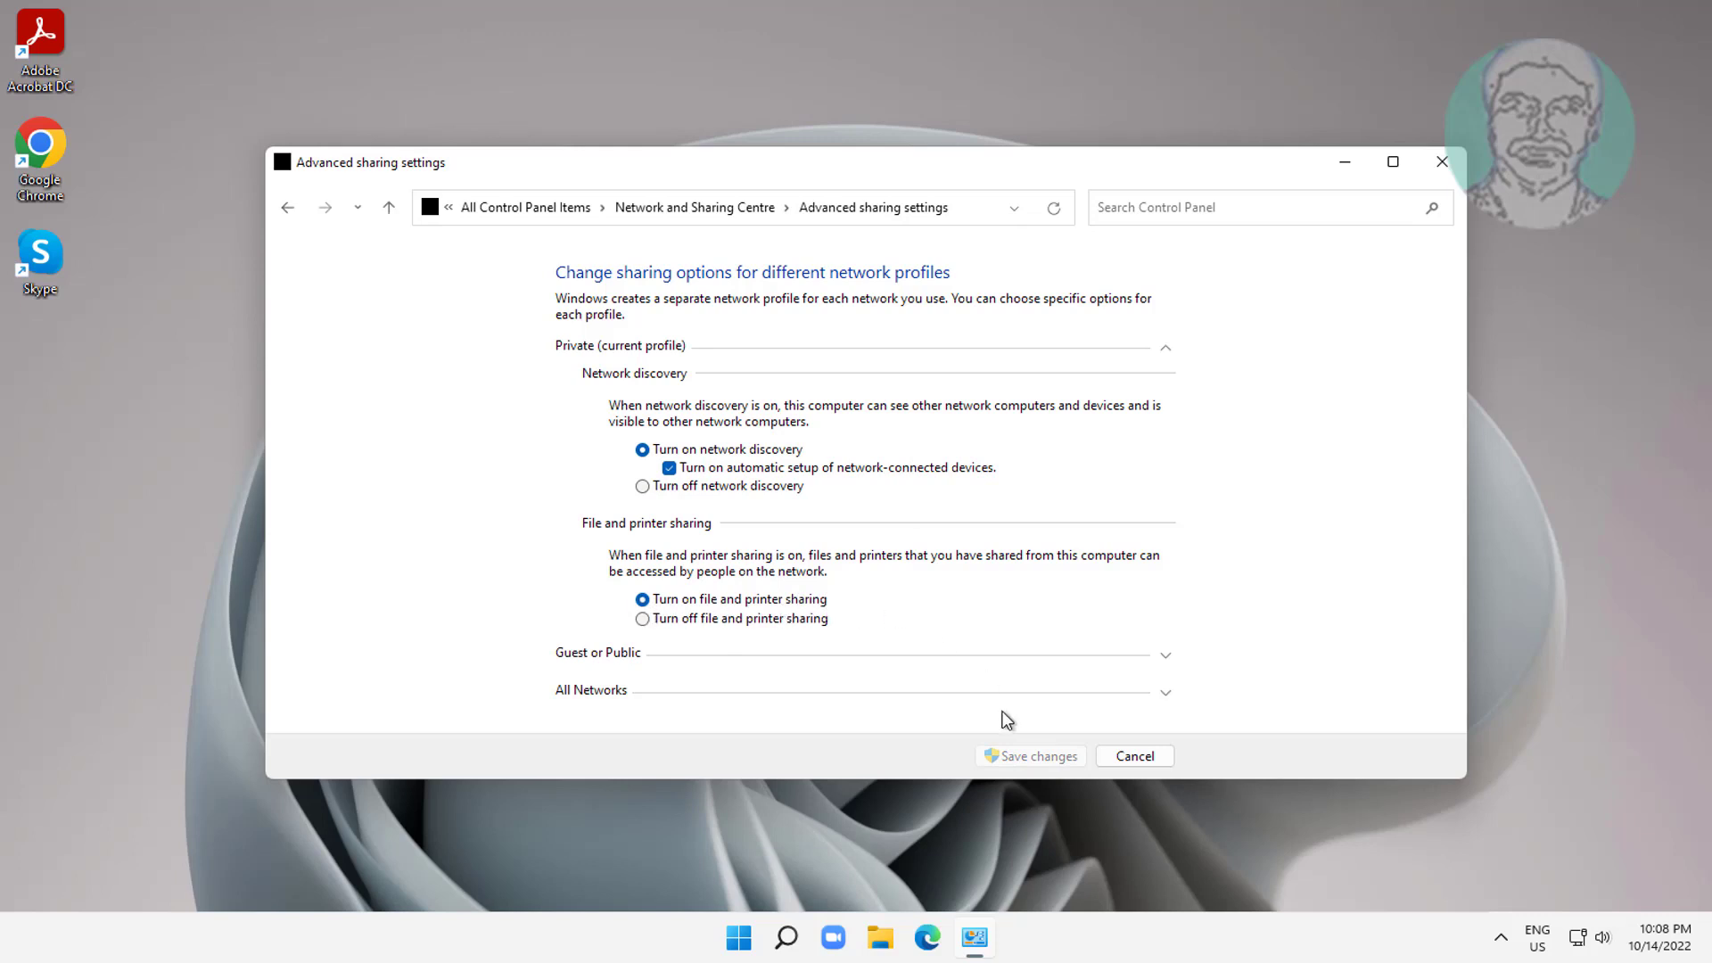
mouse_move(1024, 785)
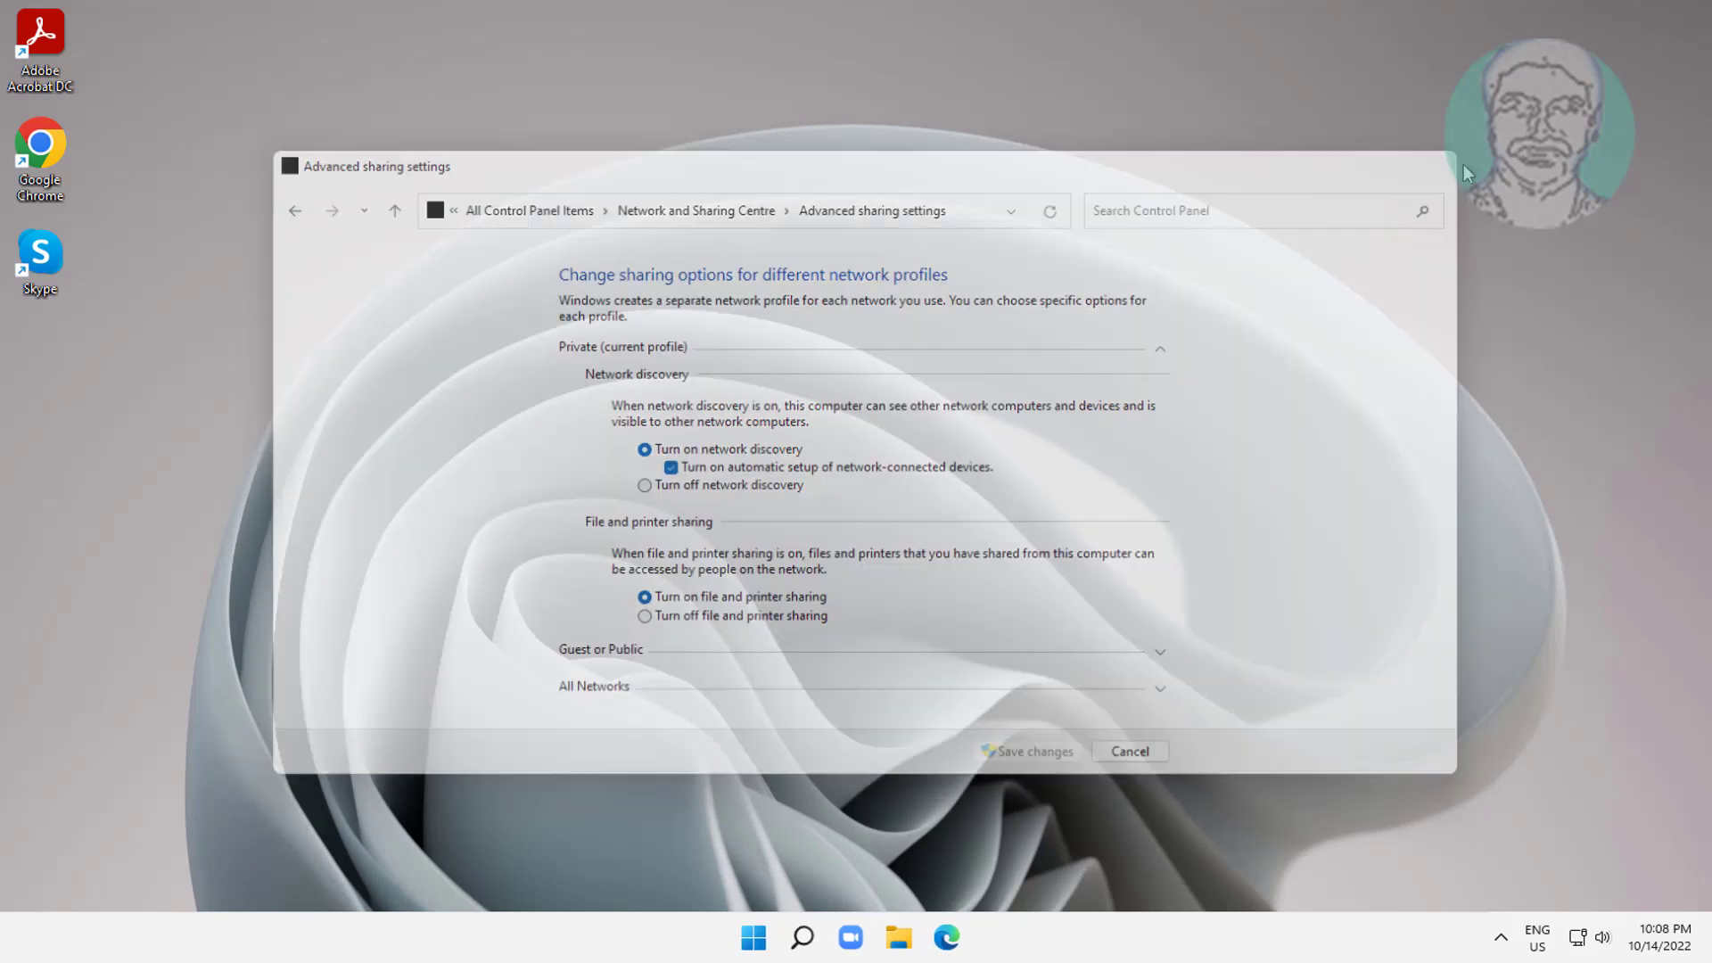
left_click(1128, 750)
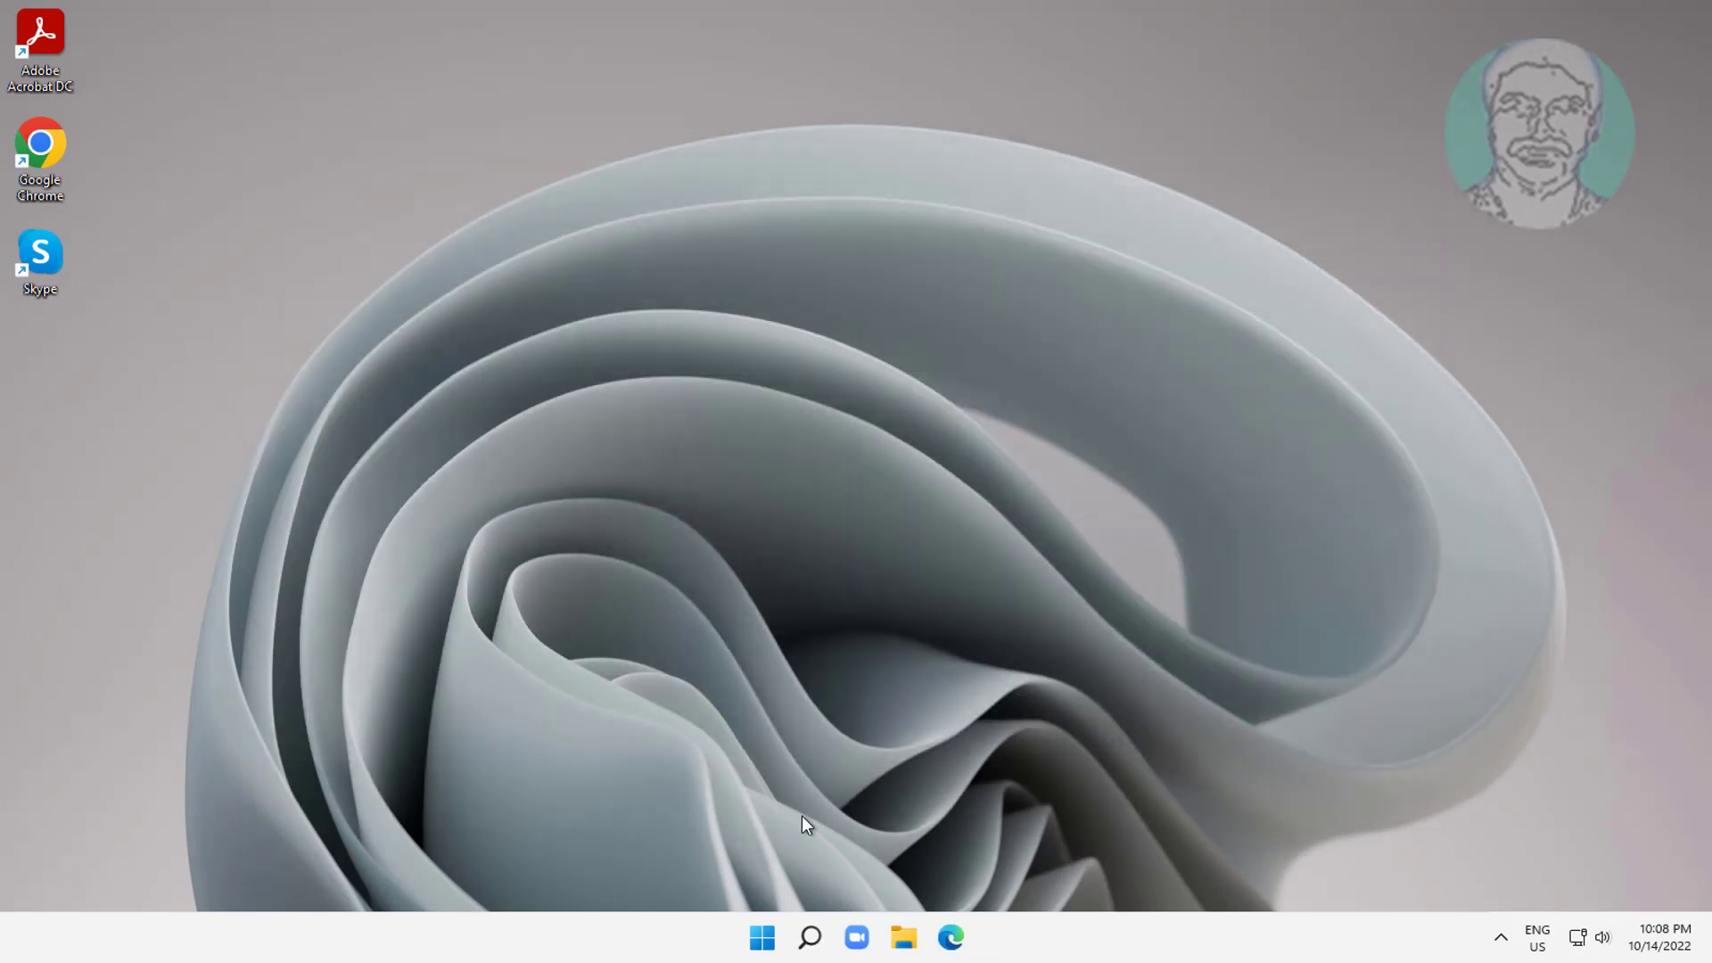
Search Windows for 'services' to bring up the Services app.
left_click(809, 936)
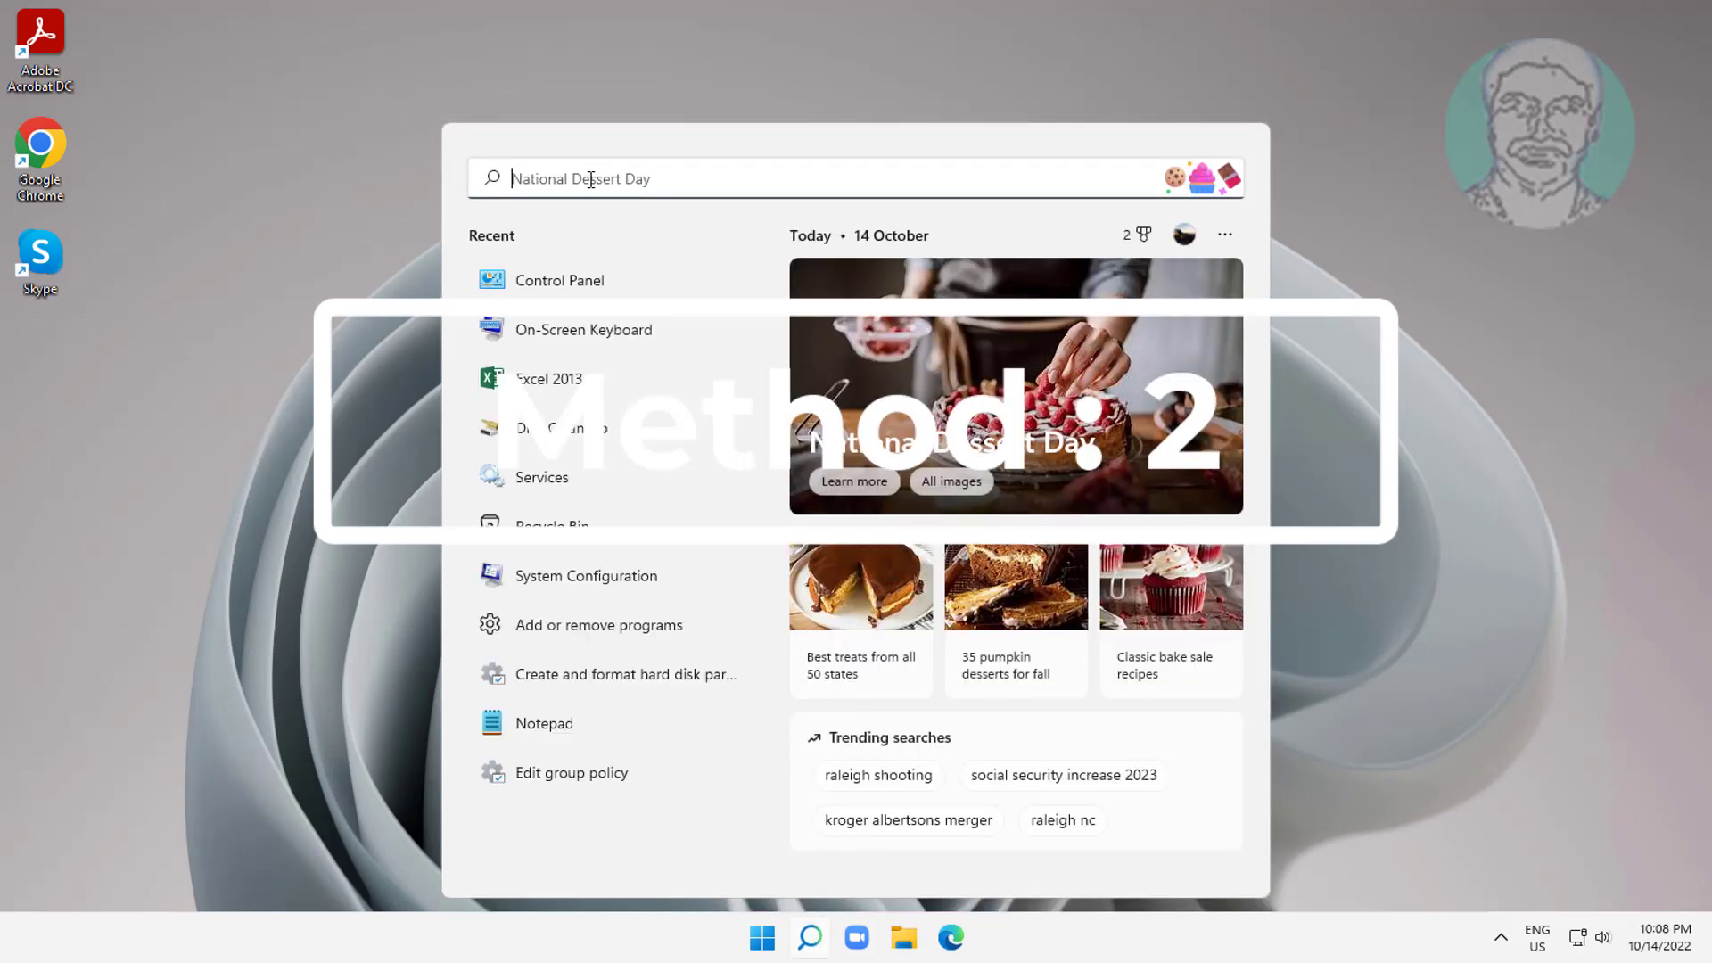
type("services")
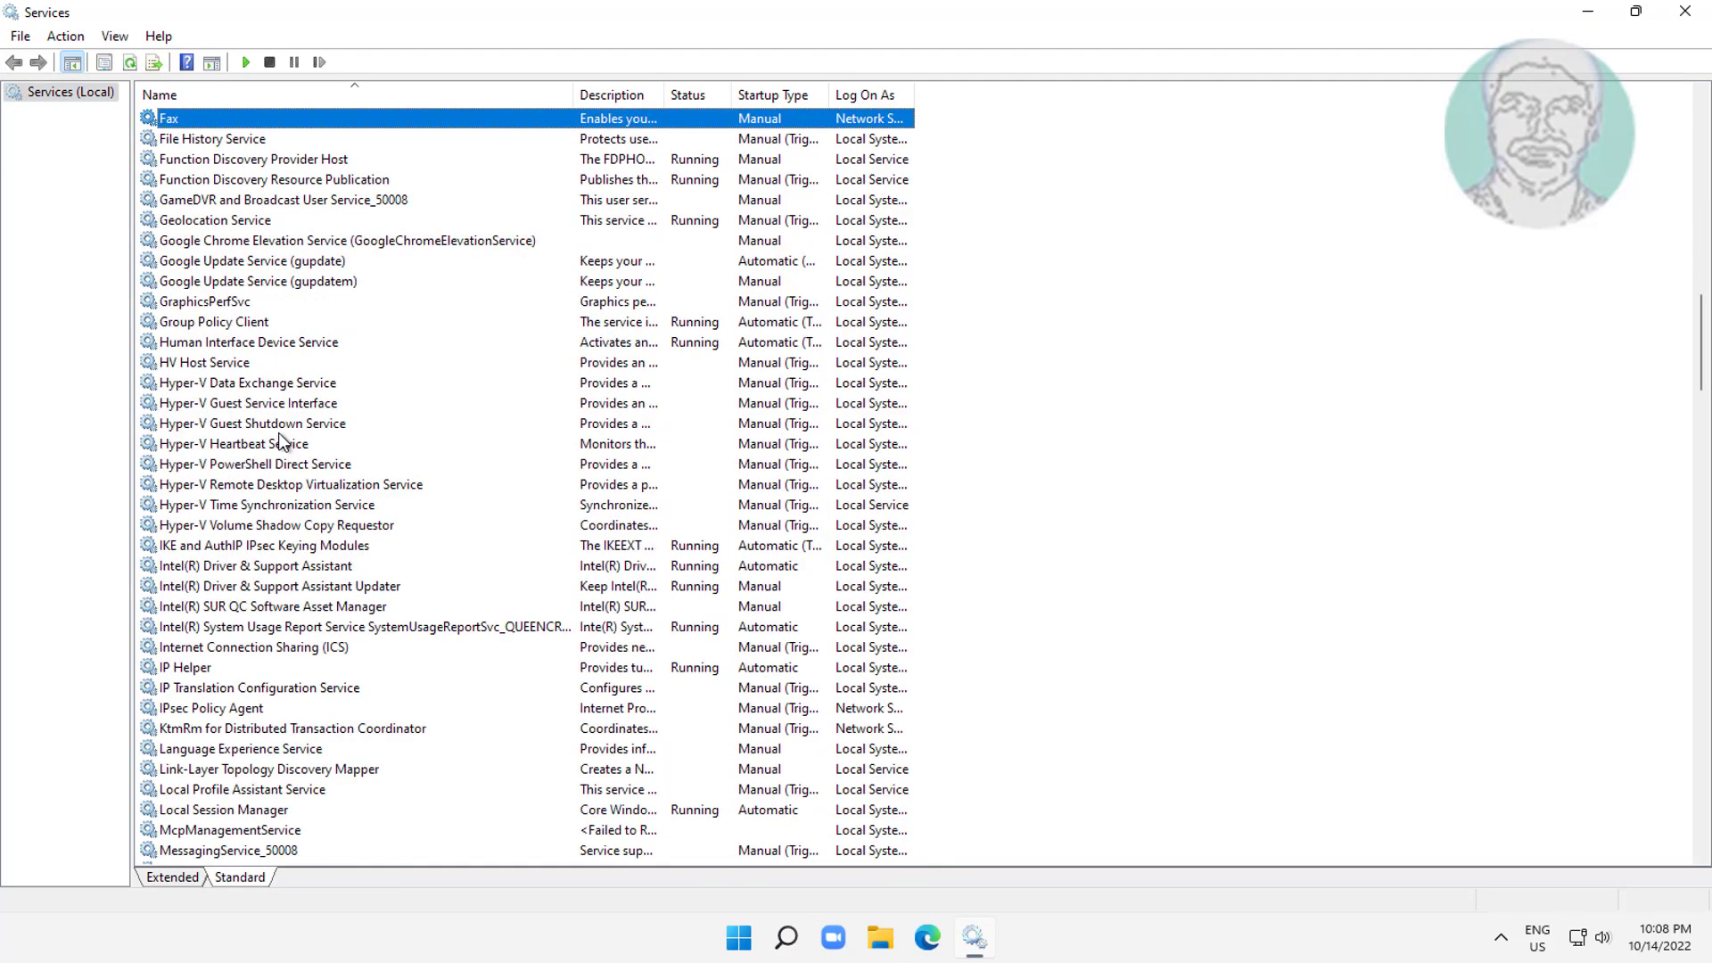
Set Function Discovery Provider Host's startup type to Automatic and apply it.
left_click(252, 159)
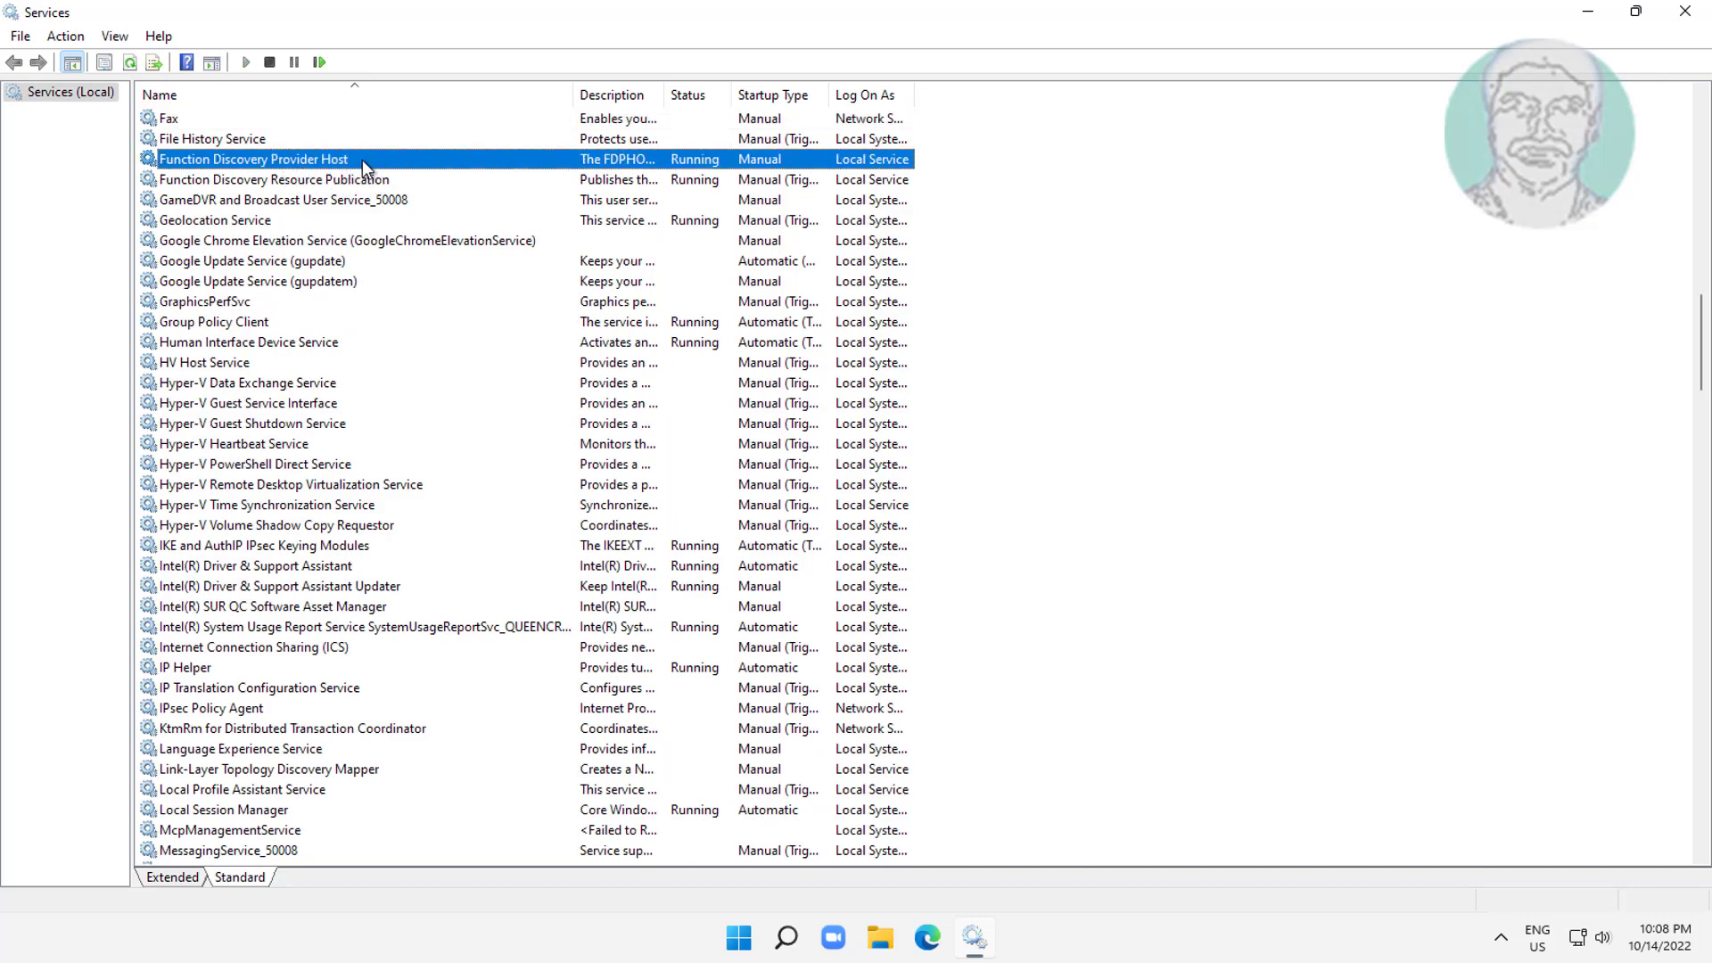
double_click(251, 158)
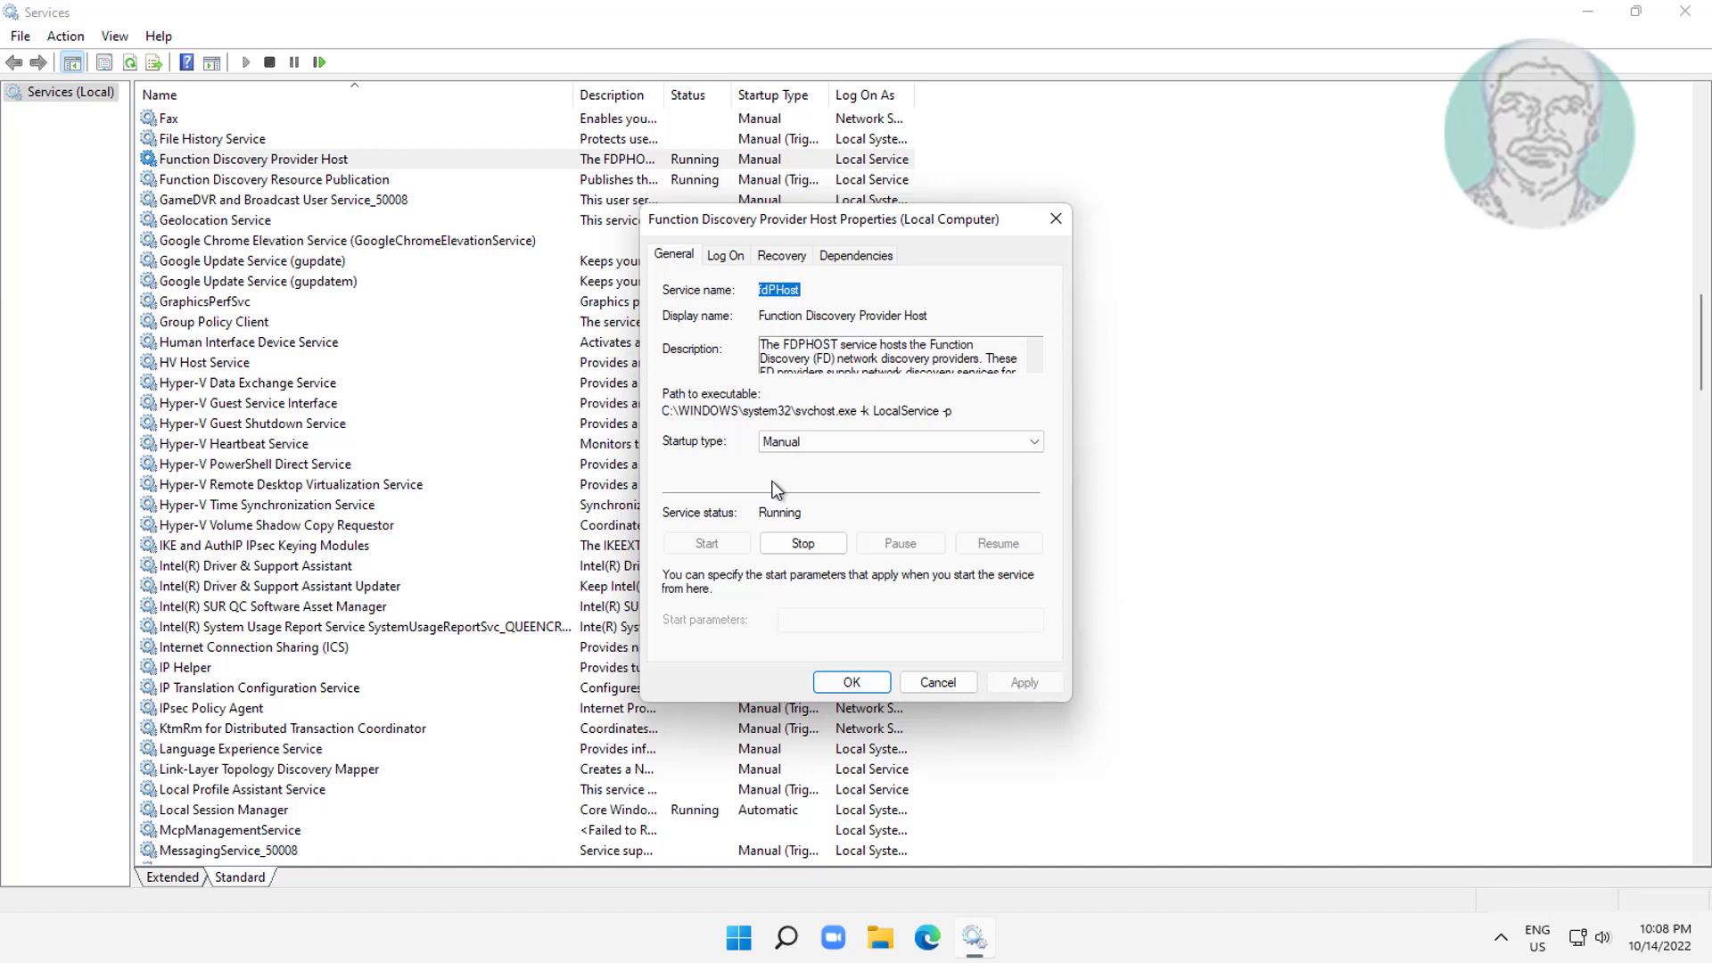
left_click(899, 441)
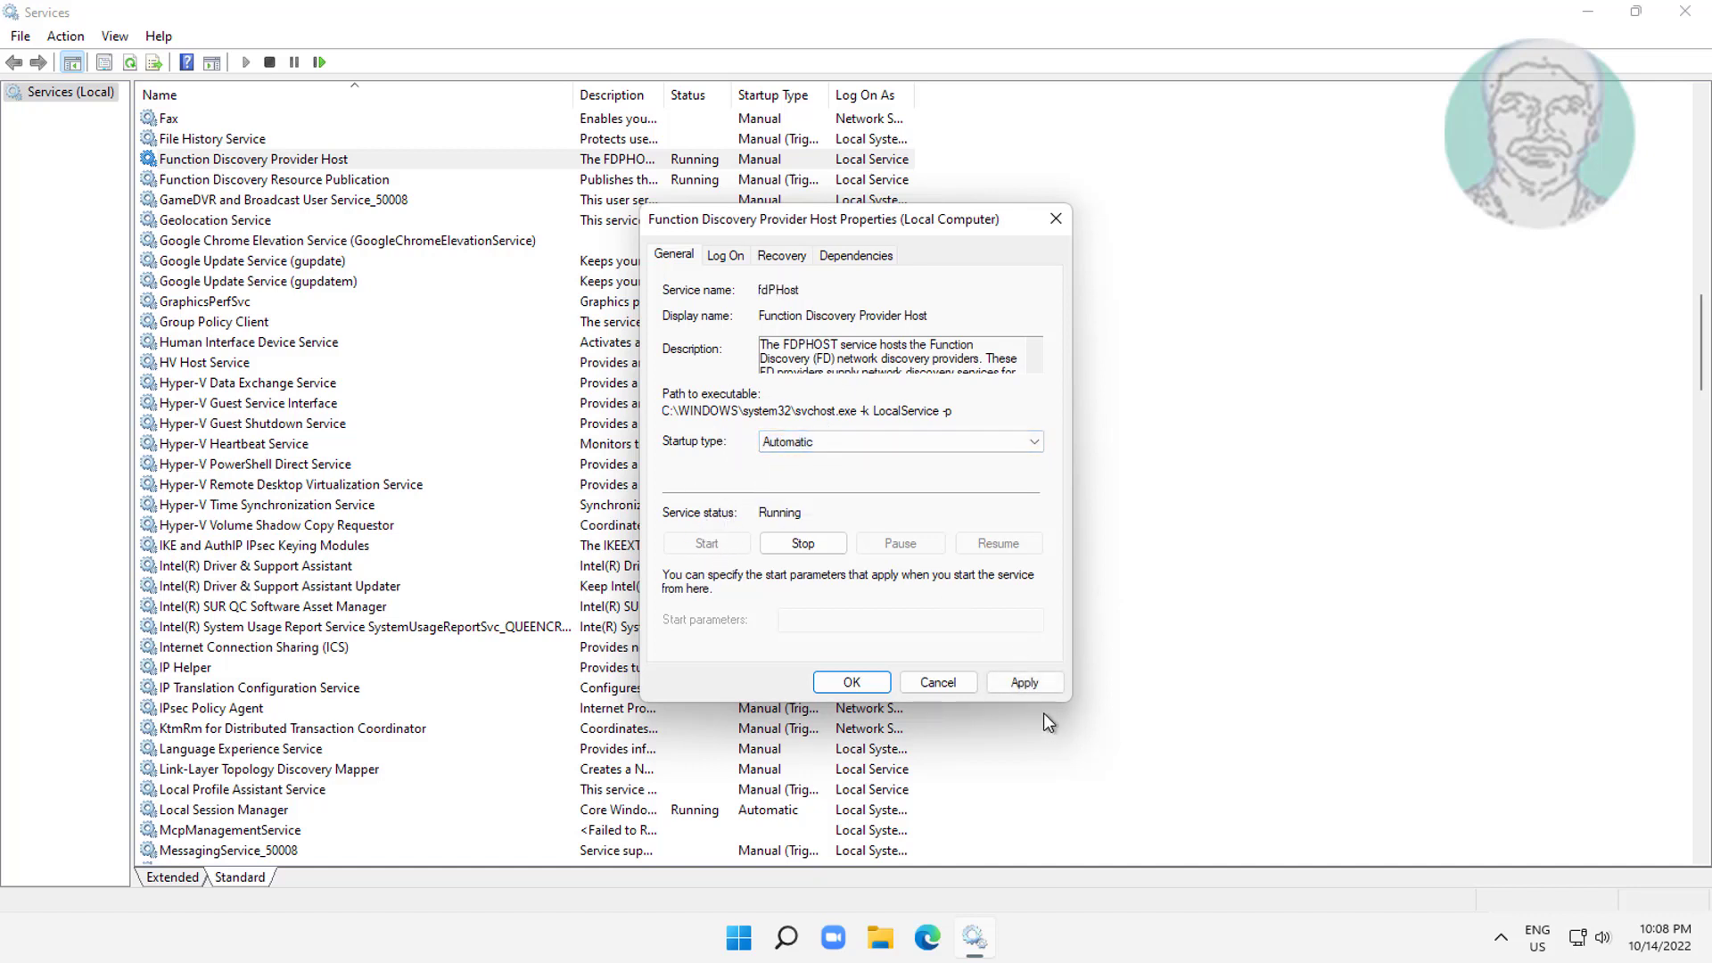
left_click(850, 681)
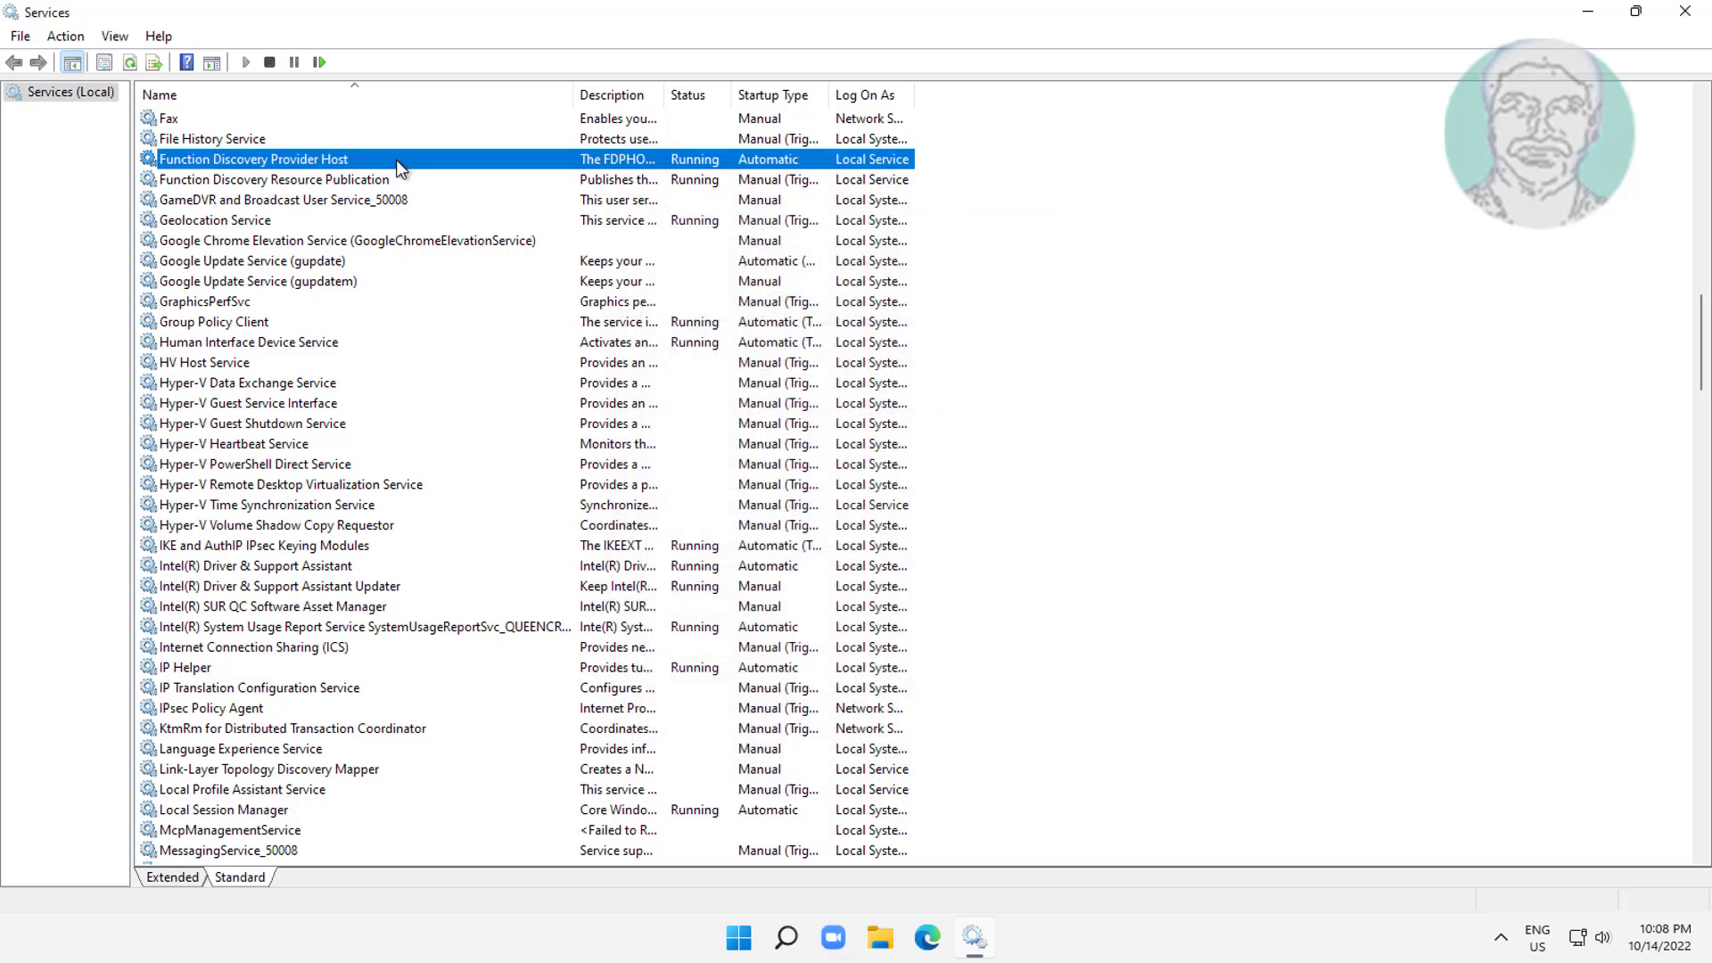
Restart Function Discovery Provider Host with its dependent Resource Publication service, then close Services.
right_click(251, 159)
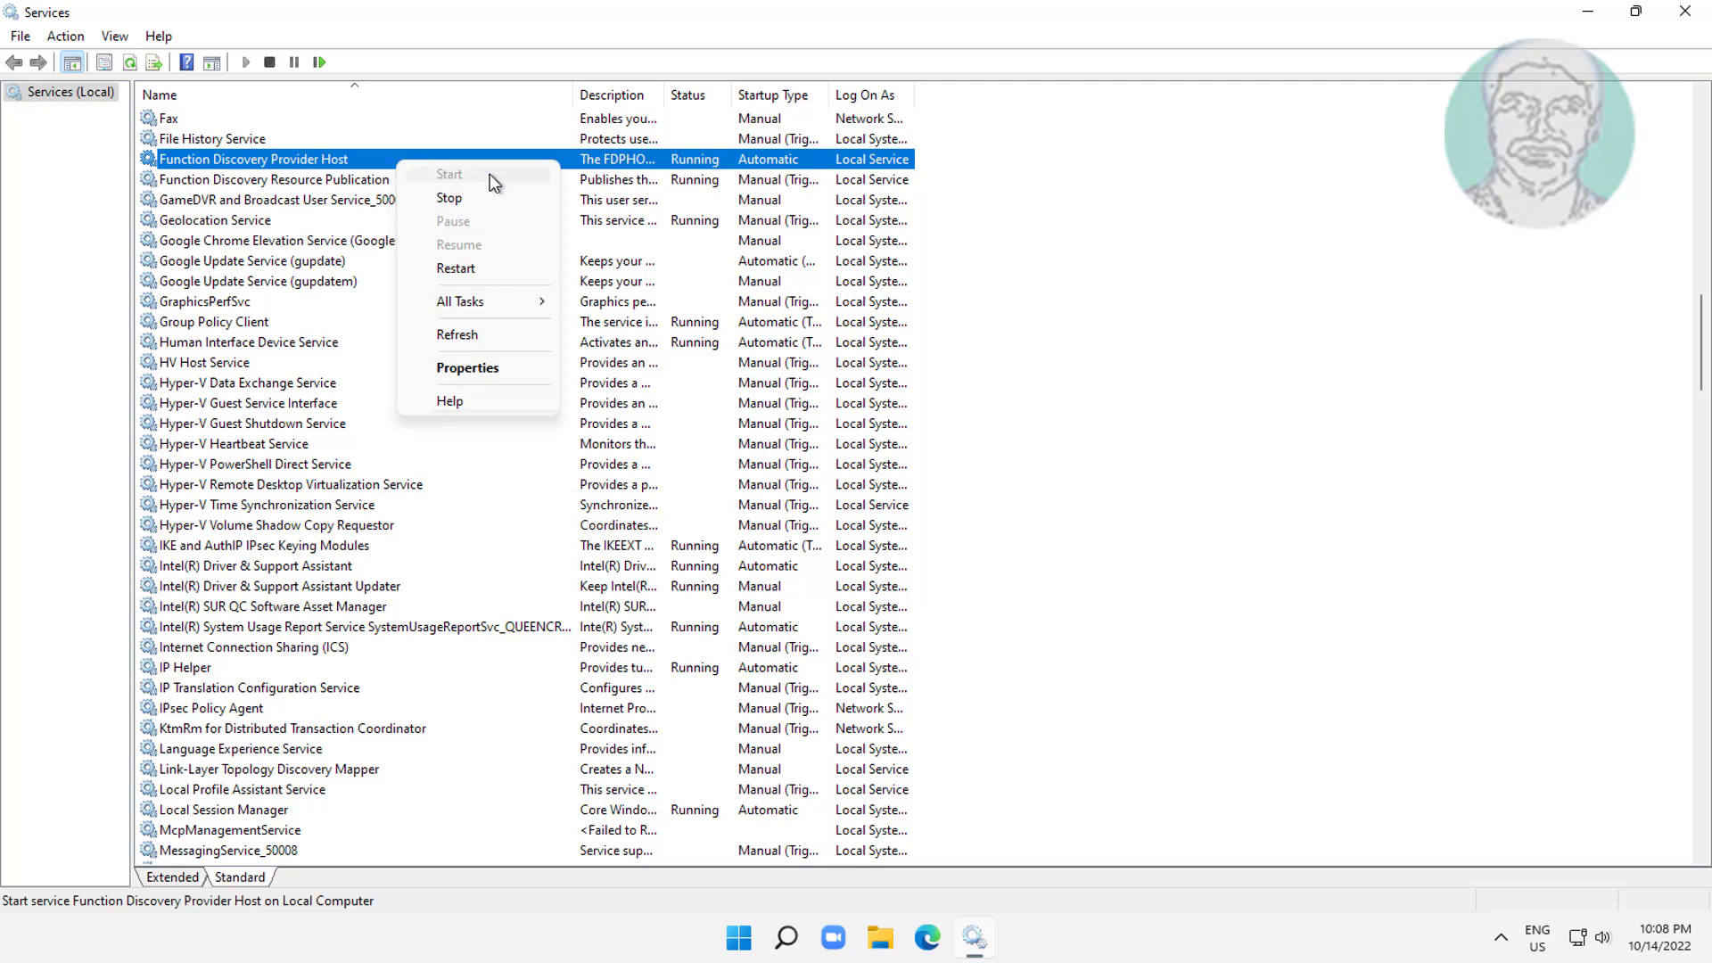
left_click(454, 269)
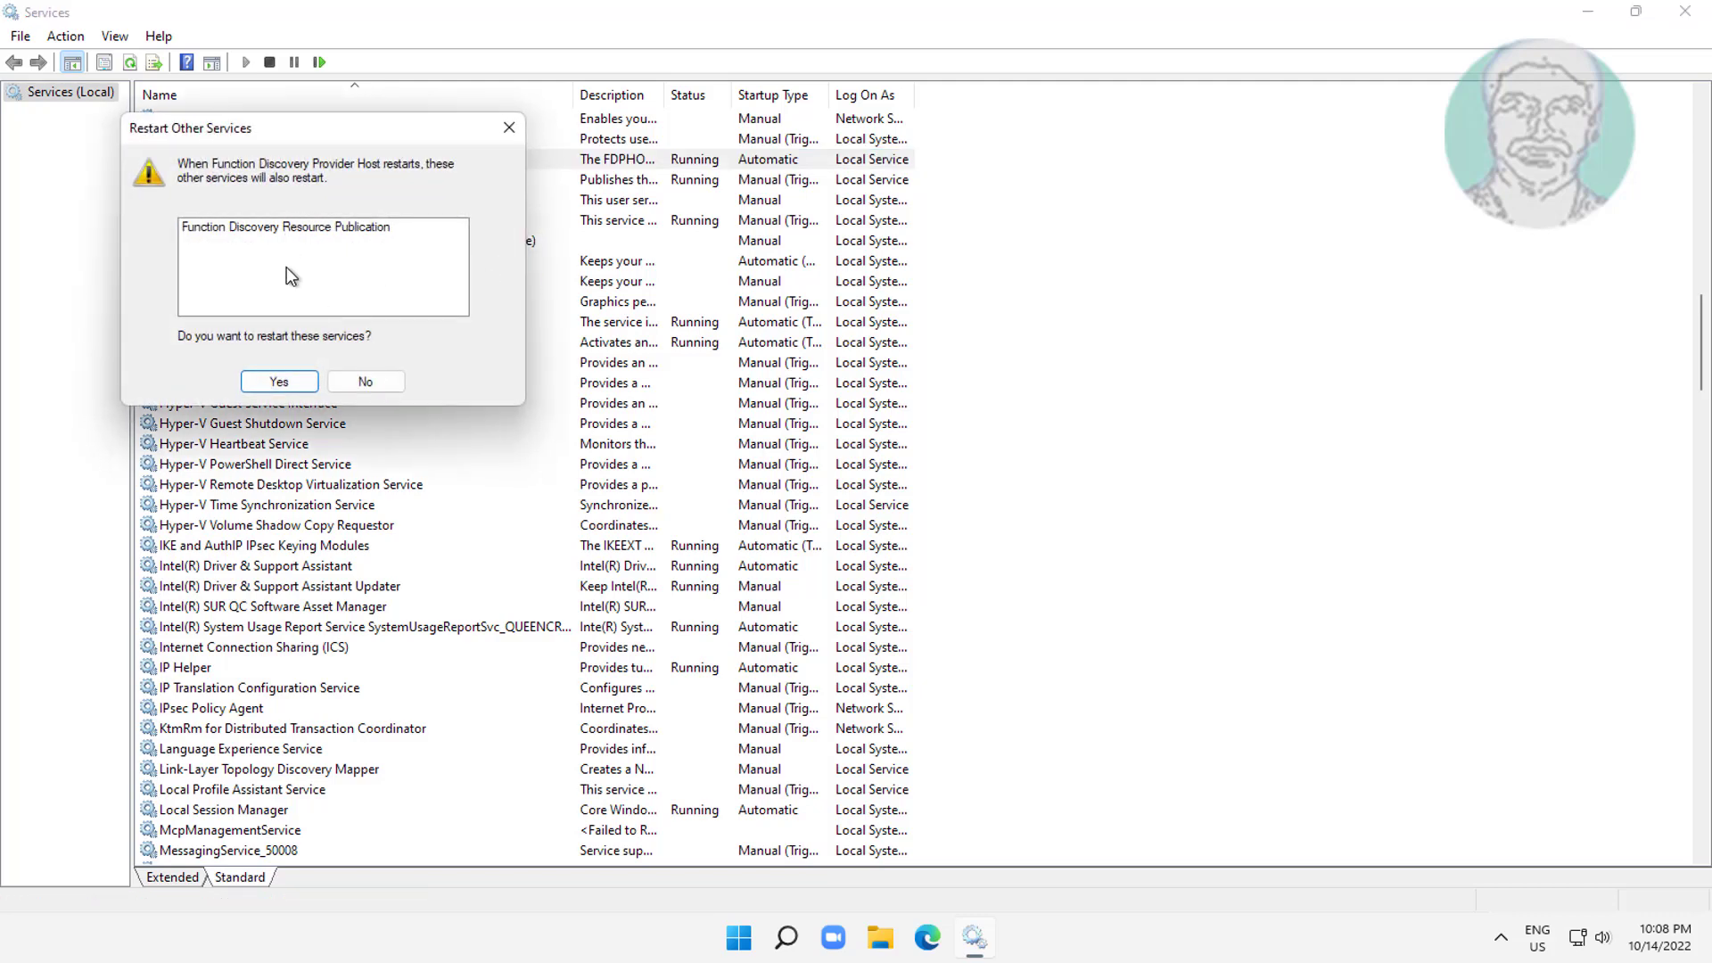
left_click(278, 381)
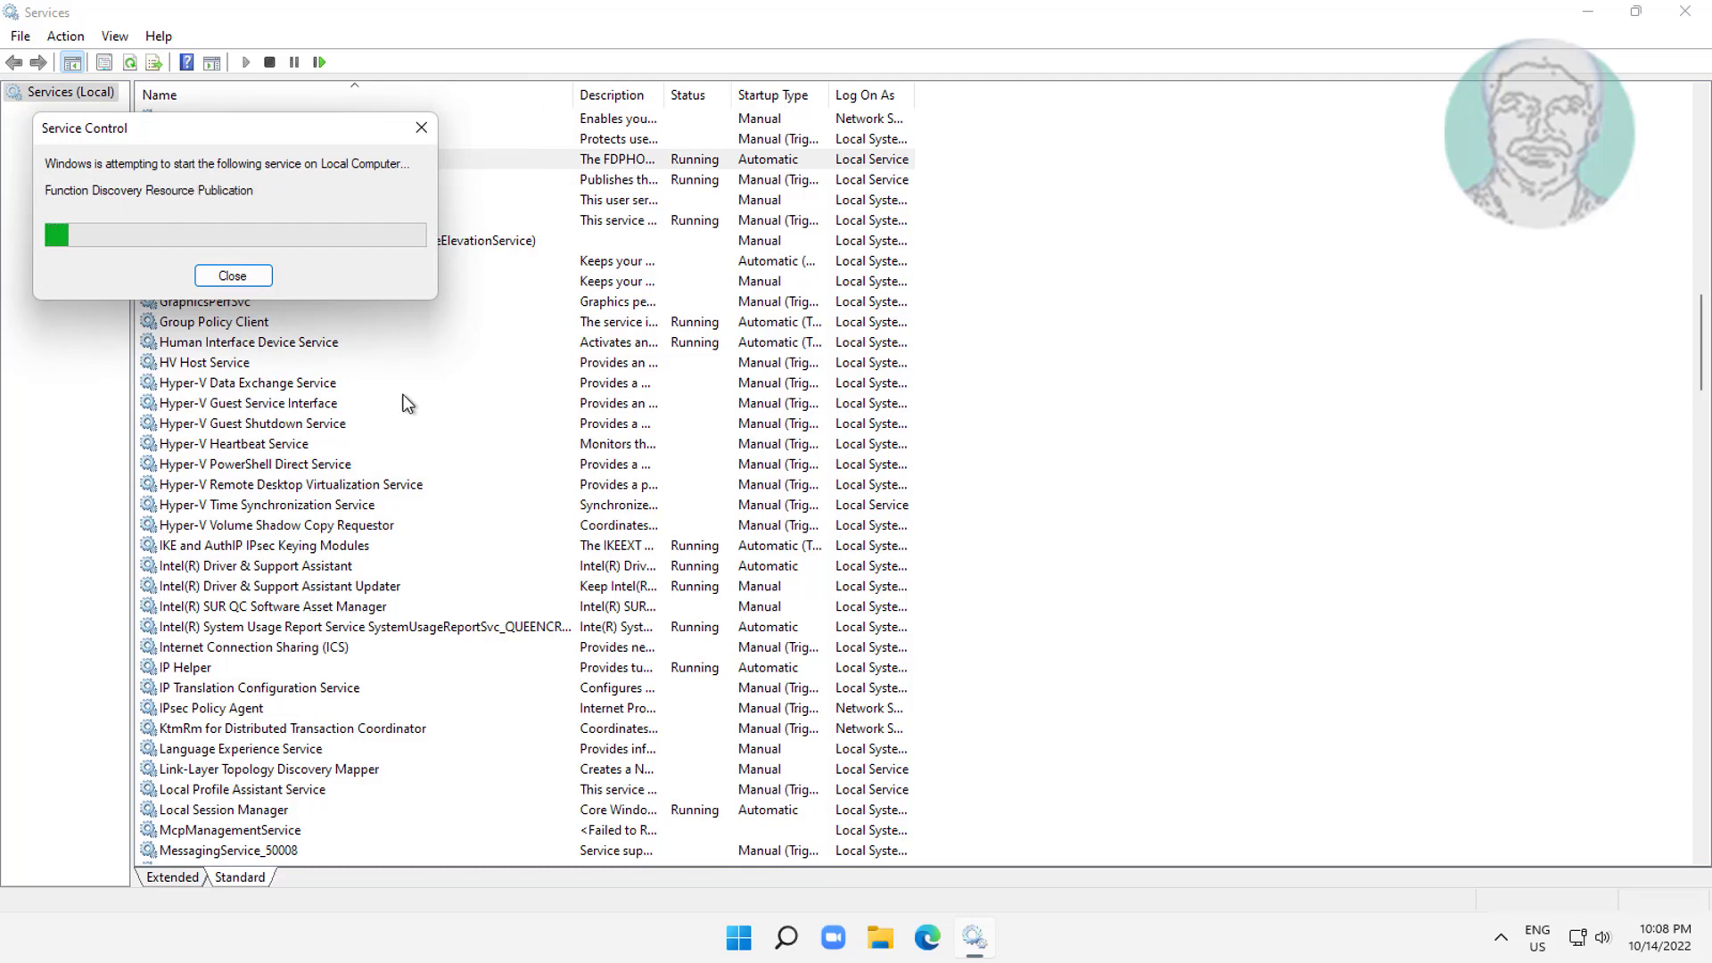
left_click(232, 275)
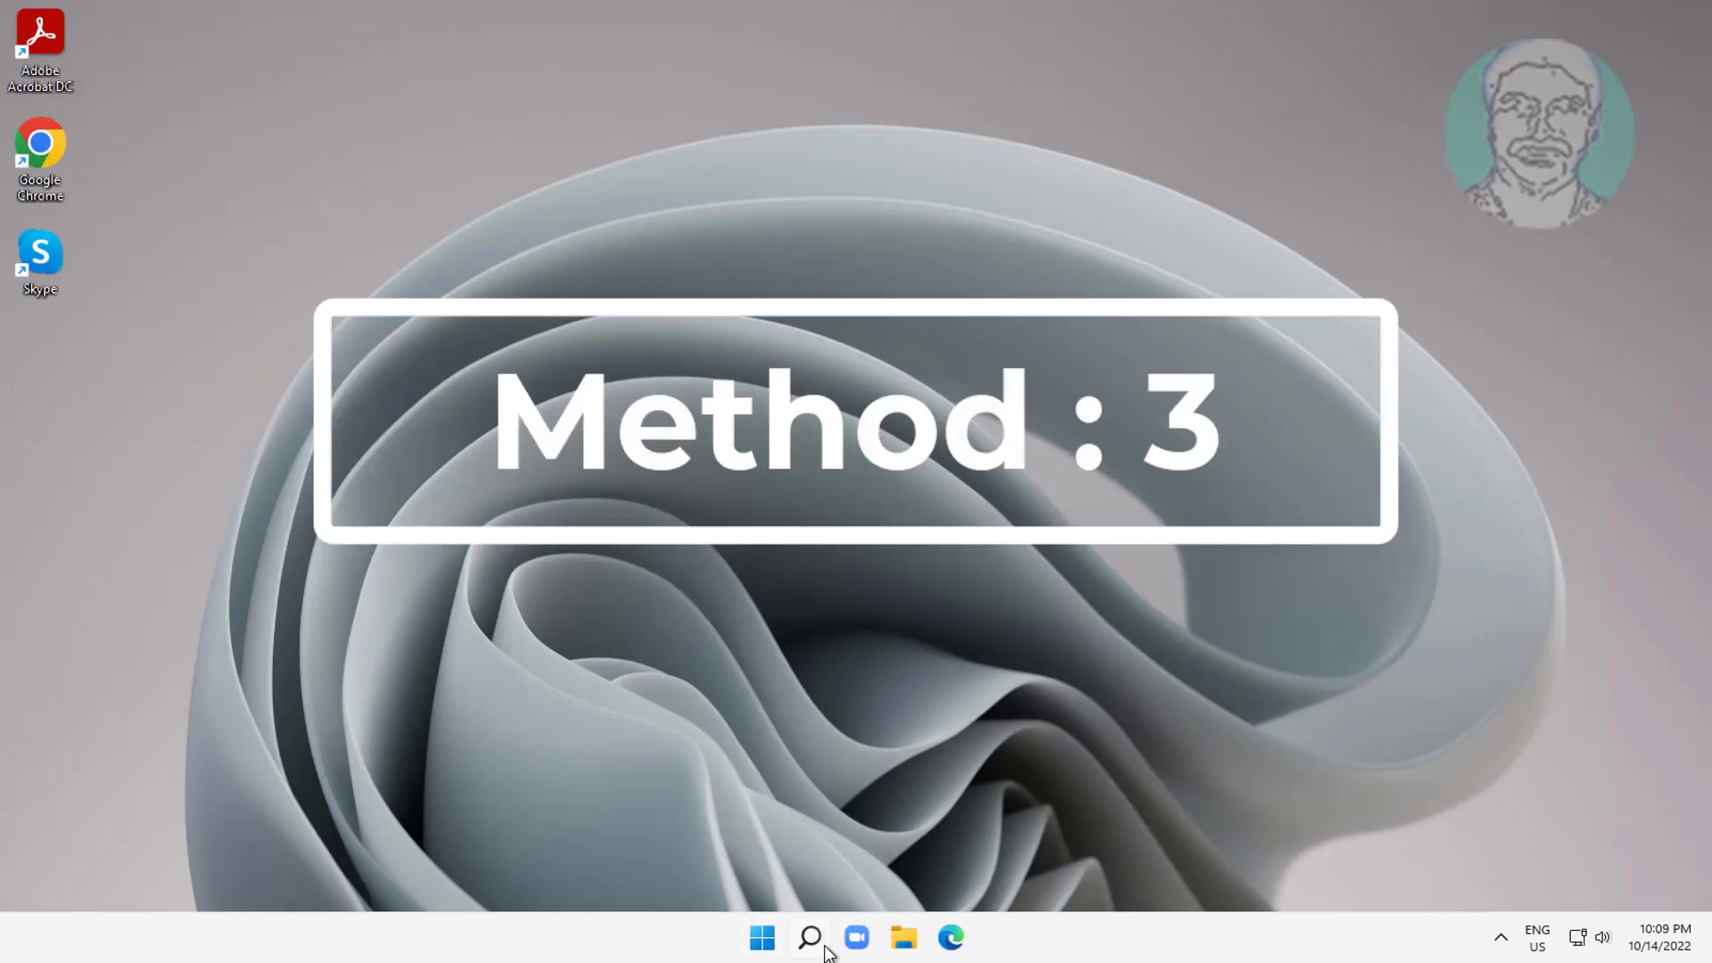
Search Windows again to bring up Control Panel for the third method.
left_click(808, 938)
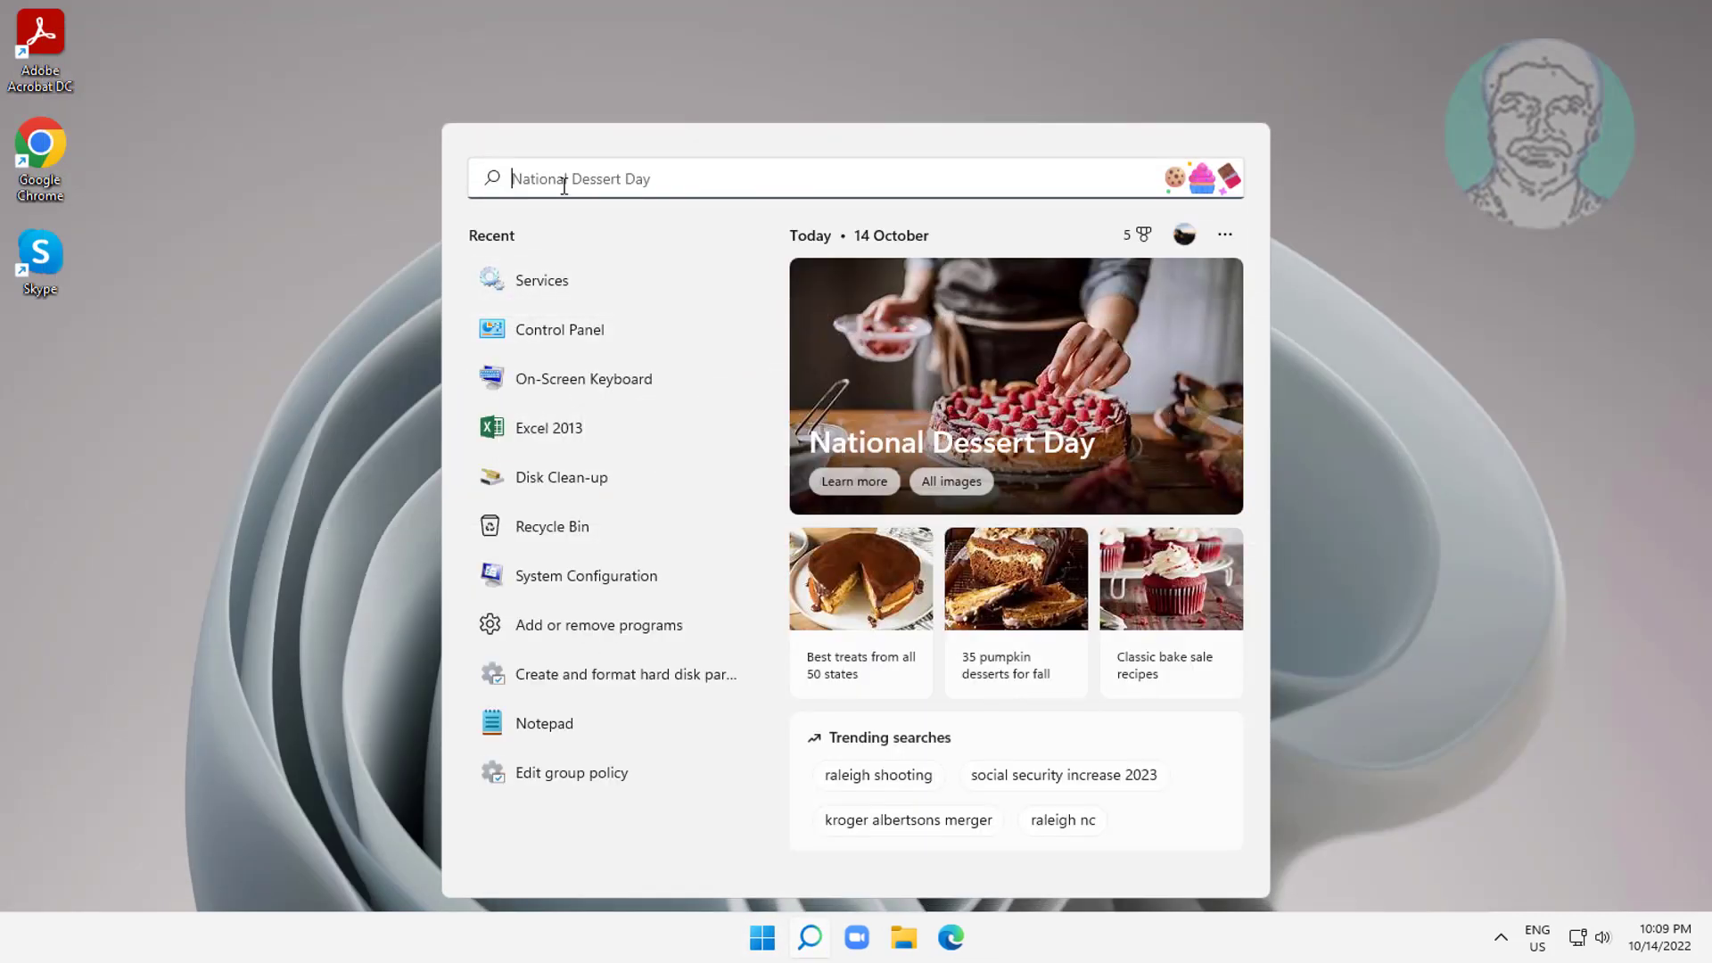
type("cpm")
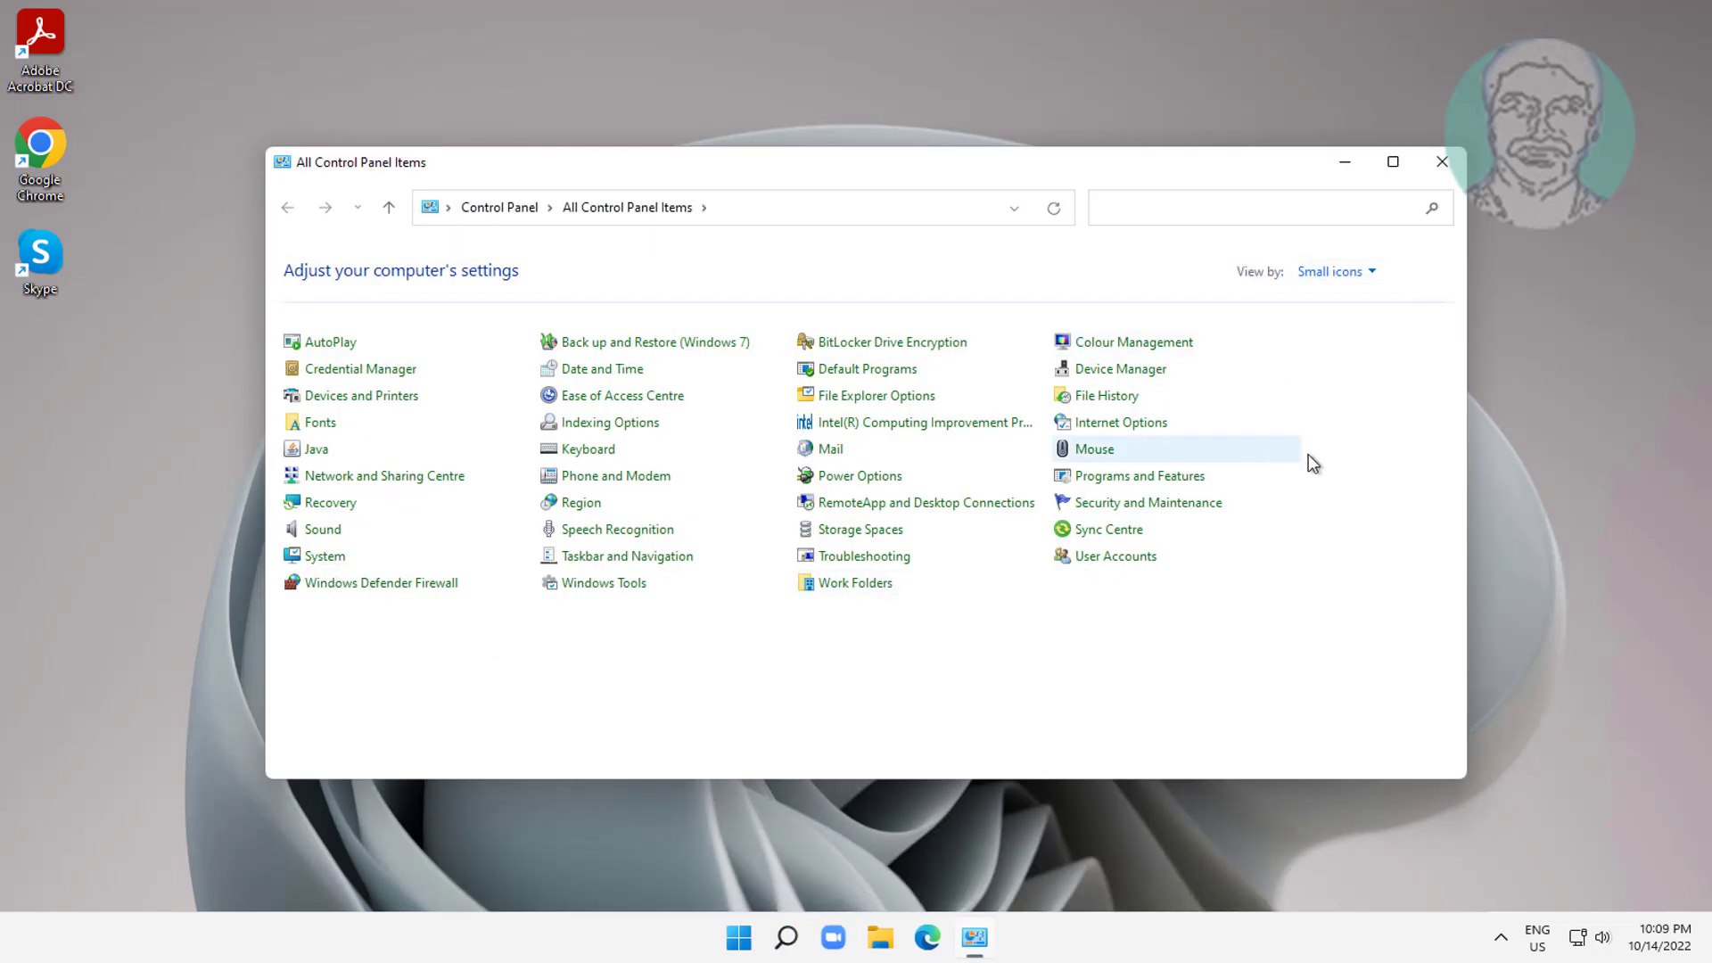
mouse_move(1140, 474)
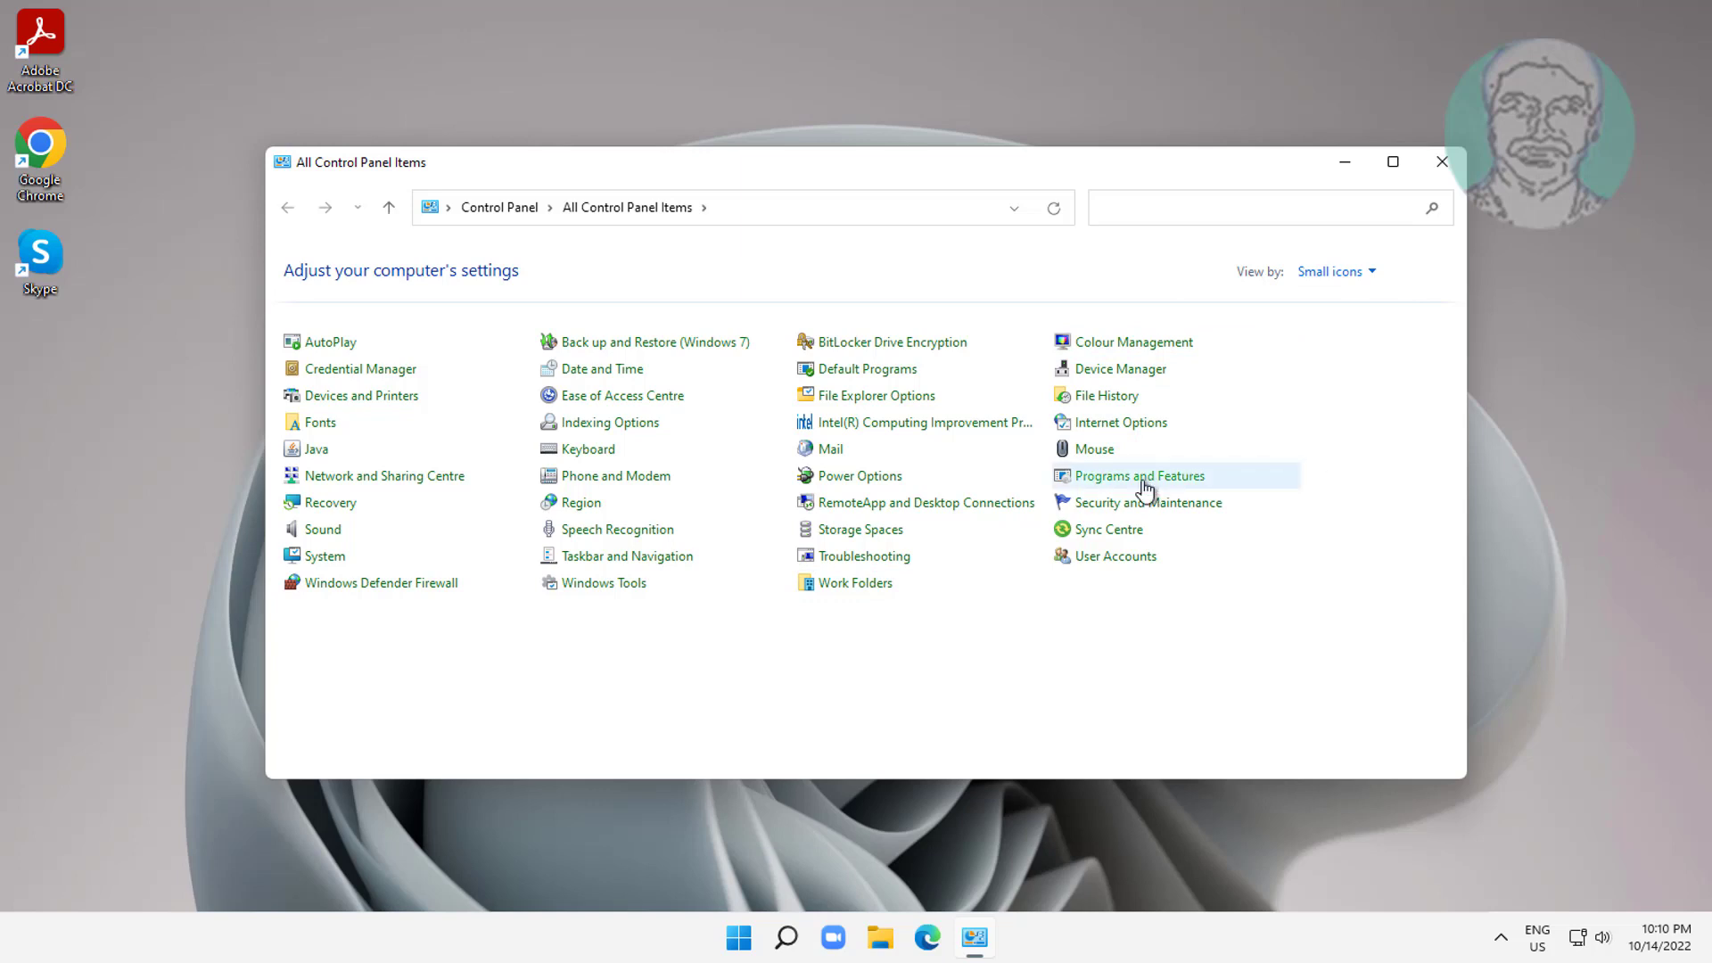
From Programs and Features, bring up the Windows Features on/off list.
left_click(1138, 474)
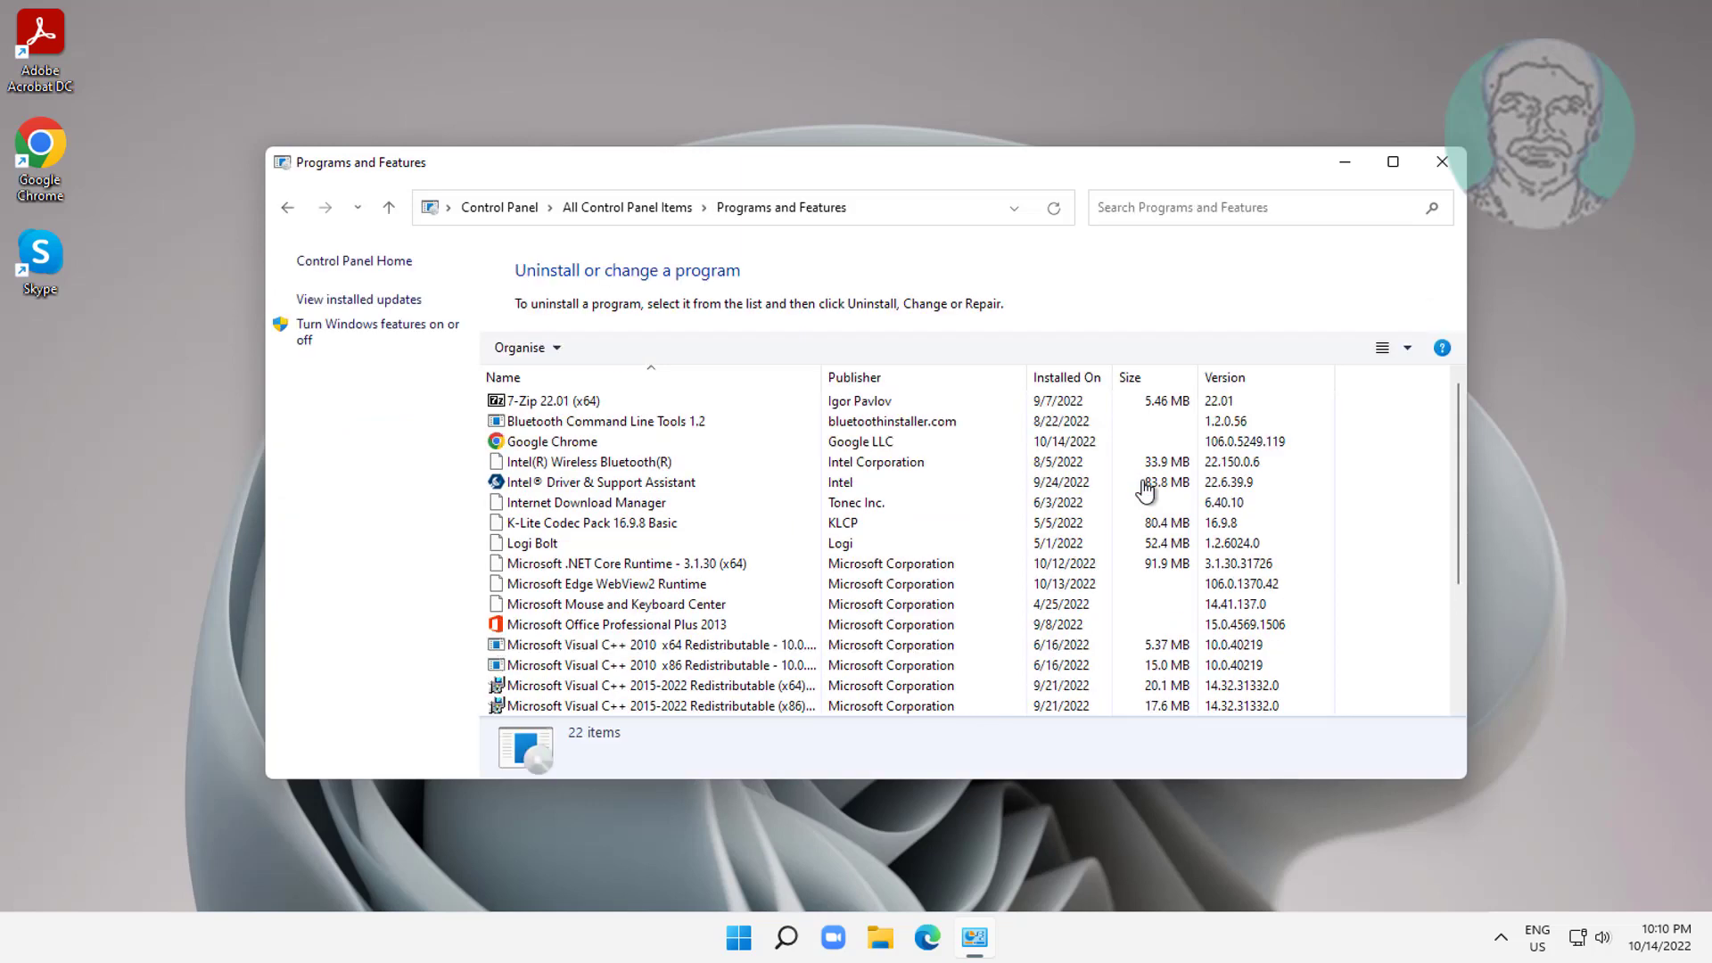
left_click(1052, 207)
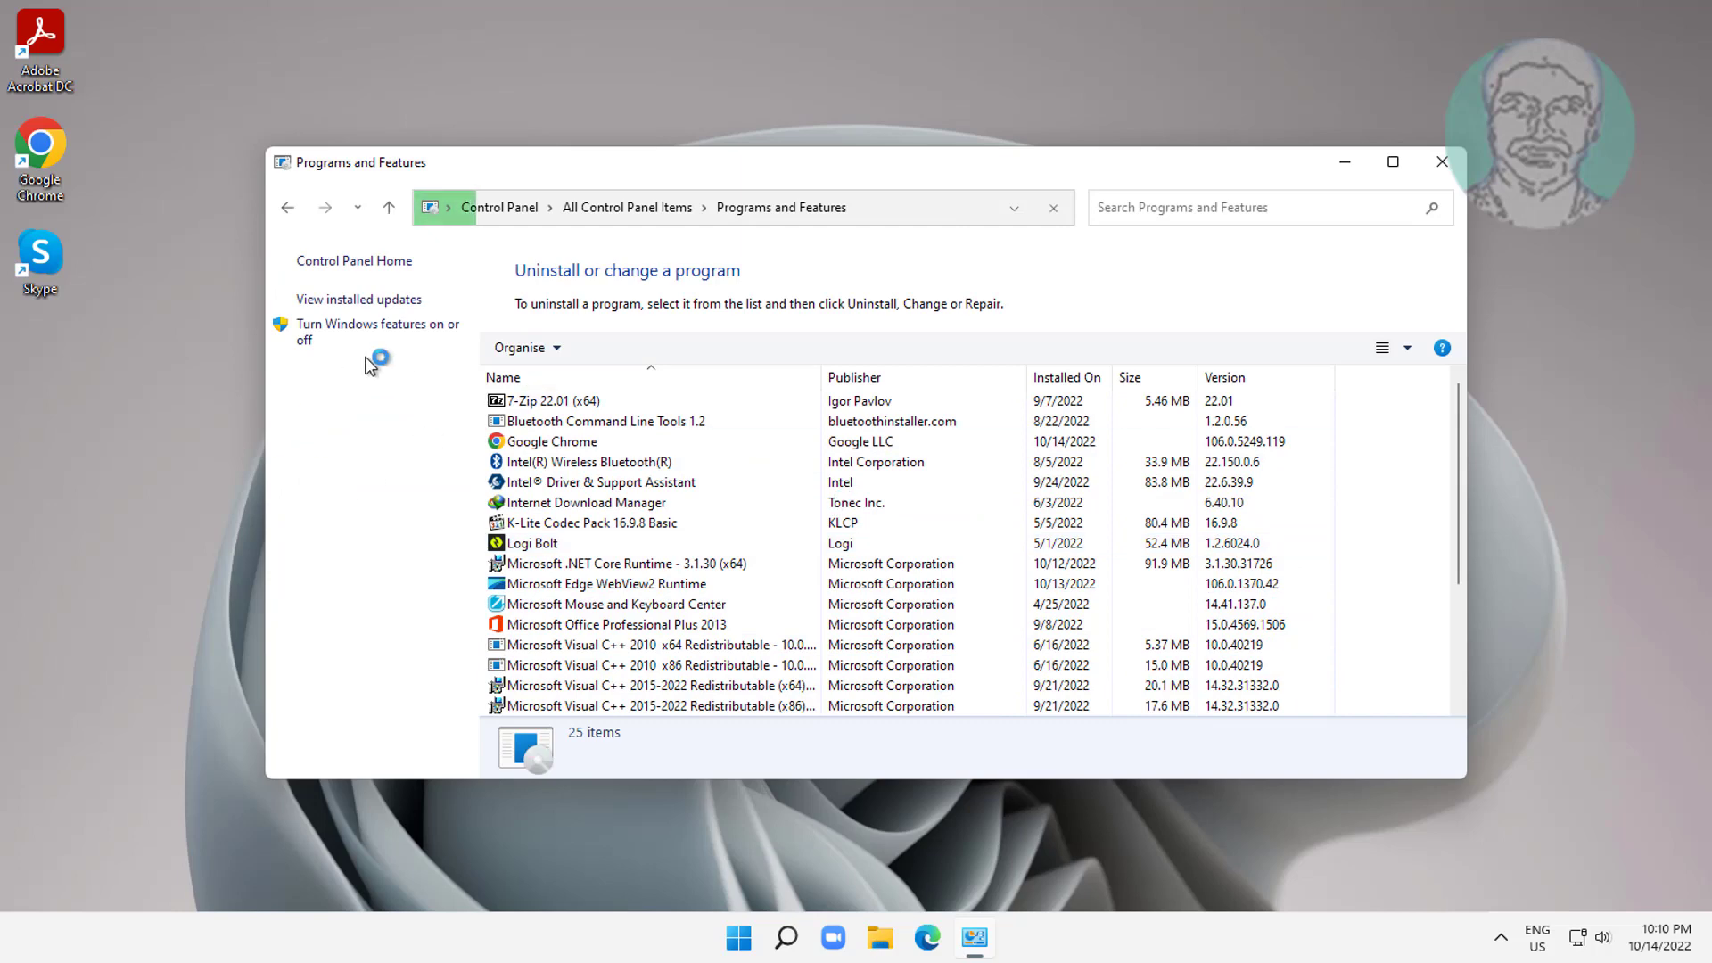
left_click(376, 332)
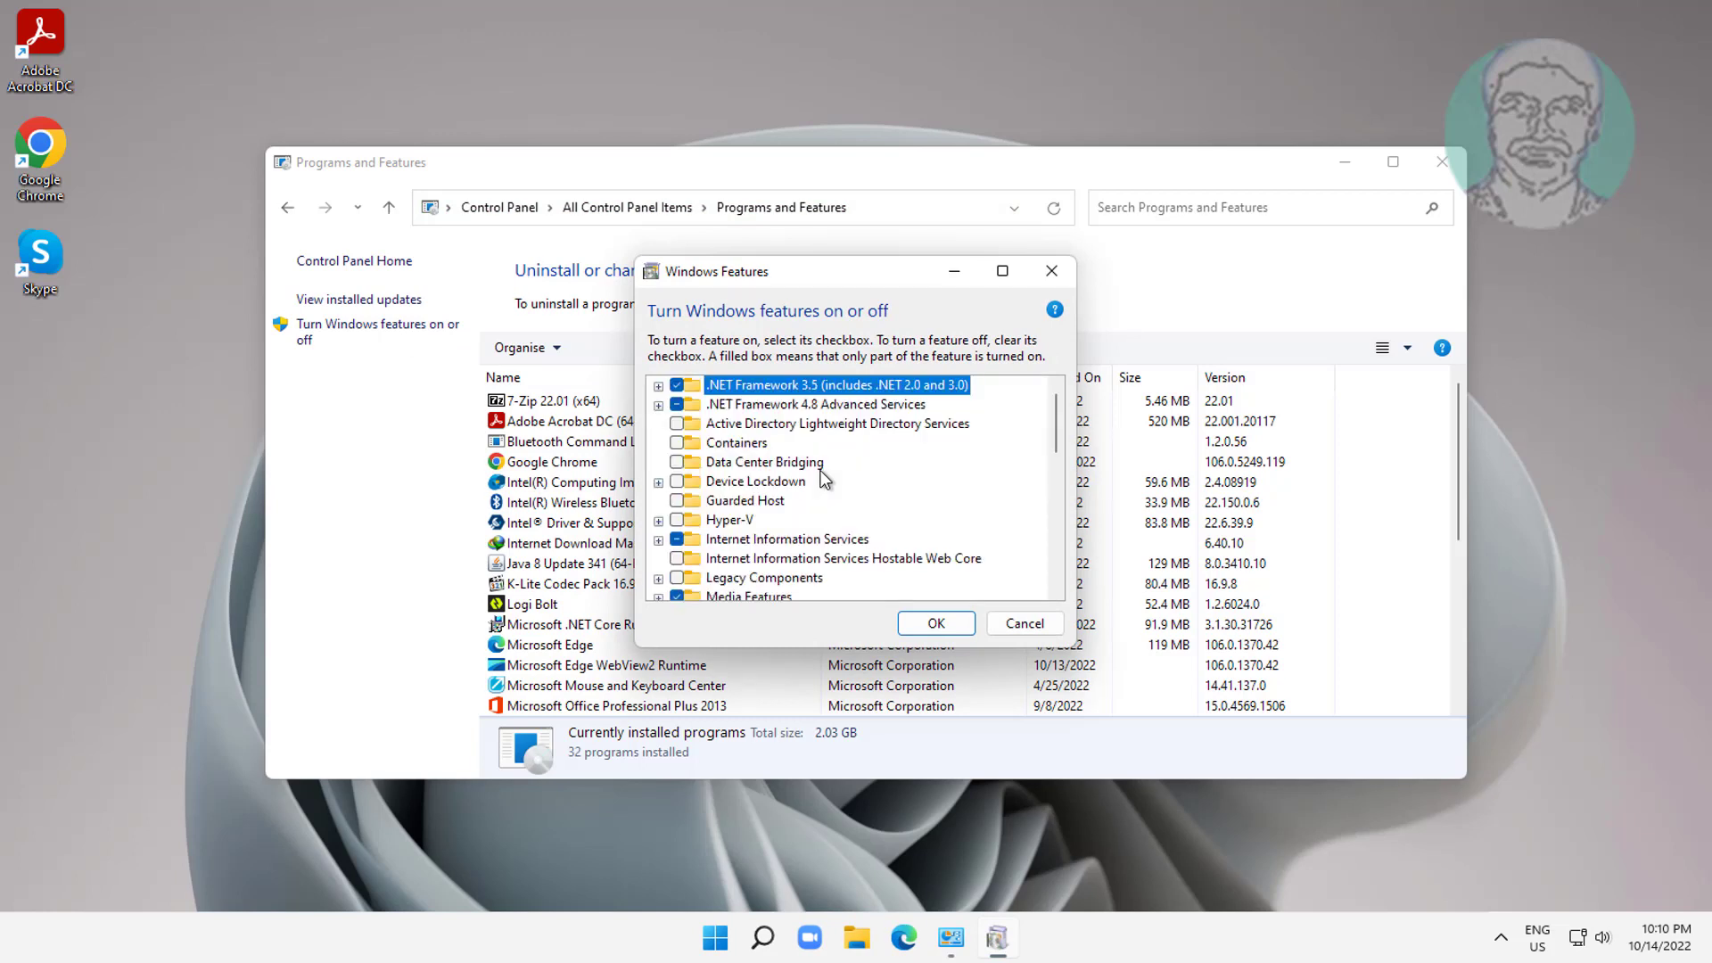
Enable SMB 1.0/CIFS File Sharing Support with its sub-features, apply, and close Programs and Features.
scroll("down", 3)
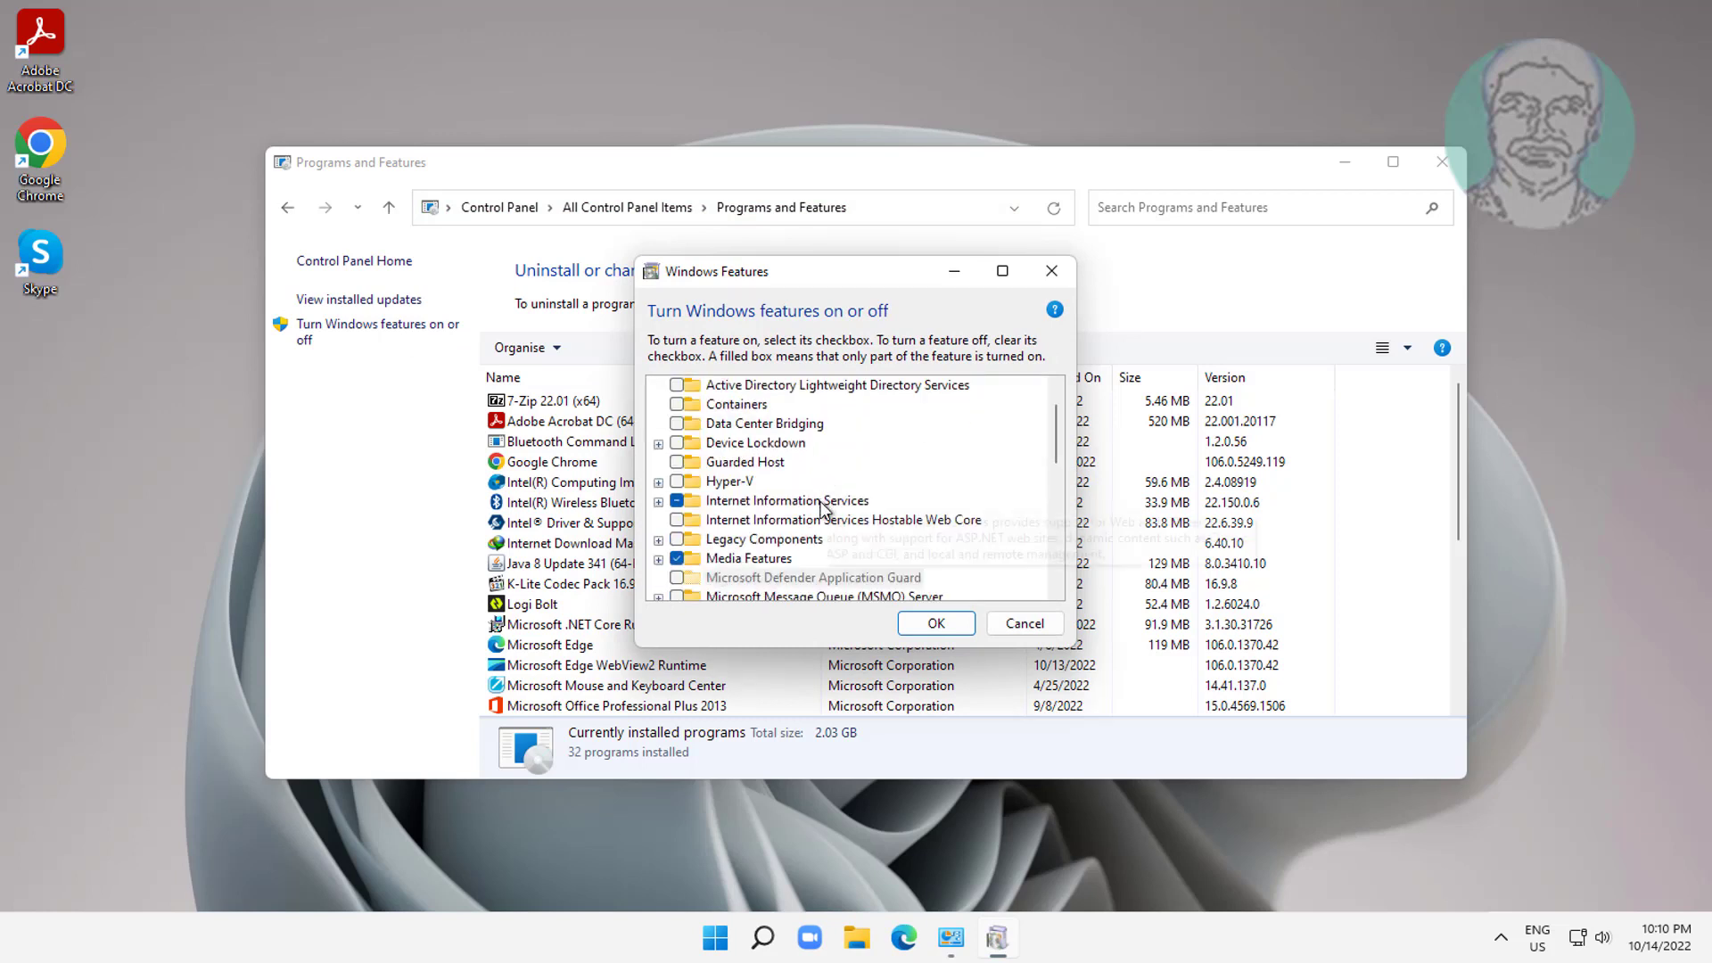
scroll("down", 3)
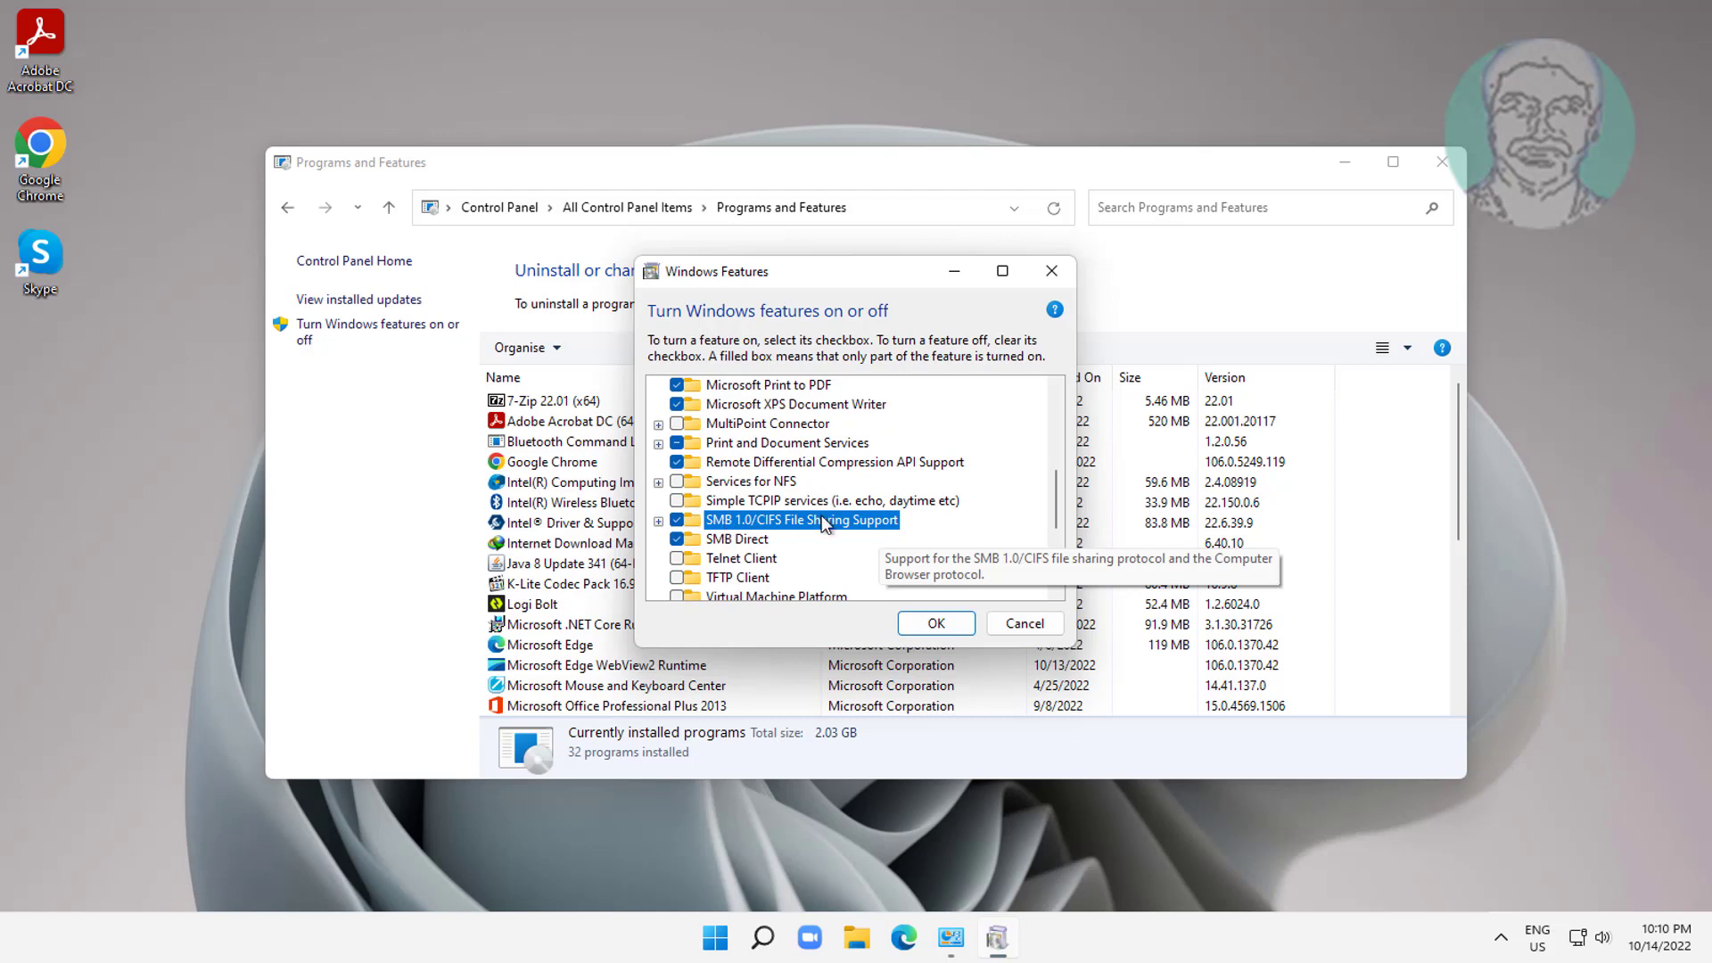
left_click(660, 519)
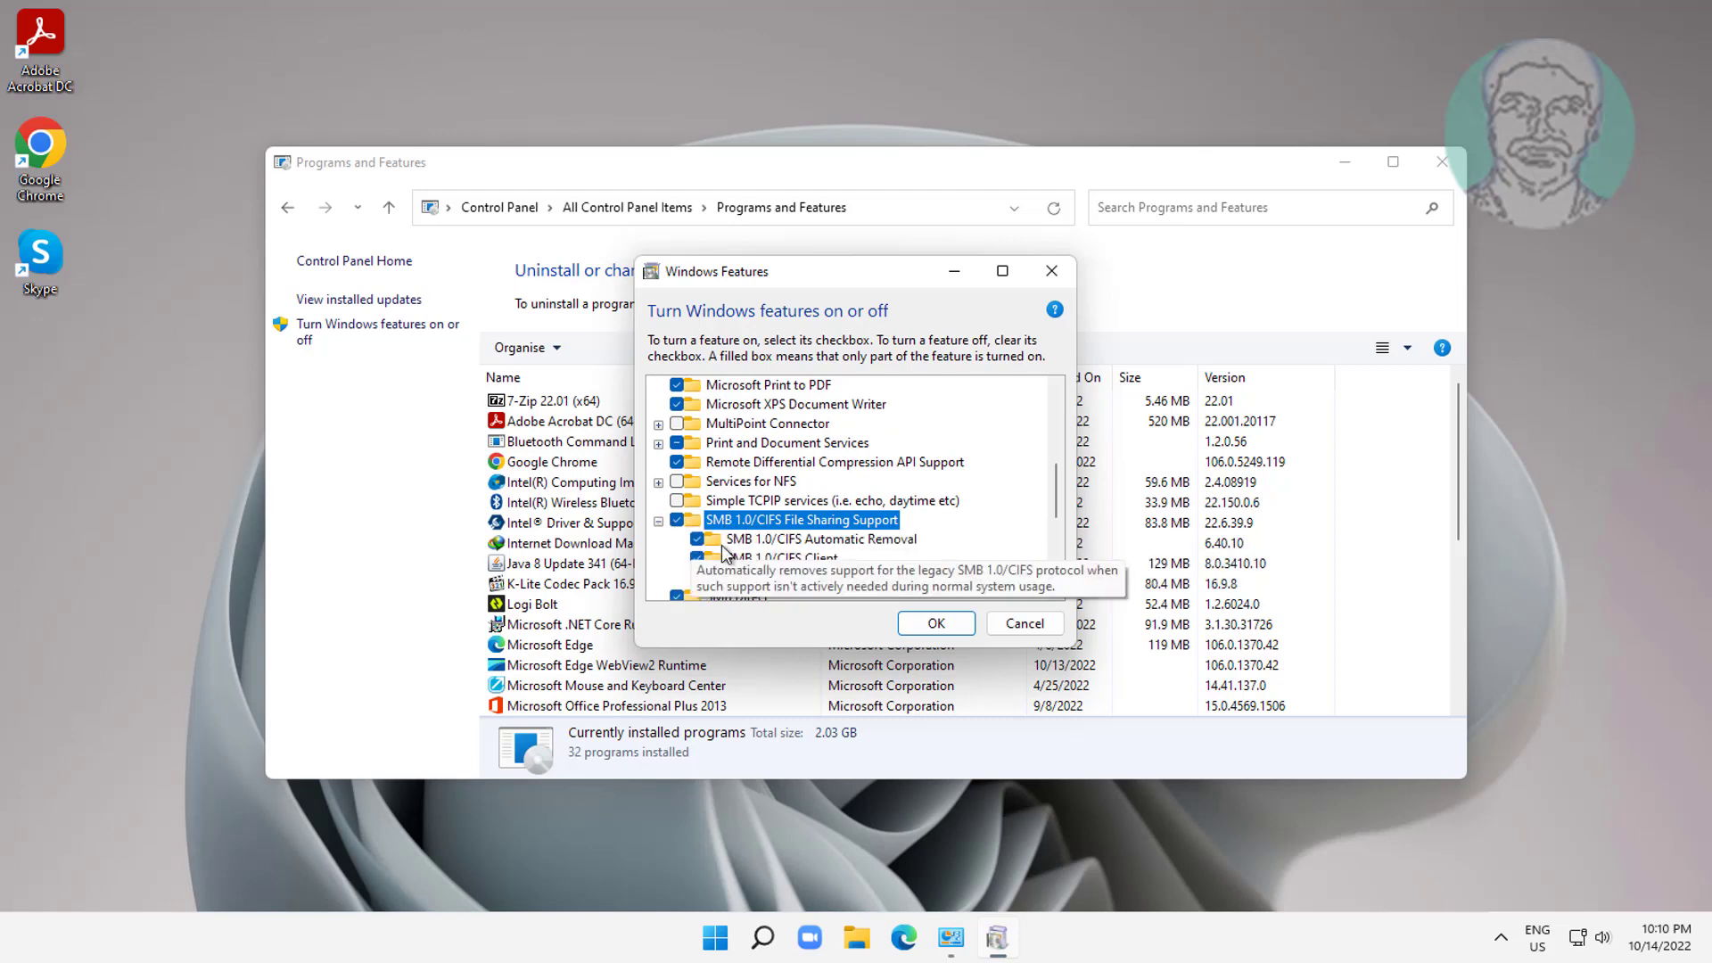
mouse_move(901, 549)
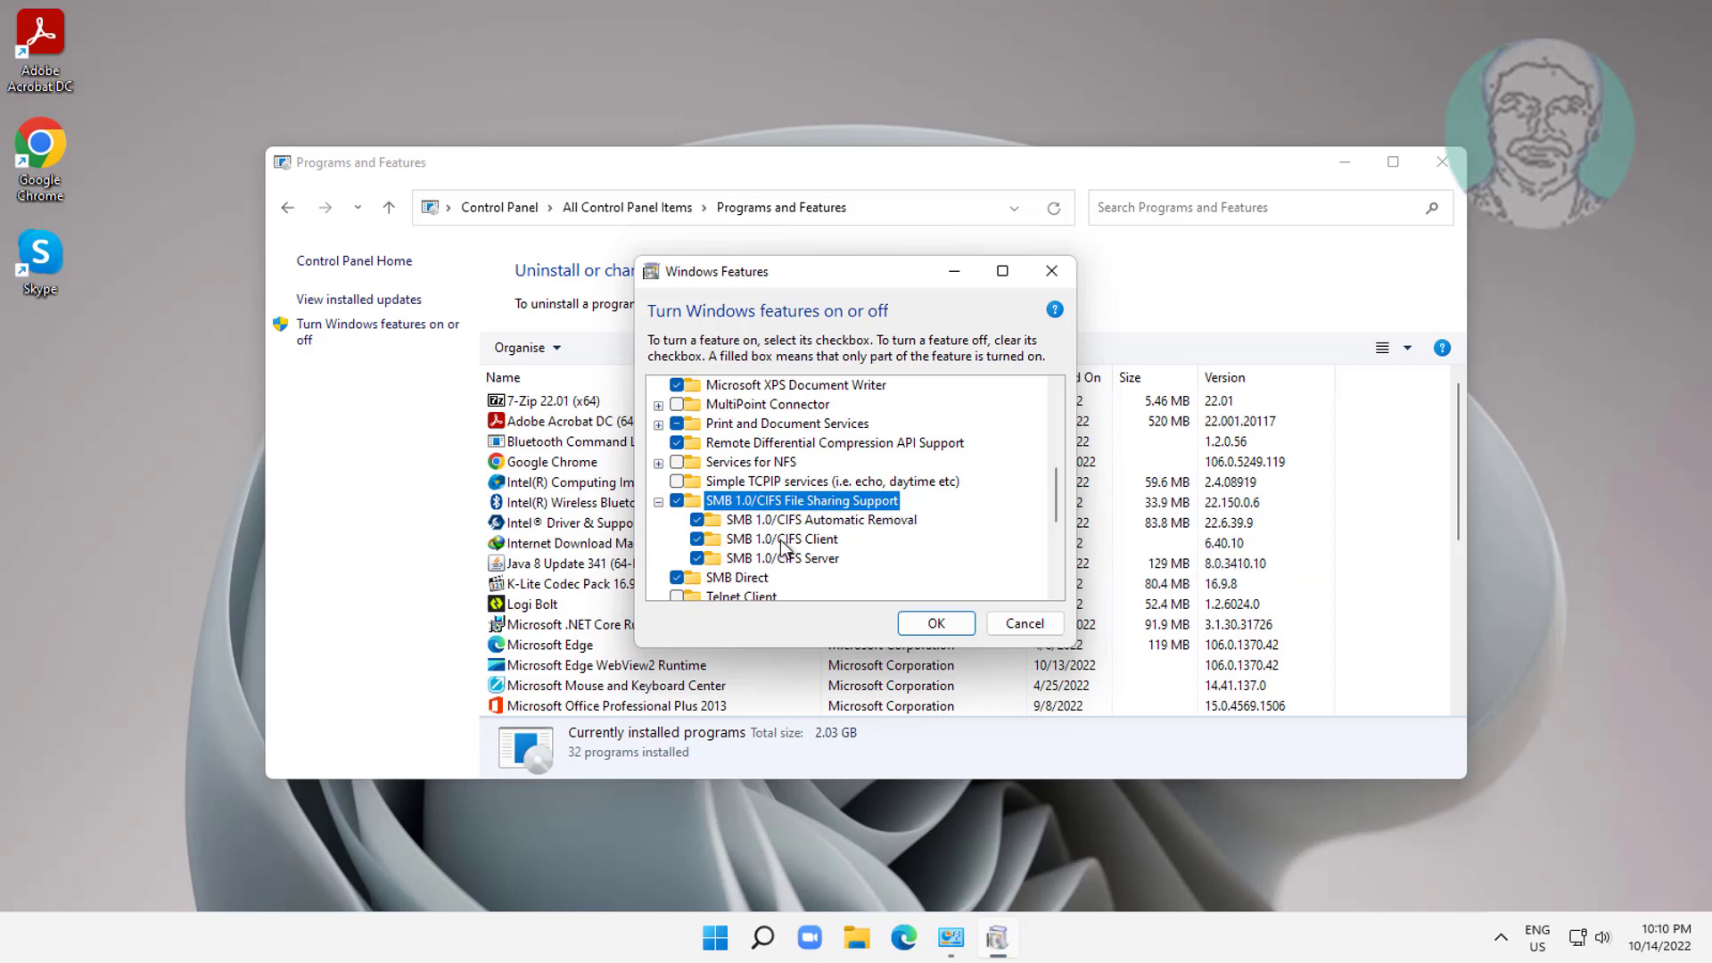
mouse_move(781, 538)
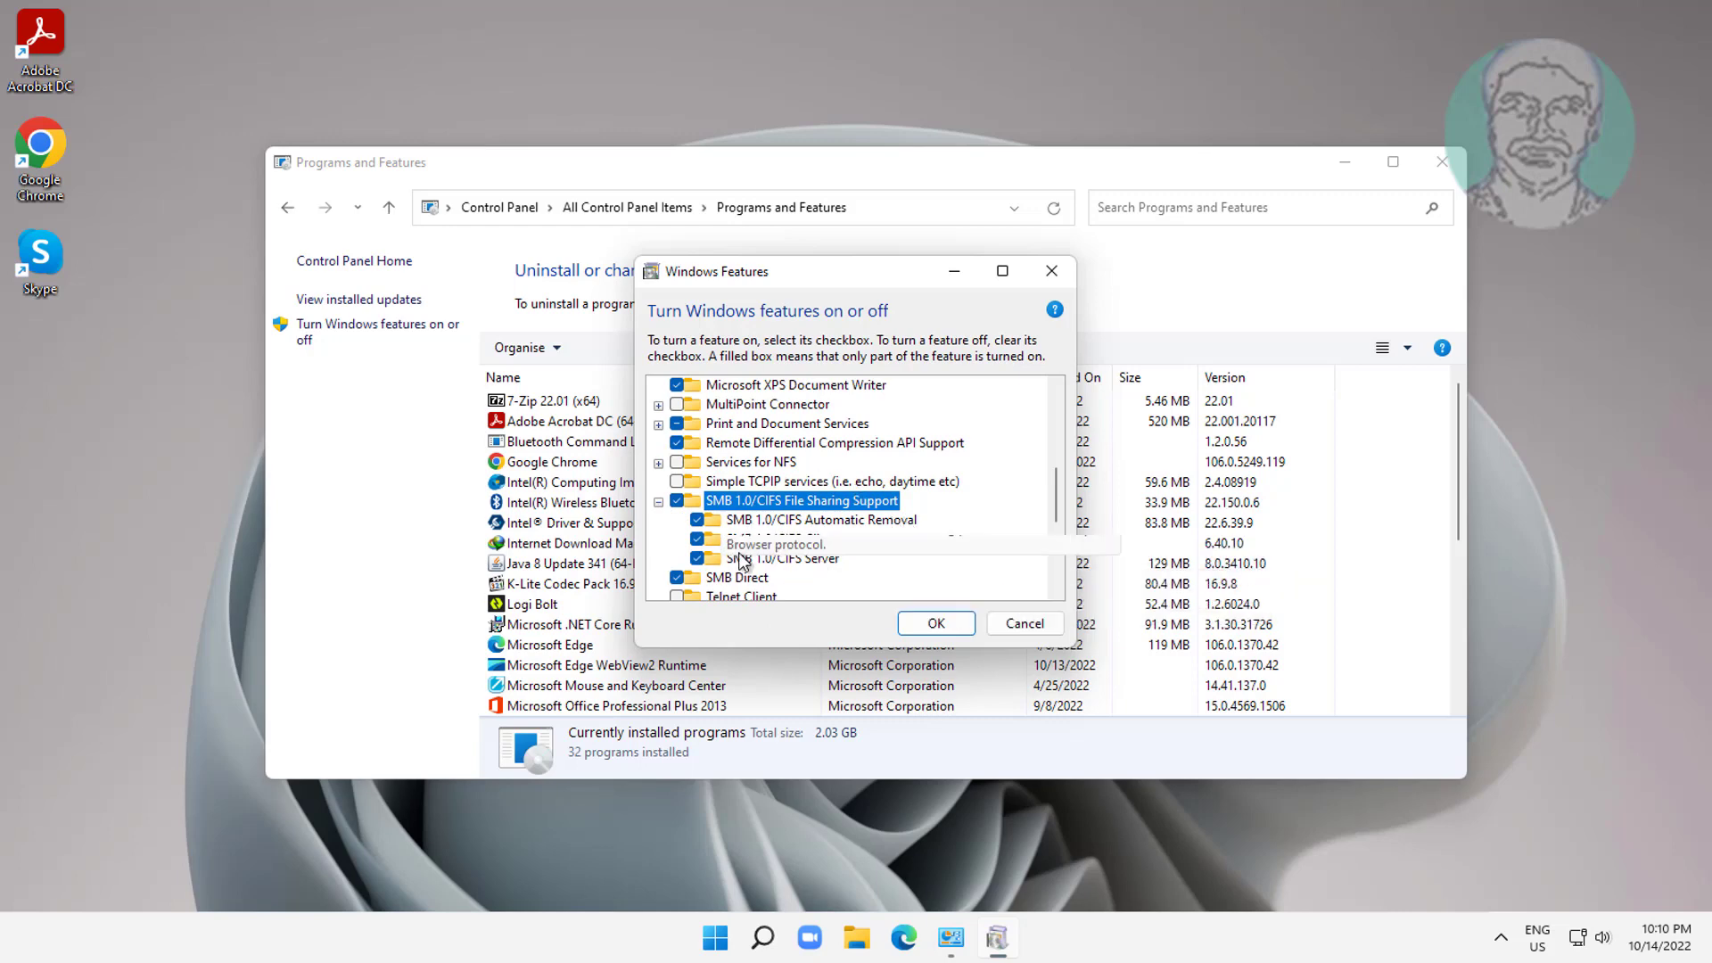
left_click(1023, 623)
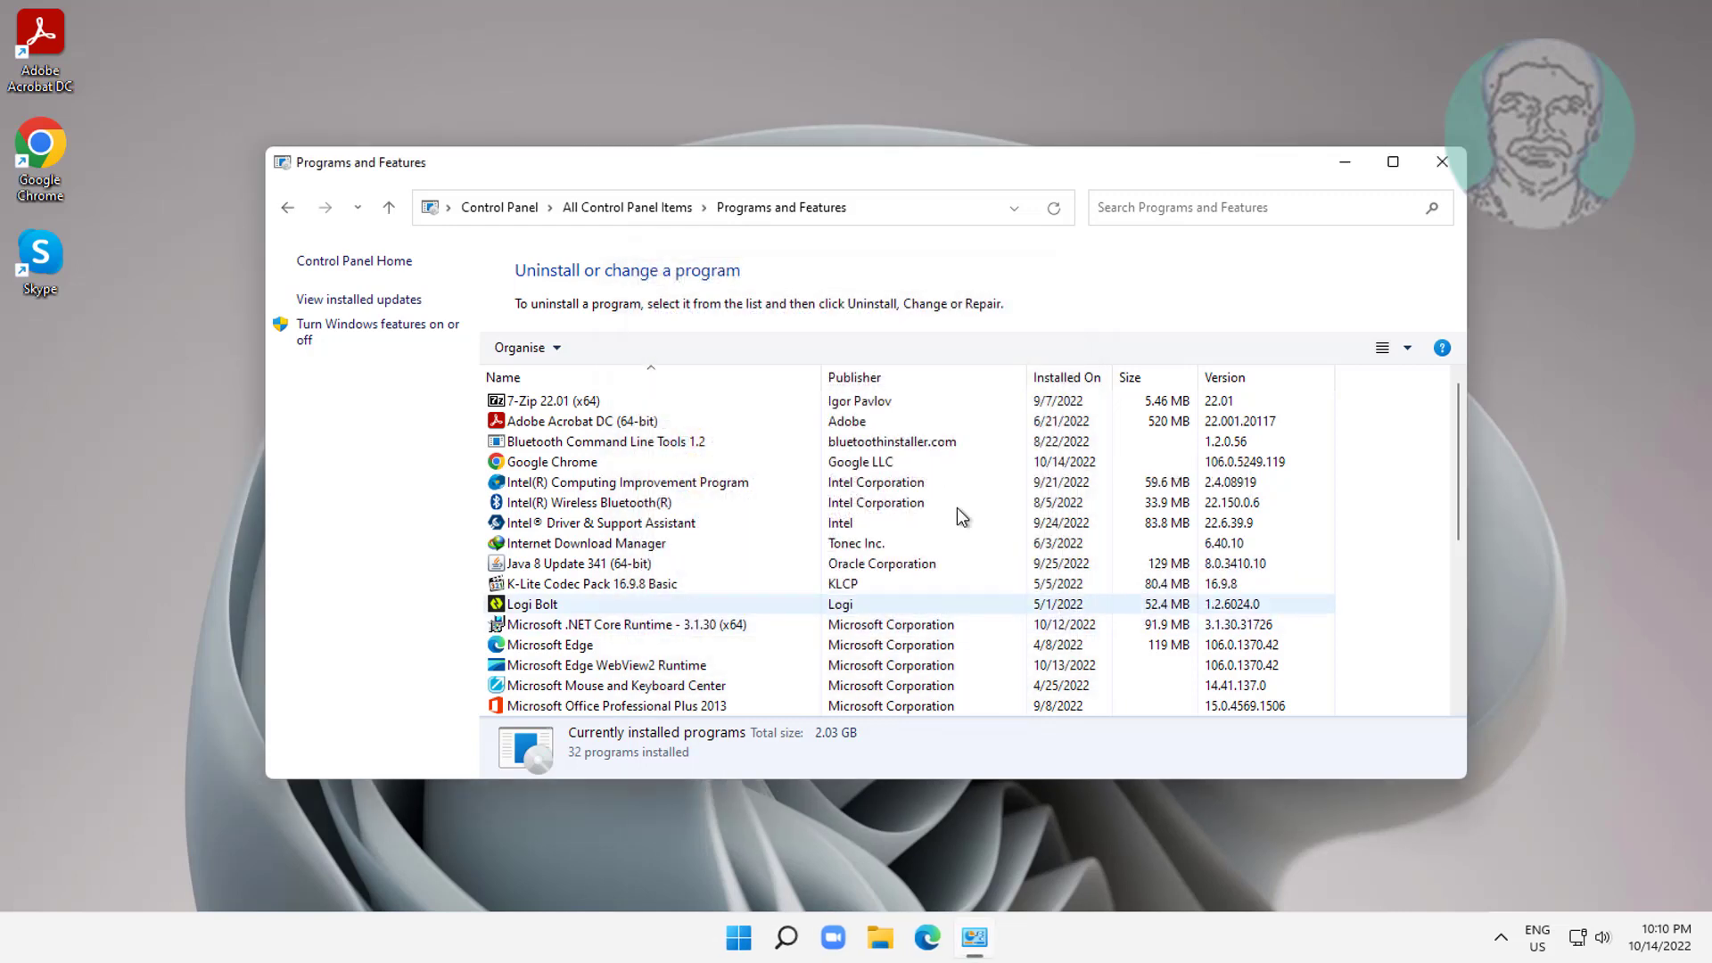
left_click(1440, 163)
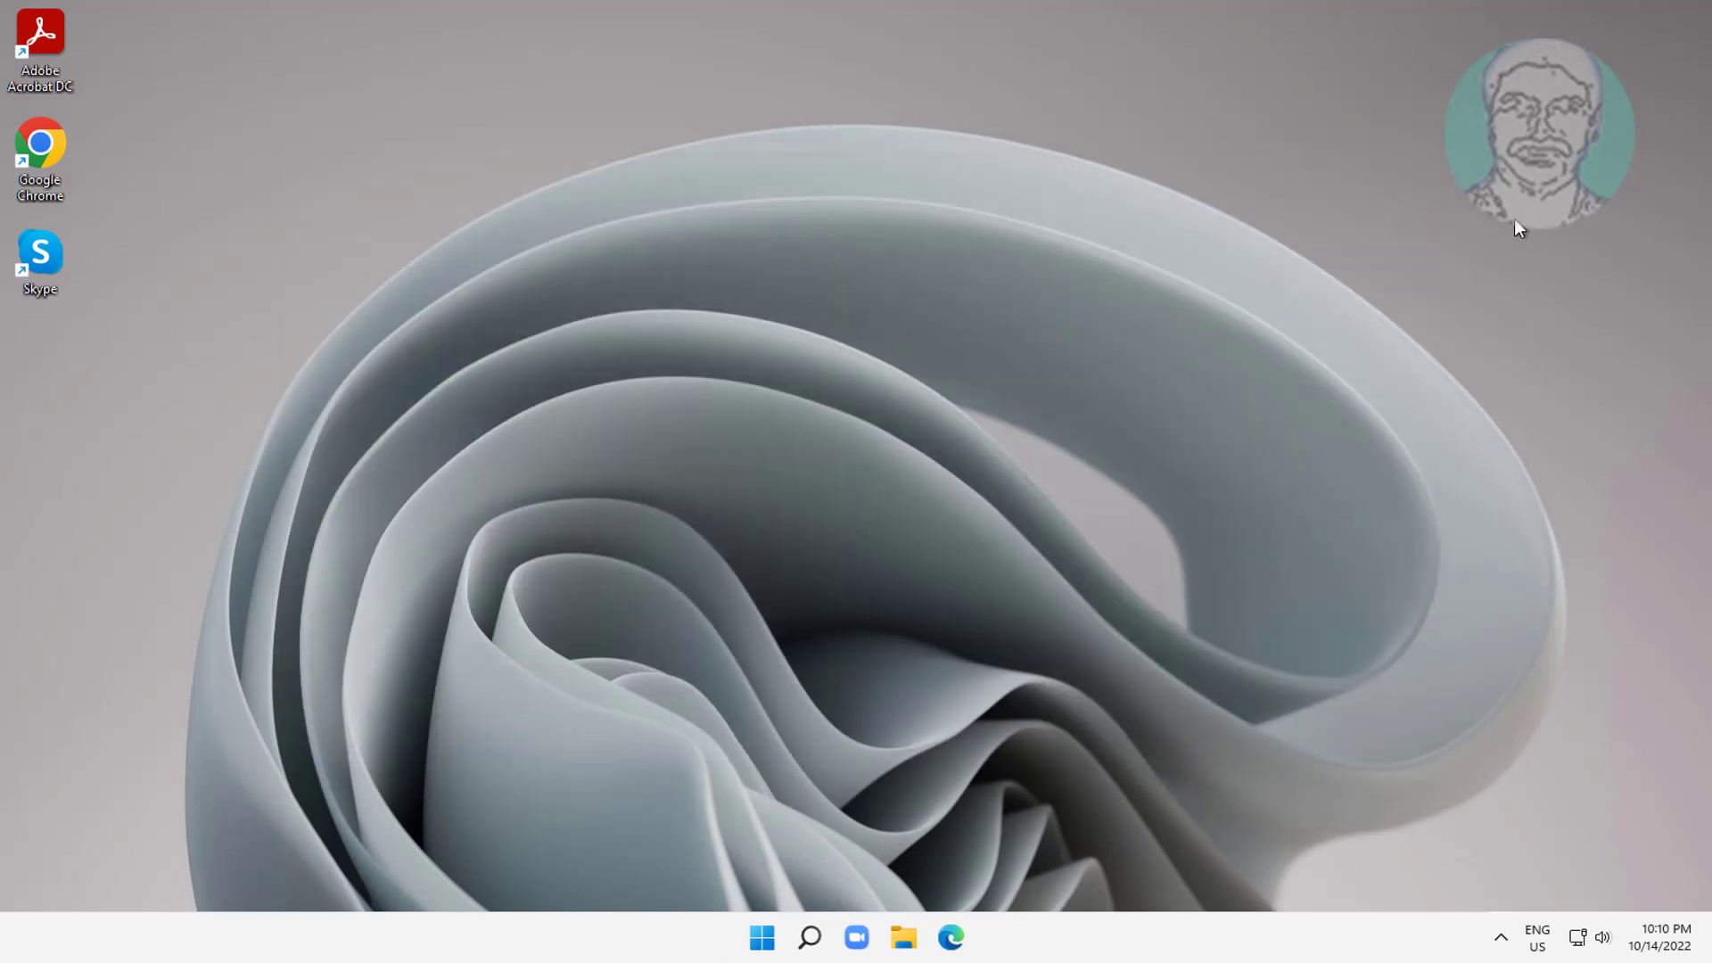
Show the Network location in File Explorer, listing DESKTOP-N5CLEI9, MURUGANPC, MURUGAN-PC and a router.
left_click(902, 936)
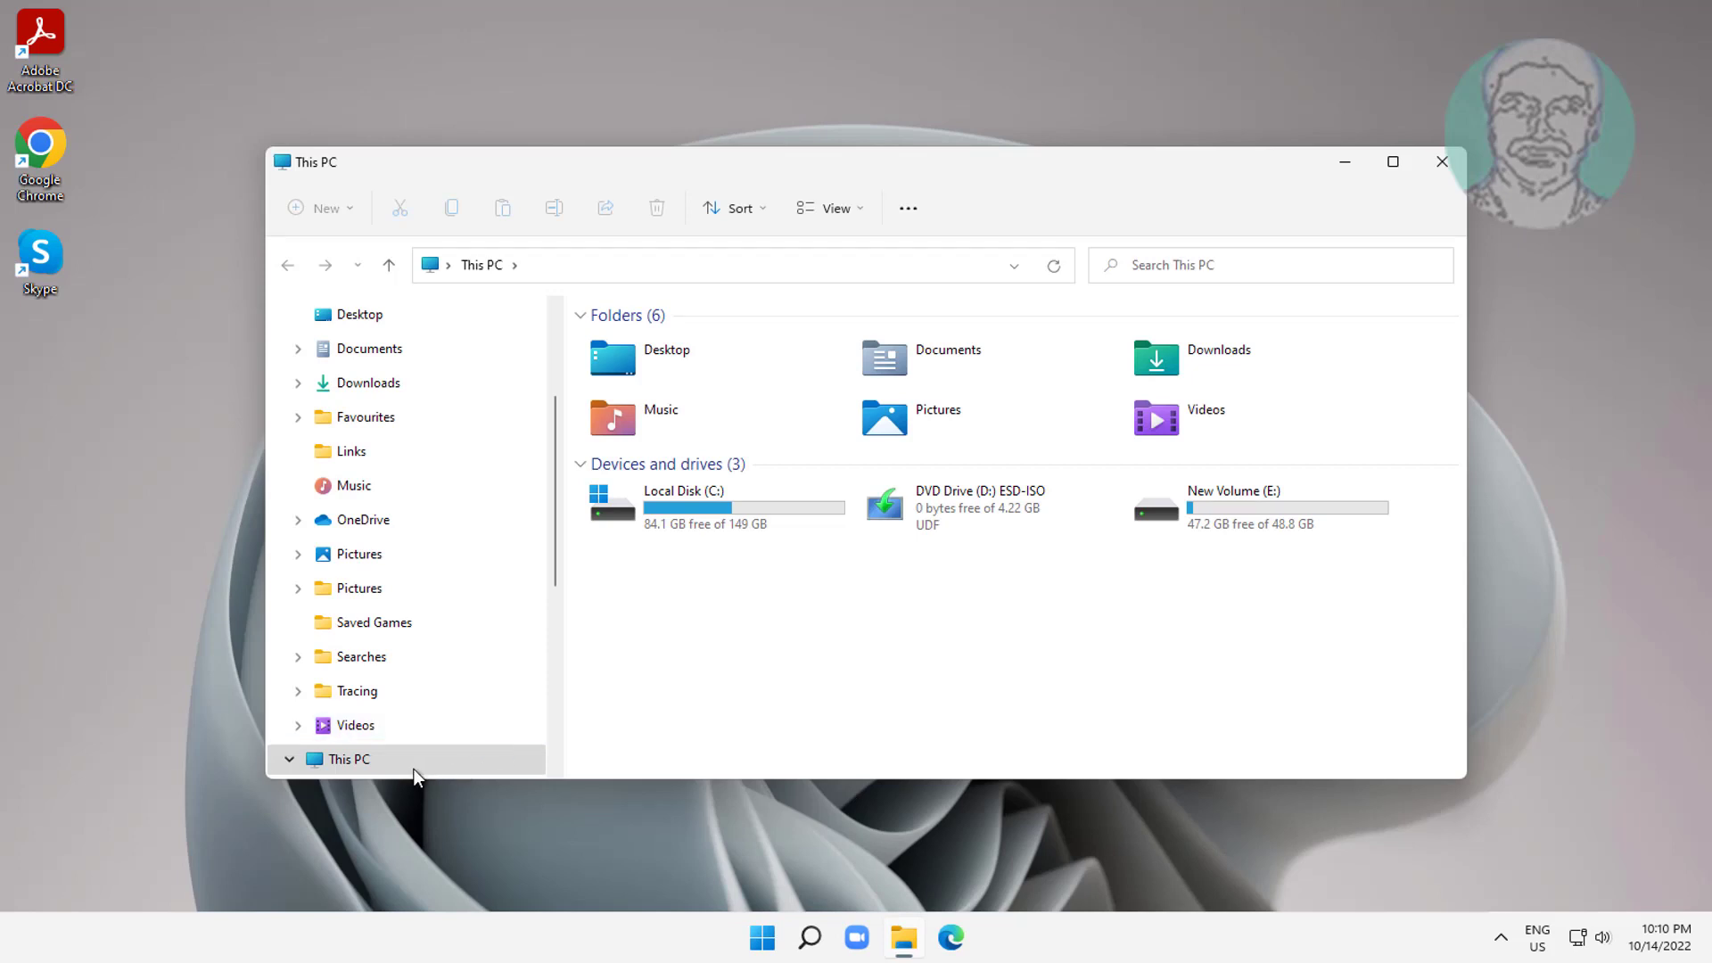
scroll("down", 3)
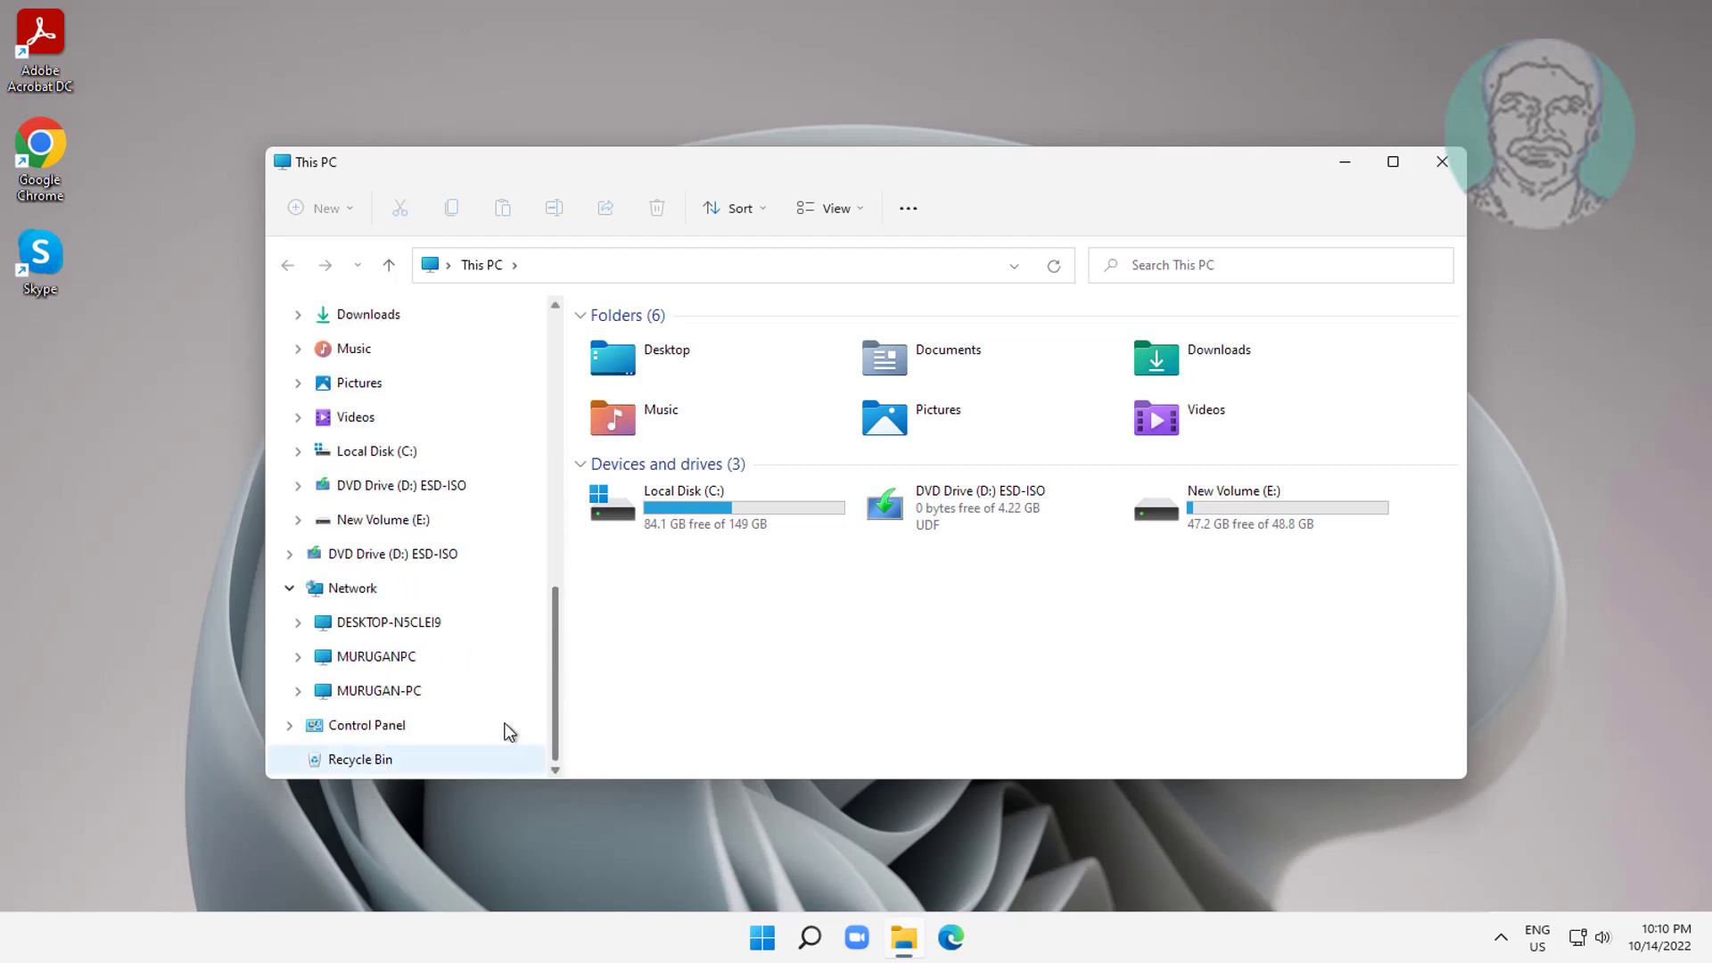
left_click(351, 587)
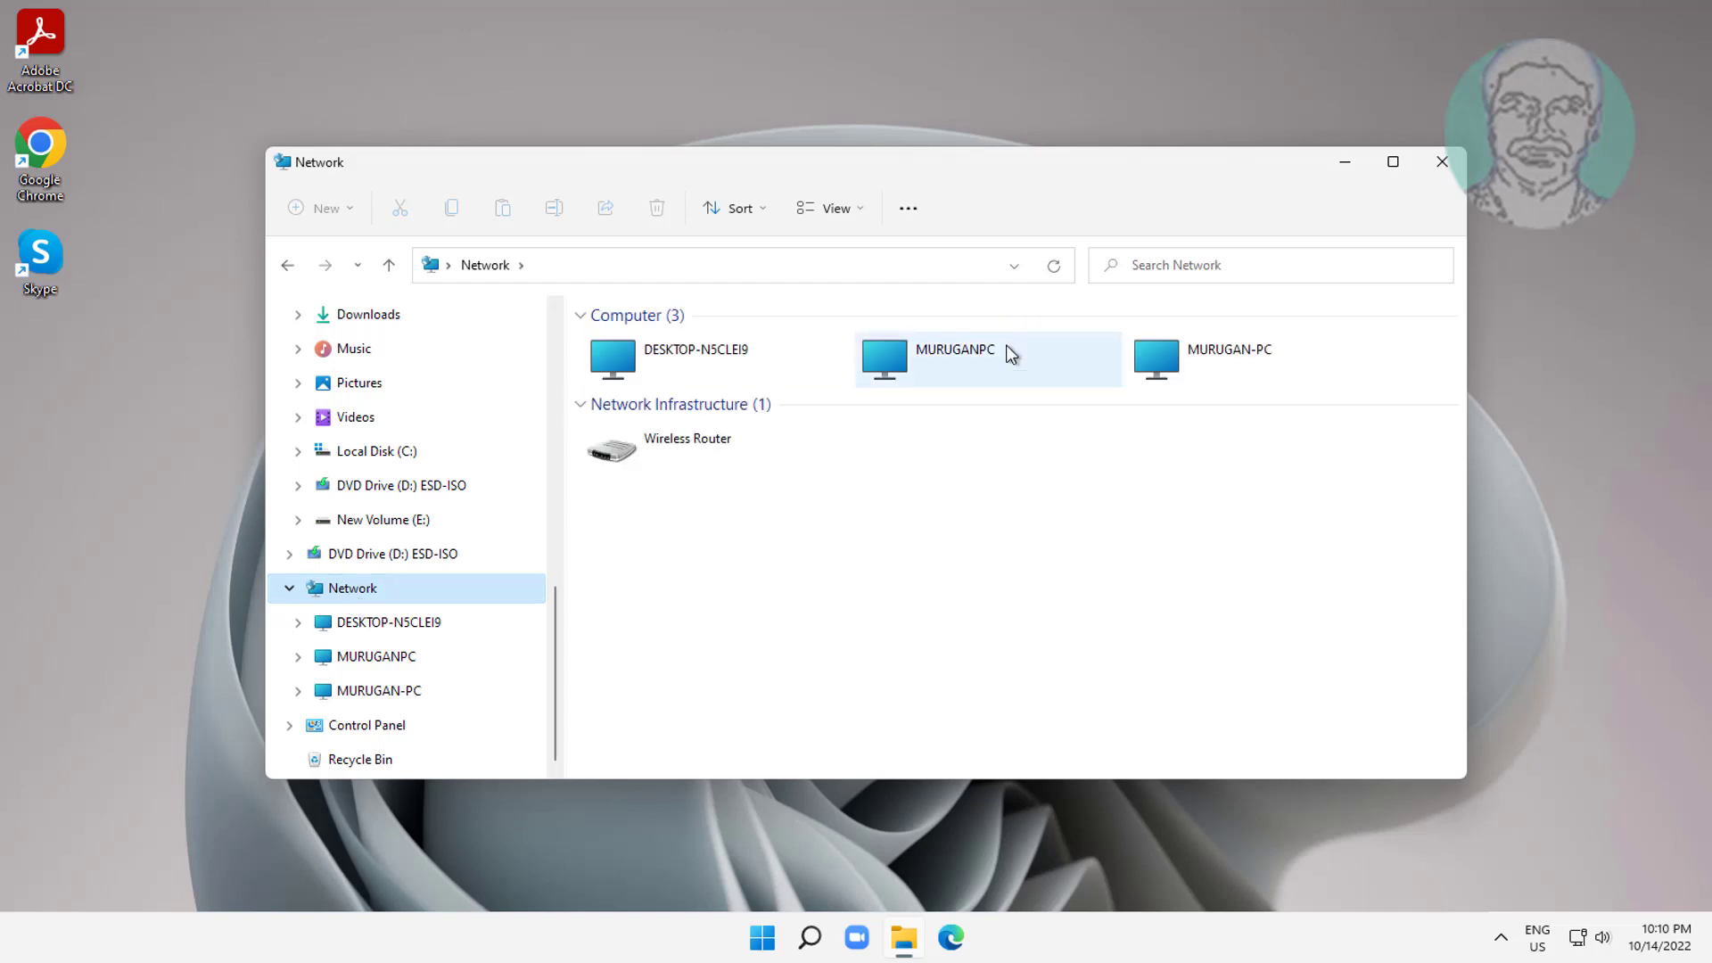
mouse_move(674, 334)
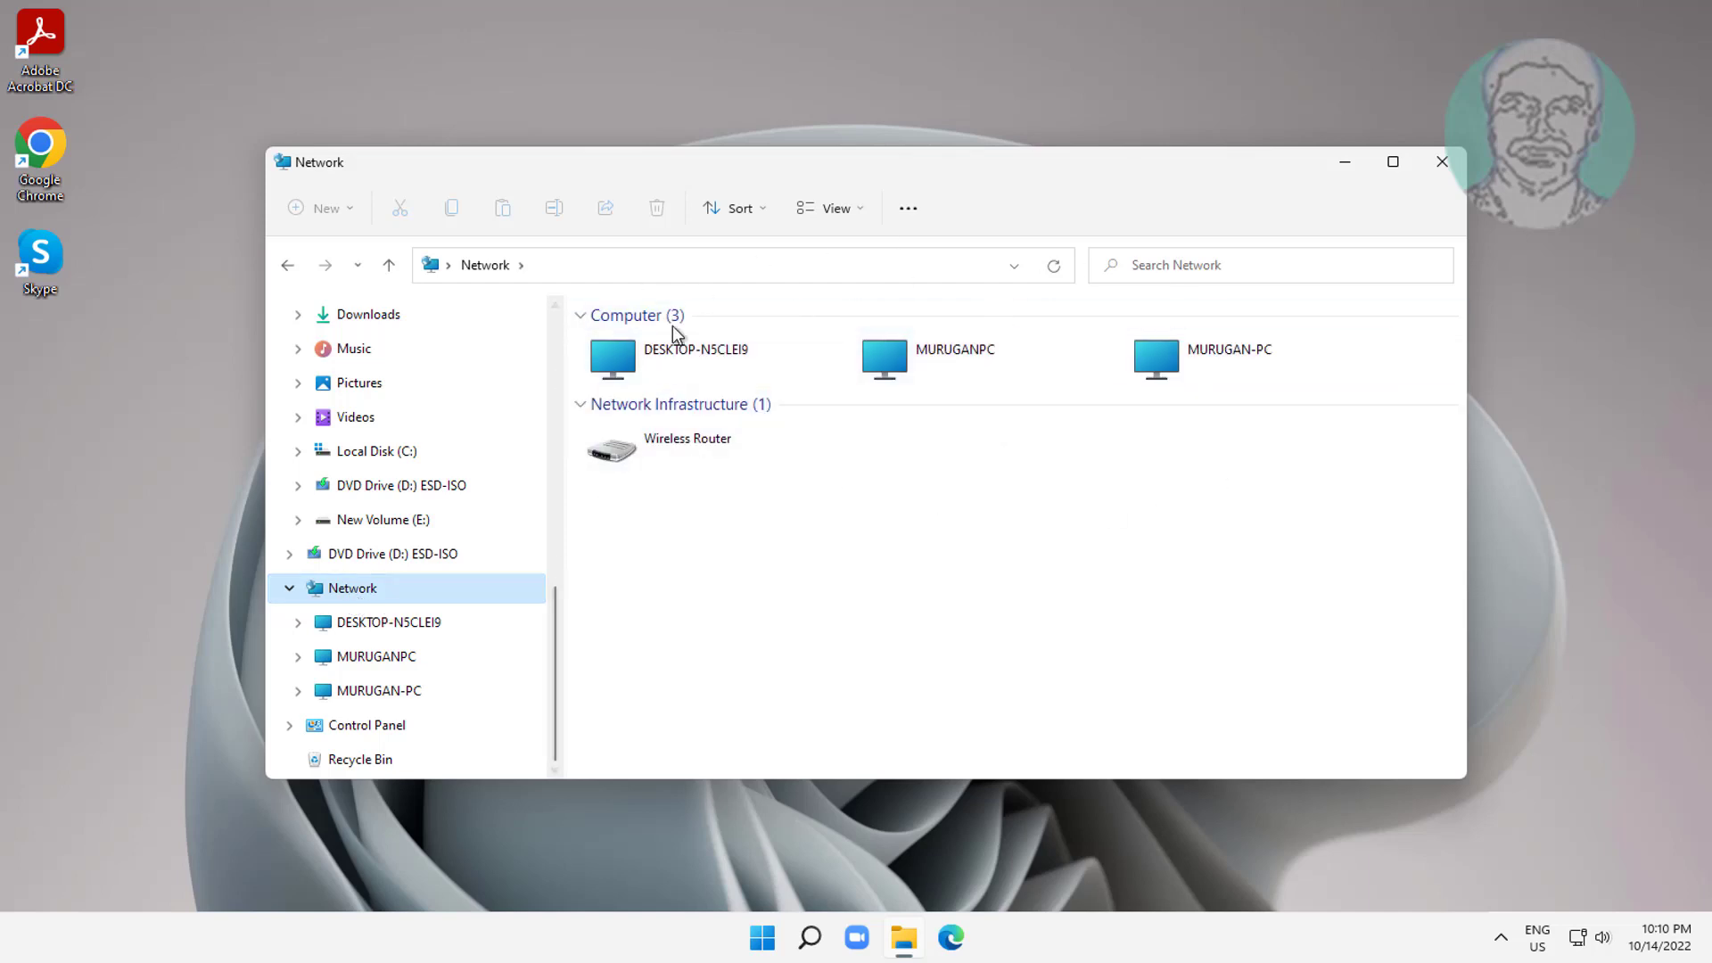
mouse_move(1441, 163)
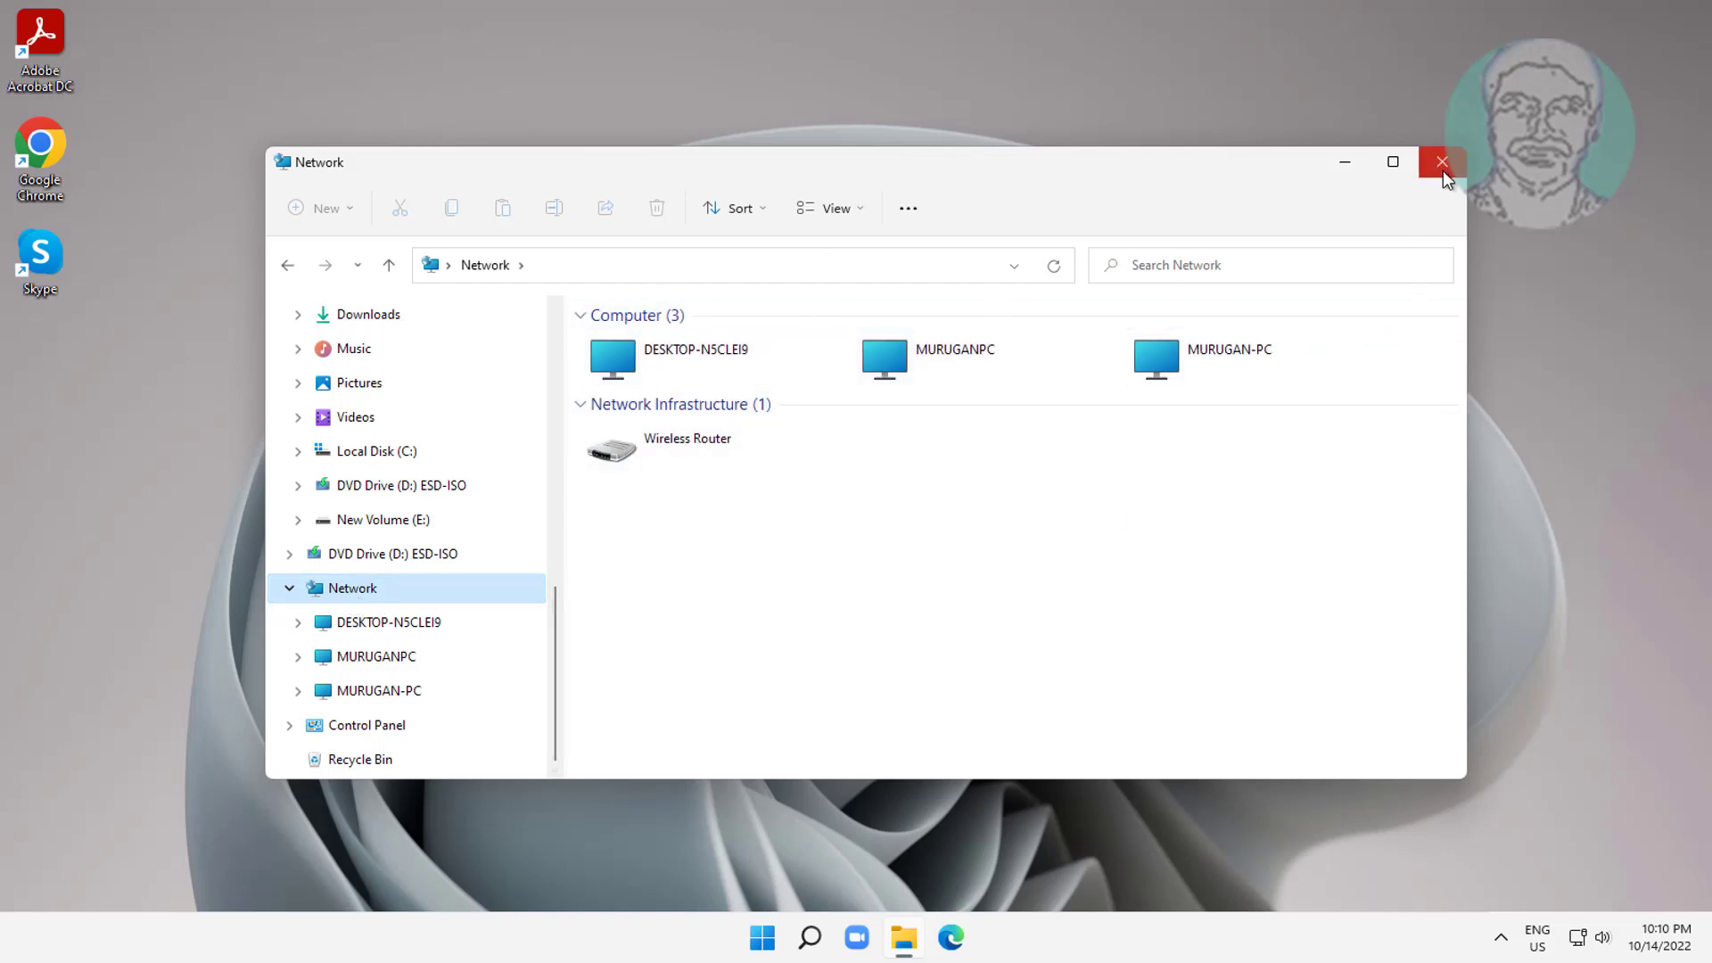